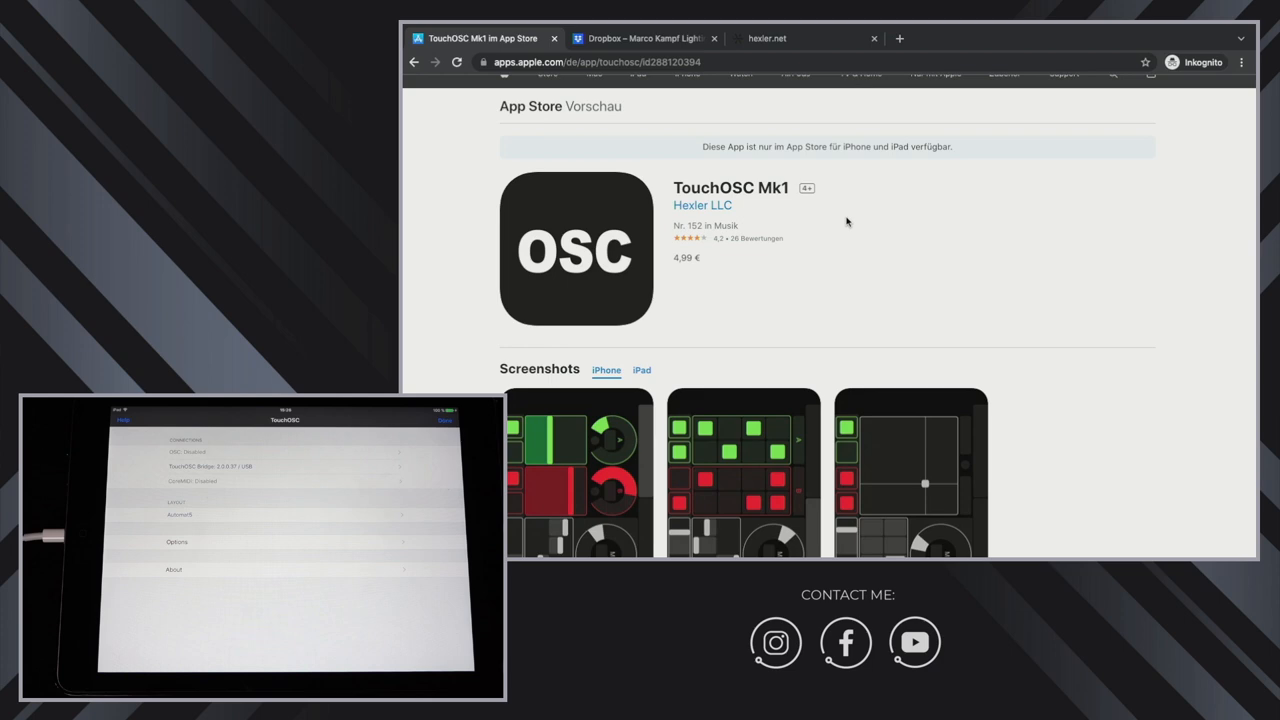
{"action": "mouse_move", "coordinate": [678, 182]}
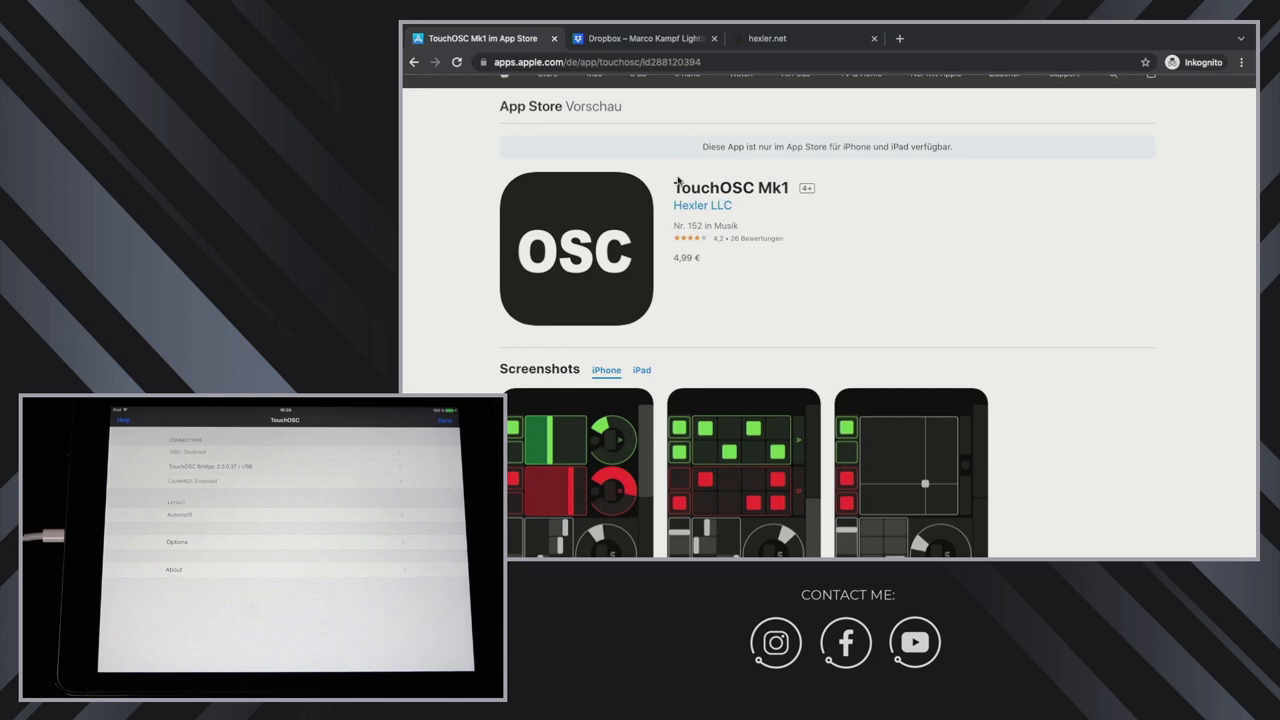
{"action": "mouse_move", "coordinate": [768, 180]}
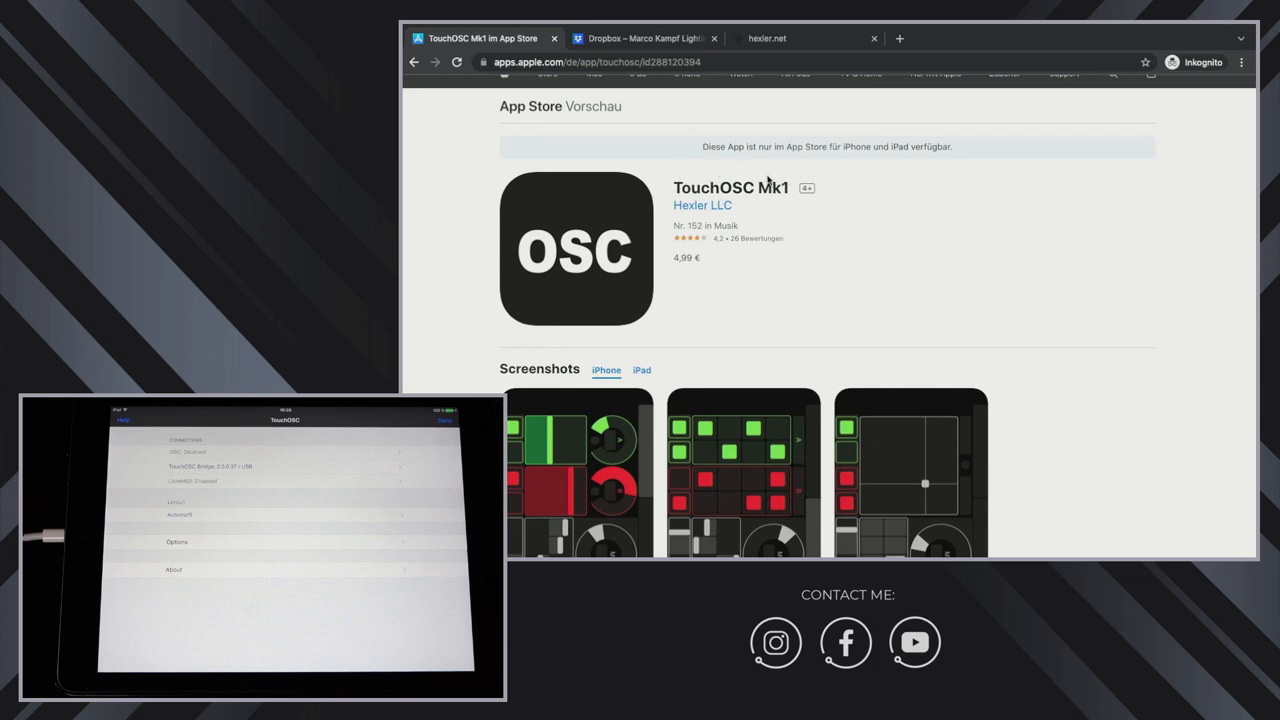
Step: Switch to the shared Dropbox folder with the .touchosc layout and MKLighting_MIDI_CMD_V1.xml
{"action": "double_click", "coordinate": [772, 188]}
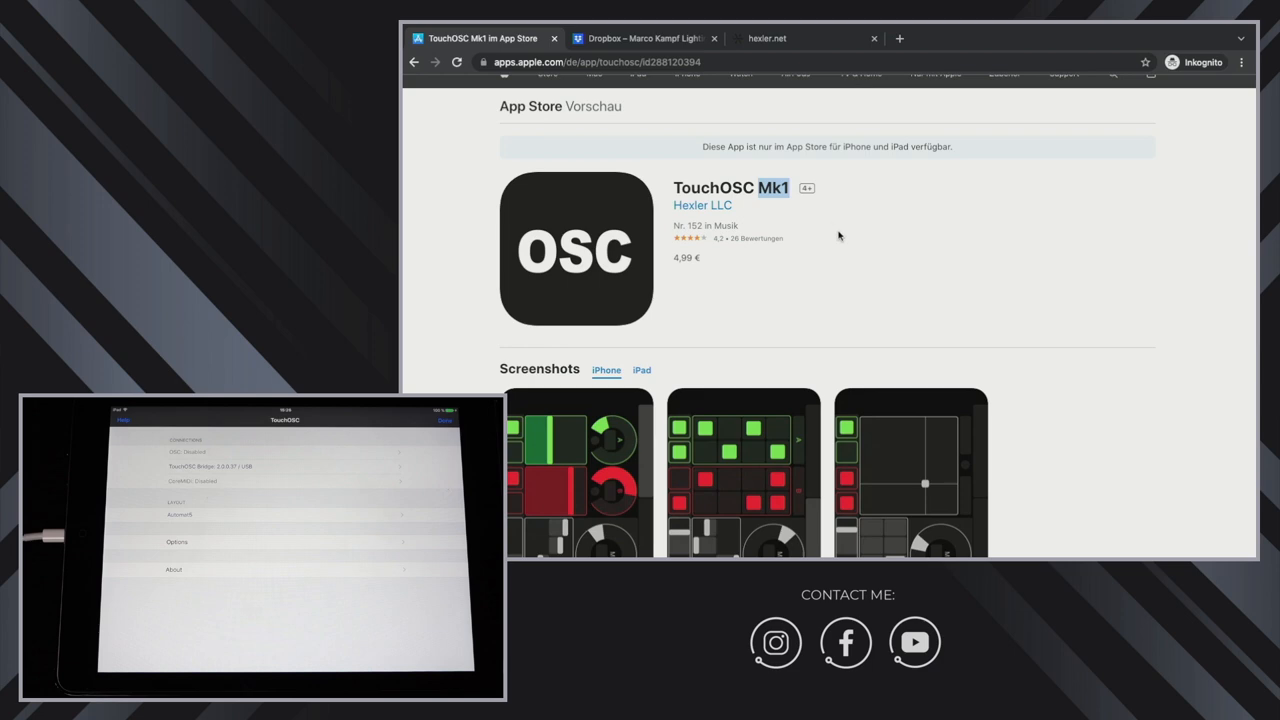
{"action": "mouse_move", "coordinate": [710, 176]}
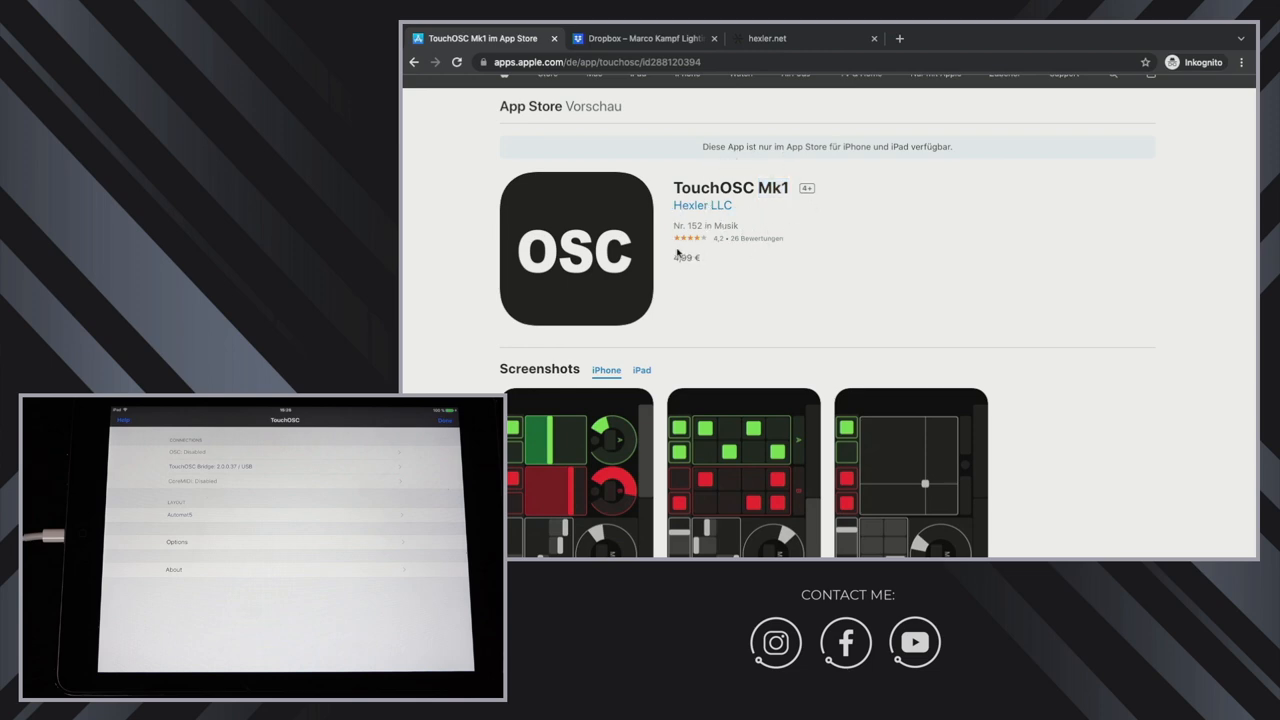
{"action": "mouse_move", "coordinate": [728, 248]}
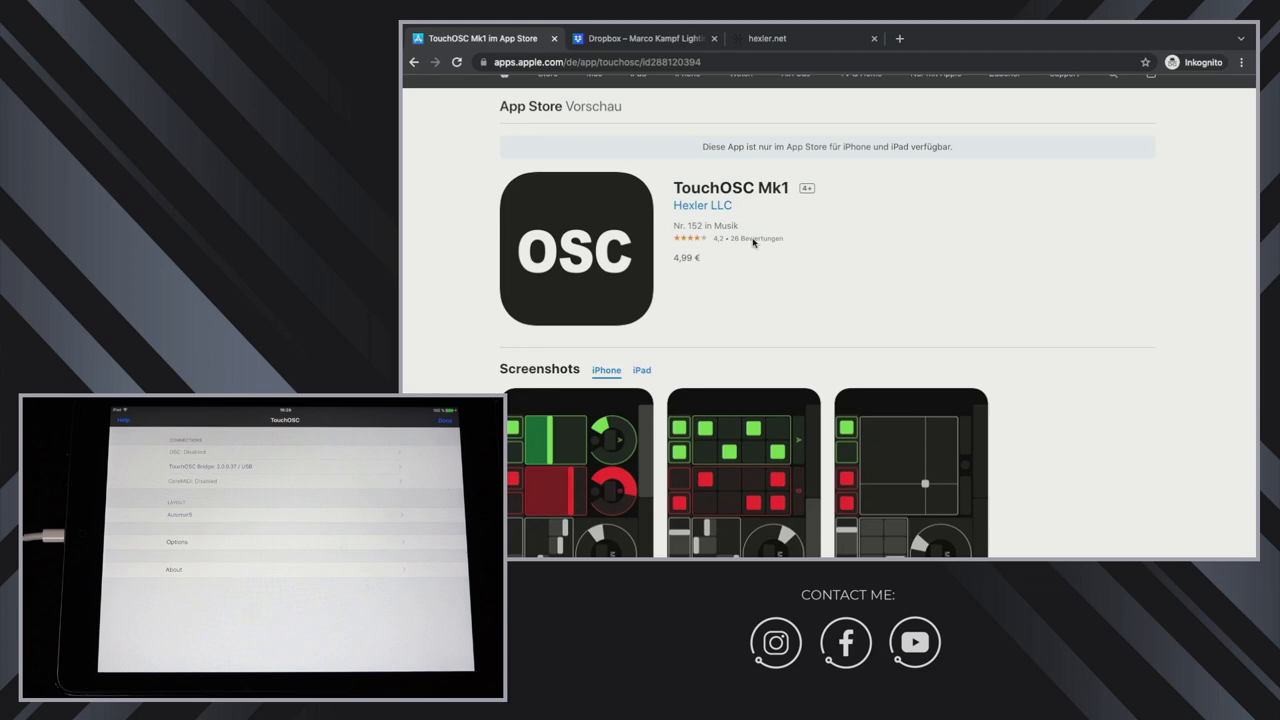
{"action": "mouse_move", "coordinate": [790, 278]}
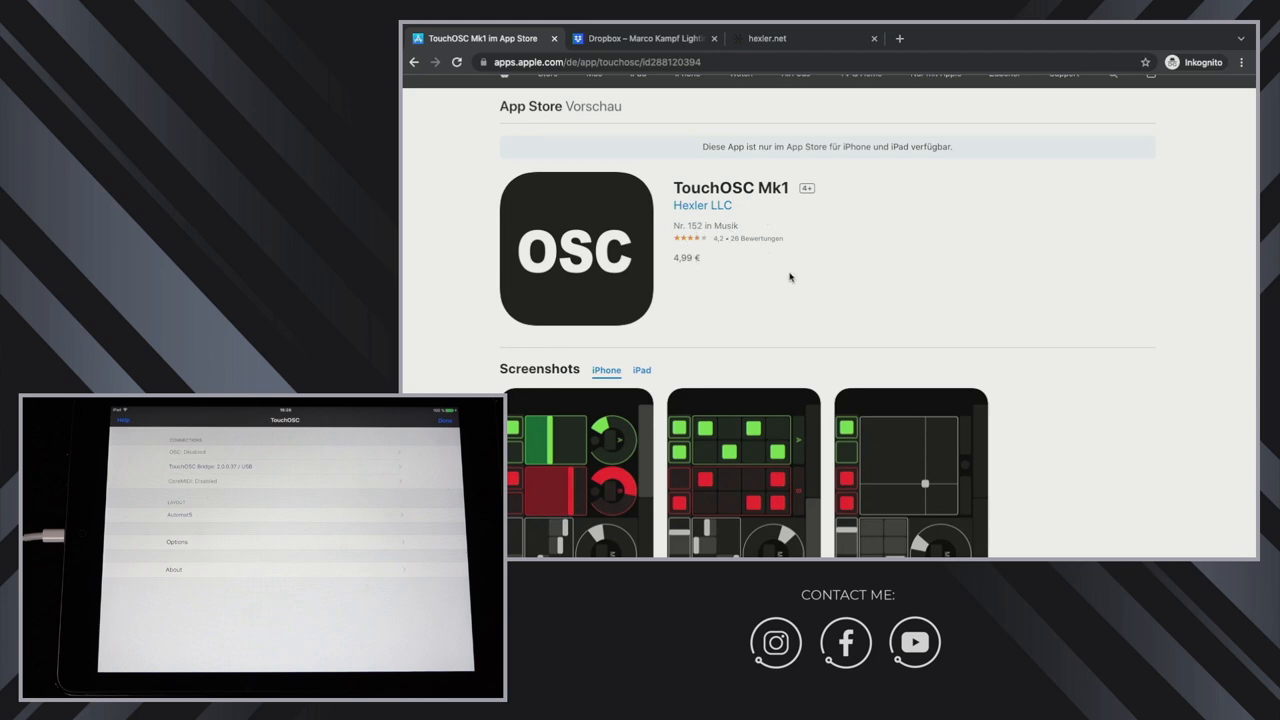
{"action": "mouse_move", "coordinate": [830, 250]}
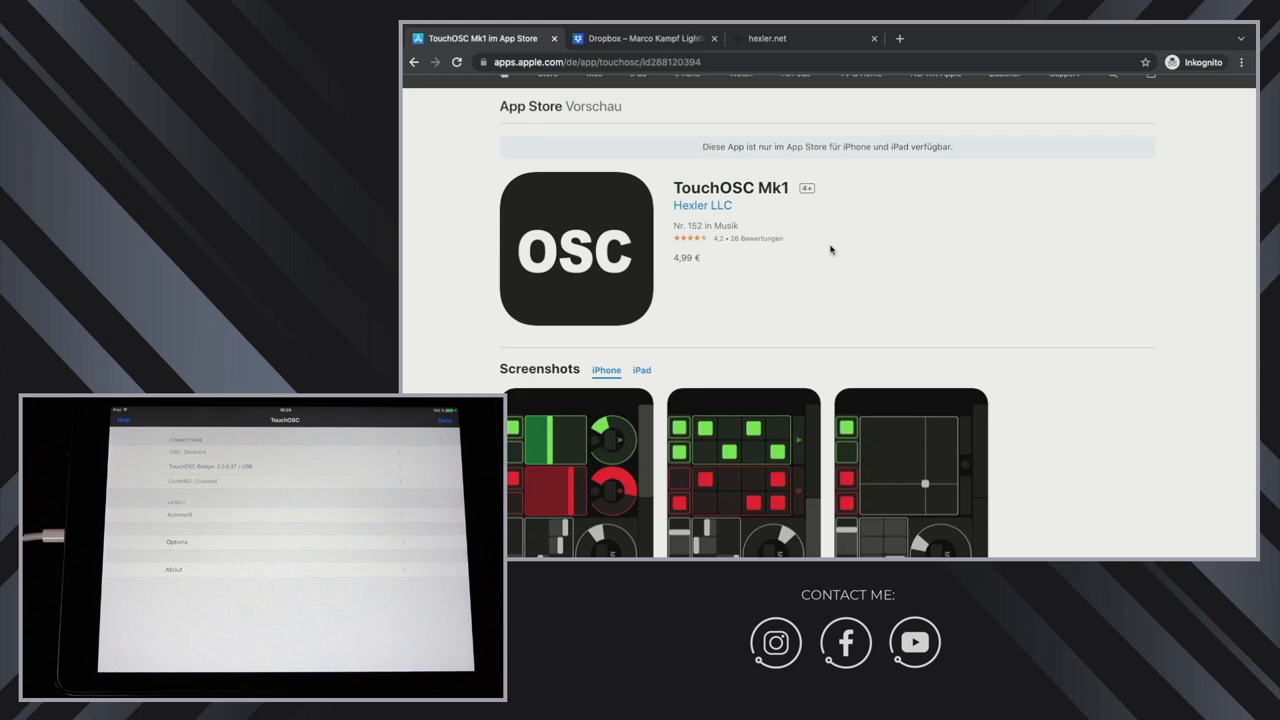
{"action": "scroll", "scroll_direction": "down", "scroll_amount": 3}
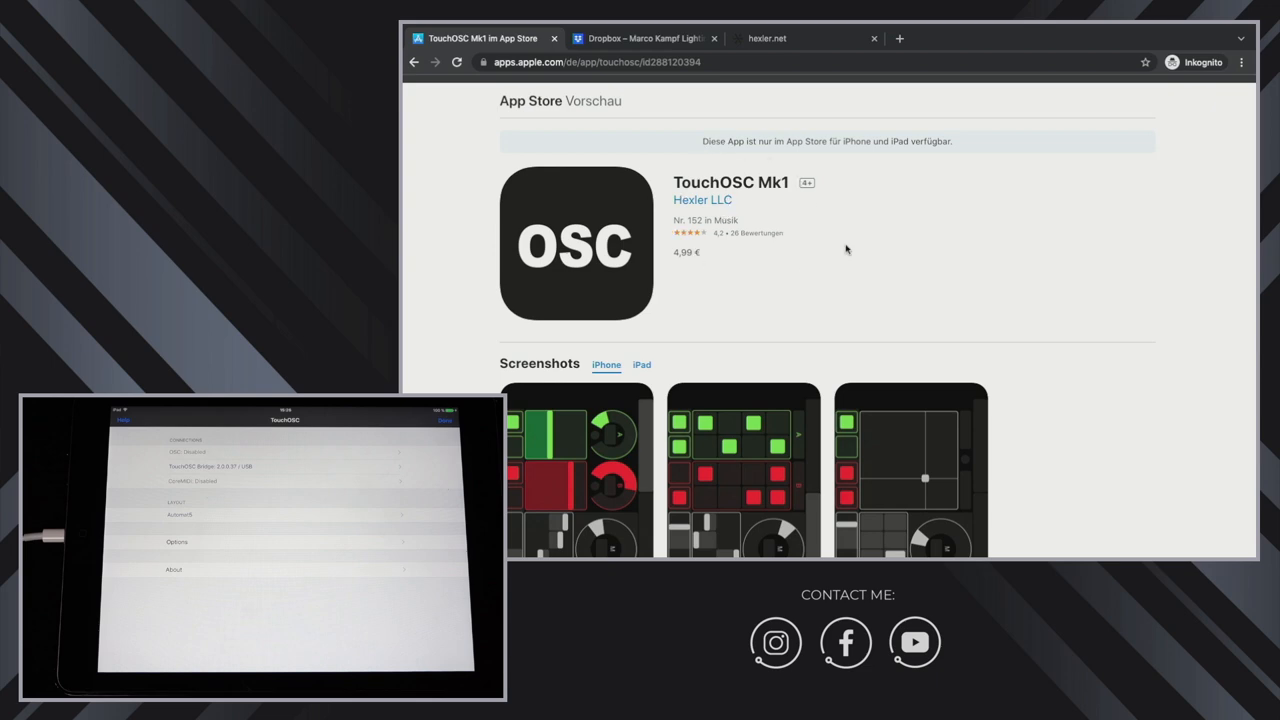
{"action": "mouse_move", "coordinate": [884, 254]}
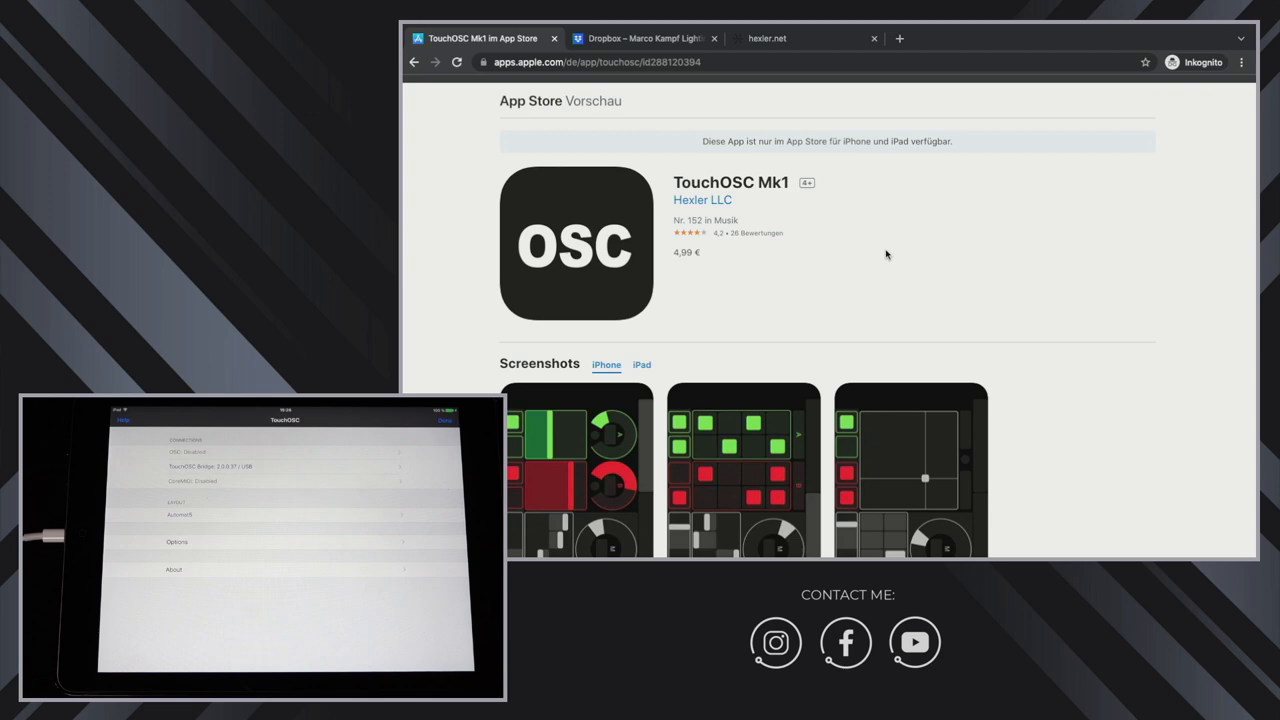
{"action": "mouse_move", "coordinate": [862, 256]}
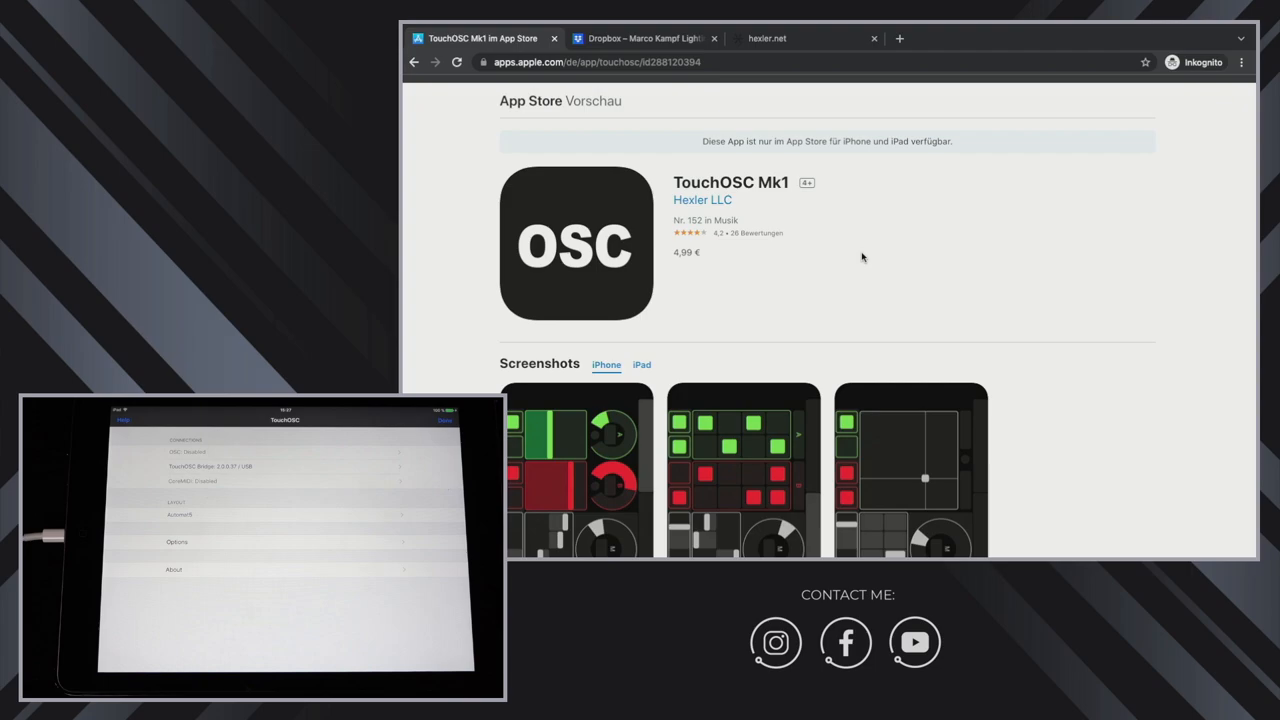
{"action": "left_click", "coordinate": [640, 38]}
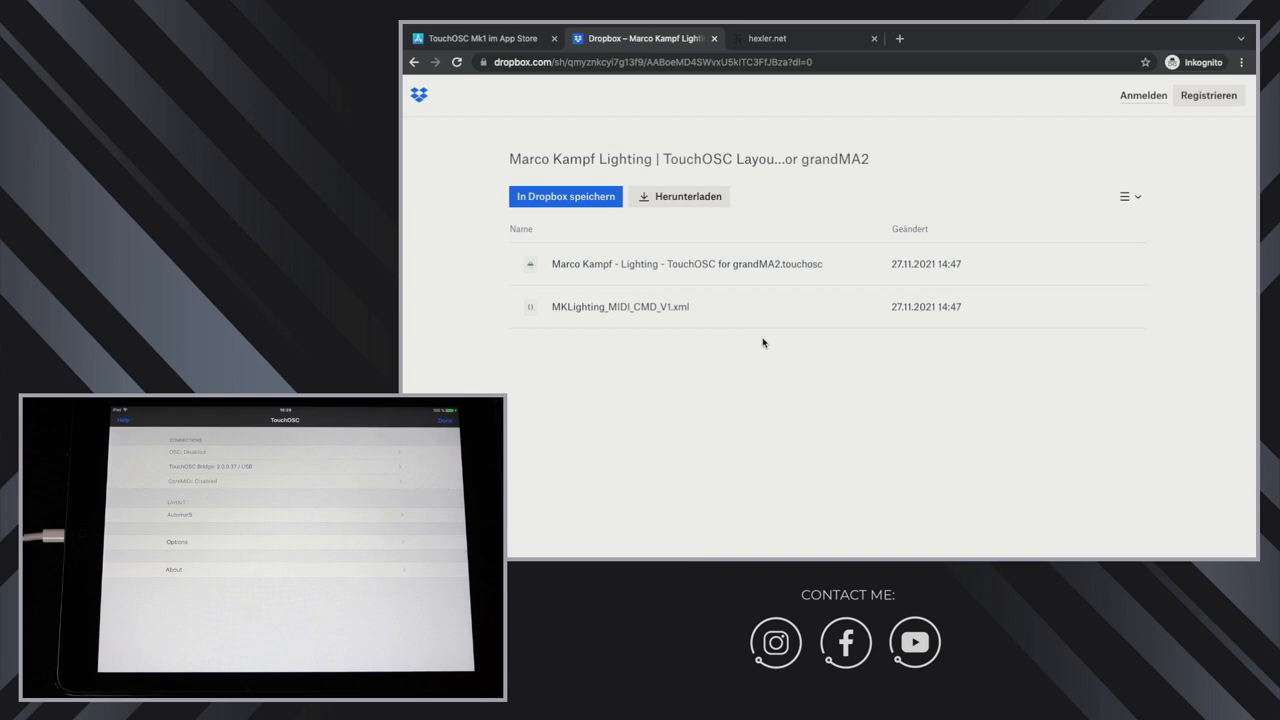
{"action": "mouse_move", "coordinate": [562, 228]}
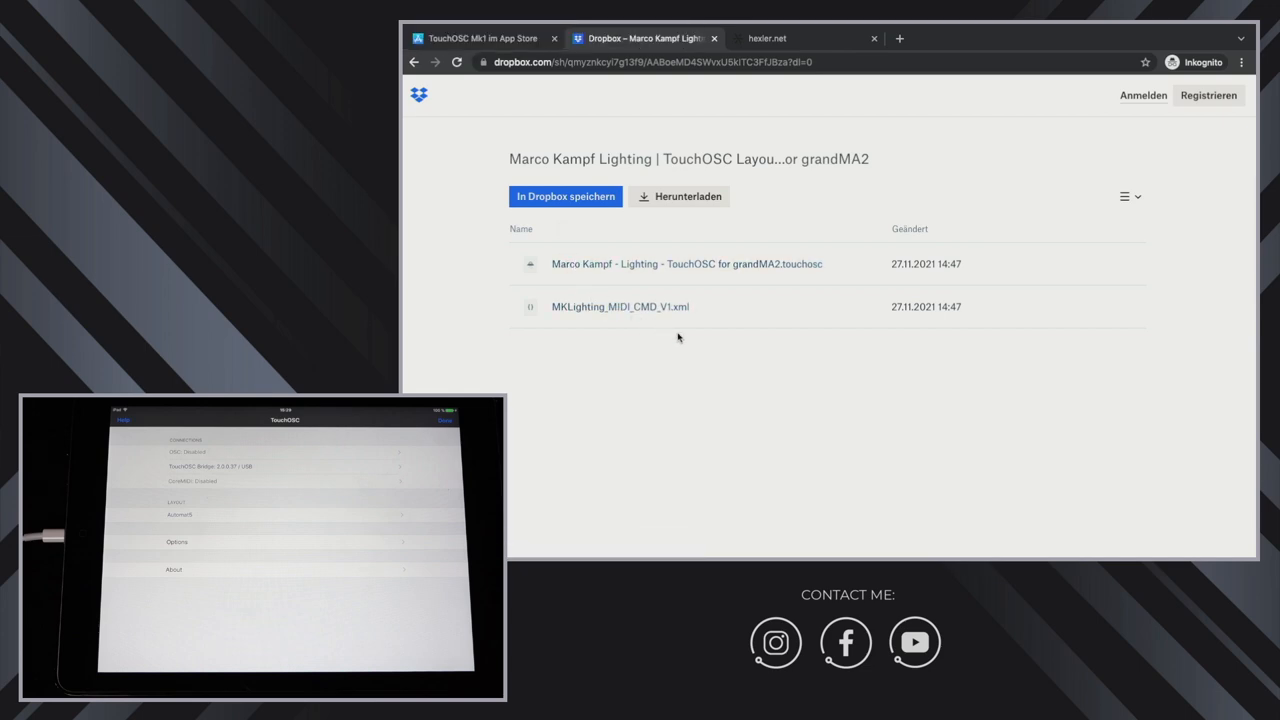
{"action": "mouse_move", "coordinate": [692, 342]}
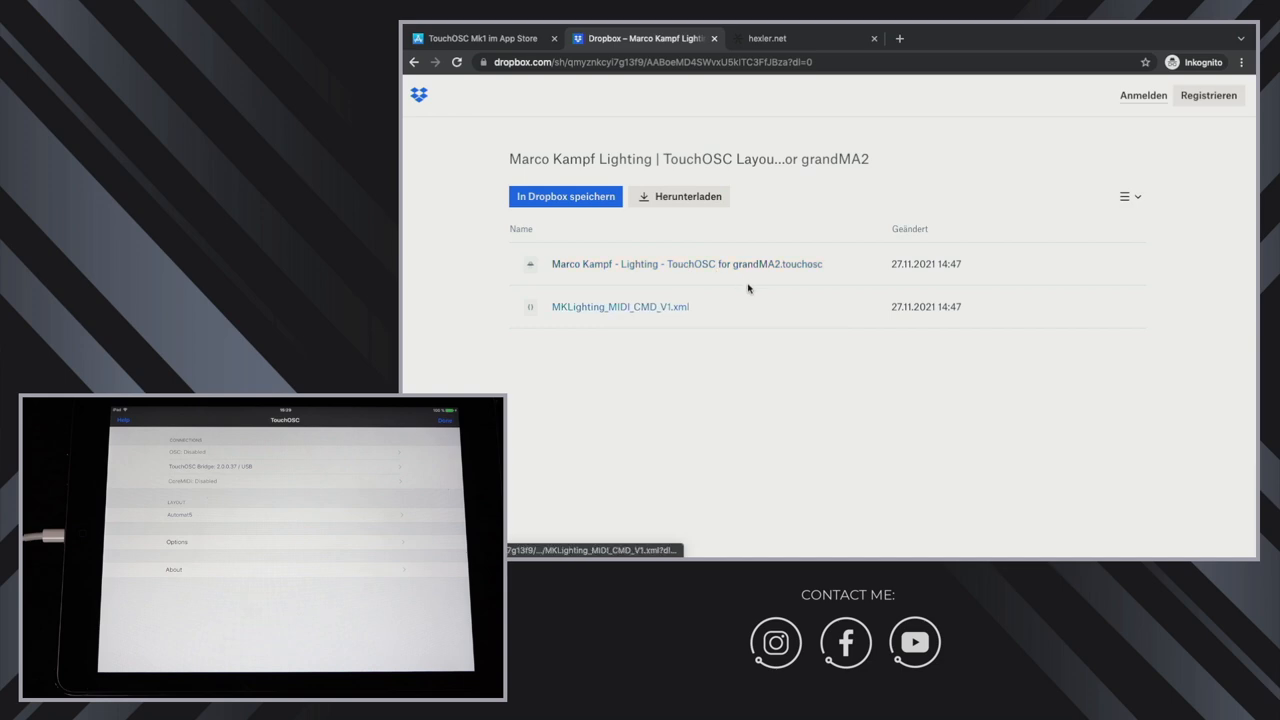
{"action": "mouse_move", "coordinate": [686, 264]}
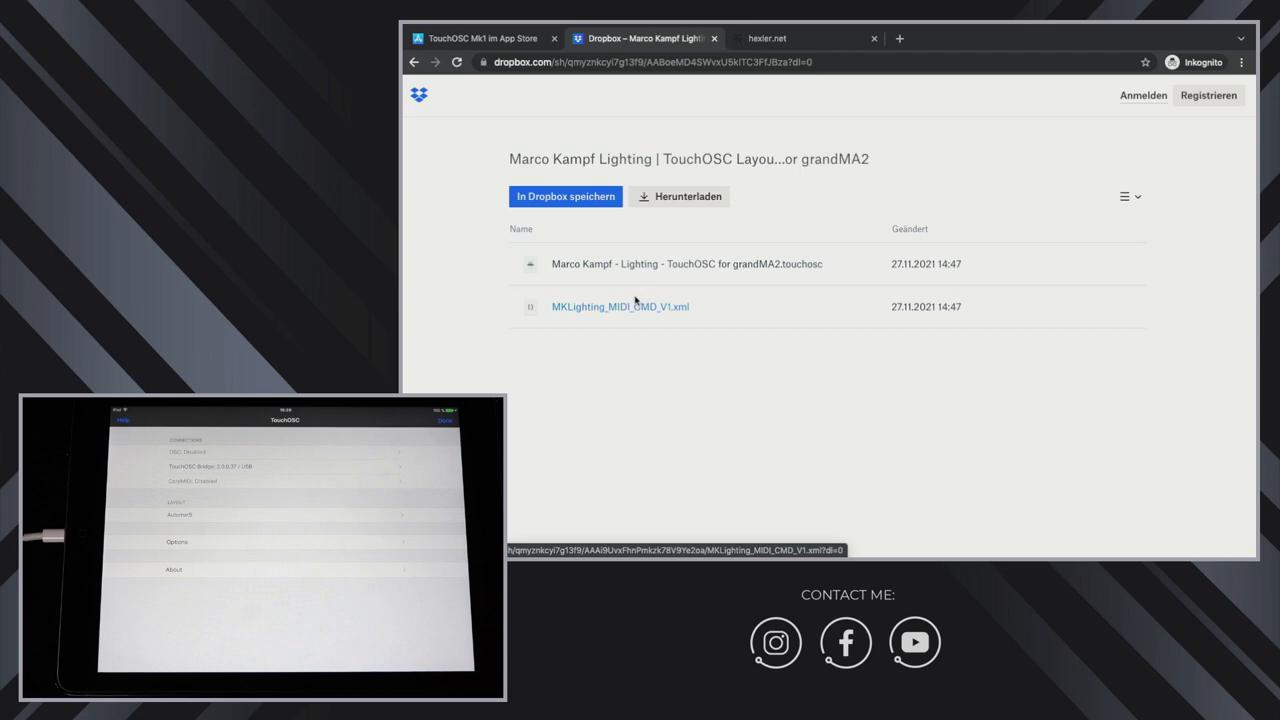
{"action": "mouse_move", "coordinate": [604, 300]}
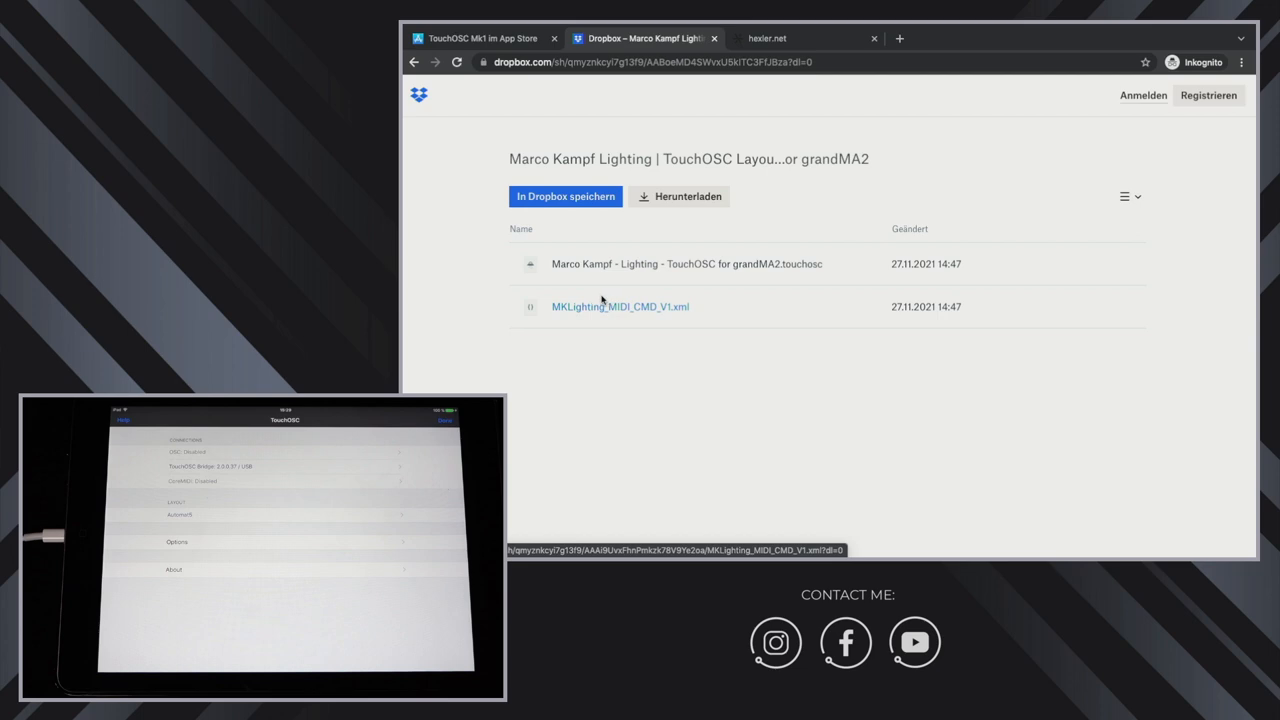
{"action": "mouse_move", "coordinate": [600, 300]}
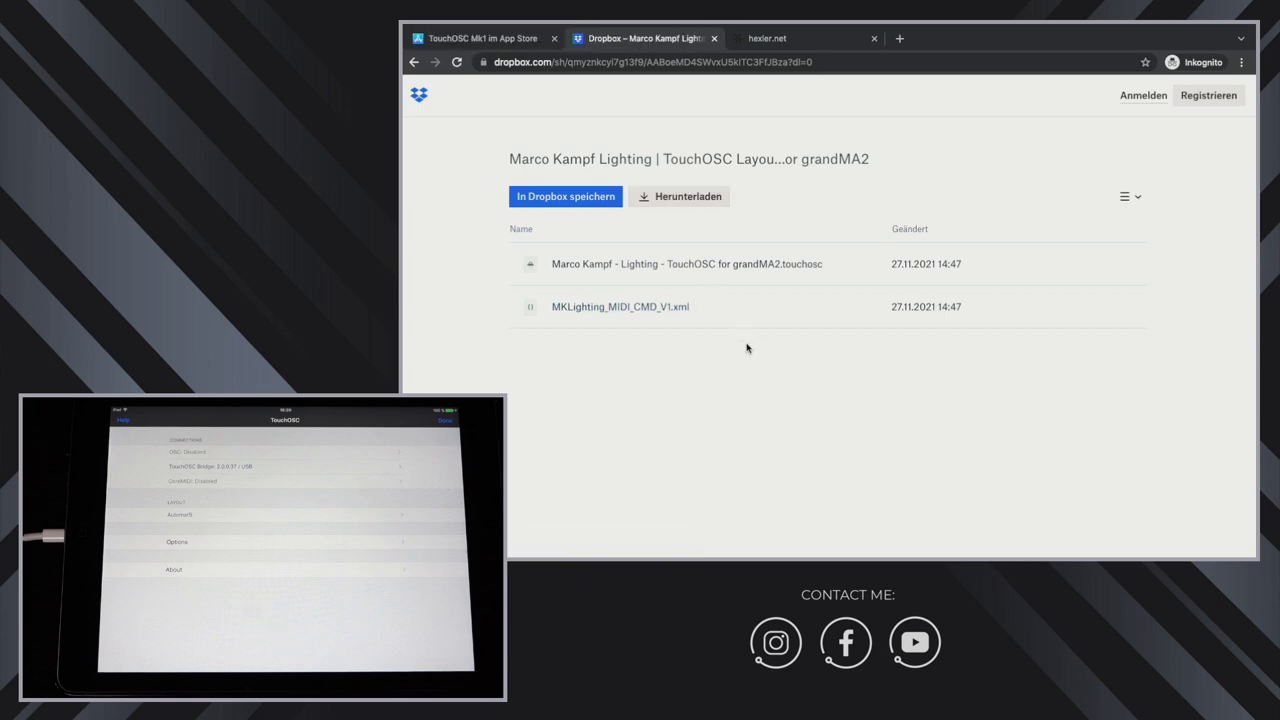
Step: Switch to the hexler.net website tab
{"action": "left_click", "coordinate": [766, 38]}
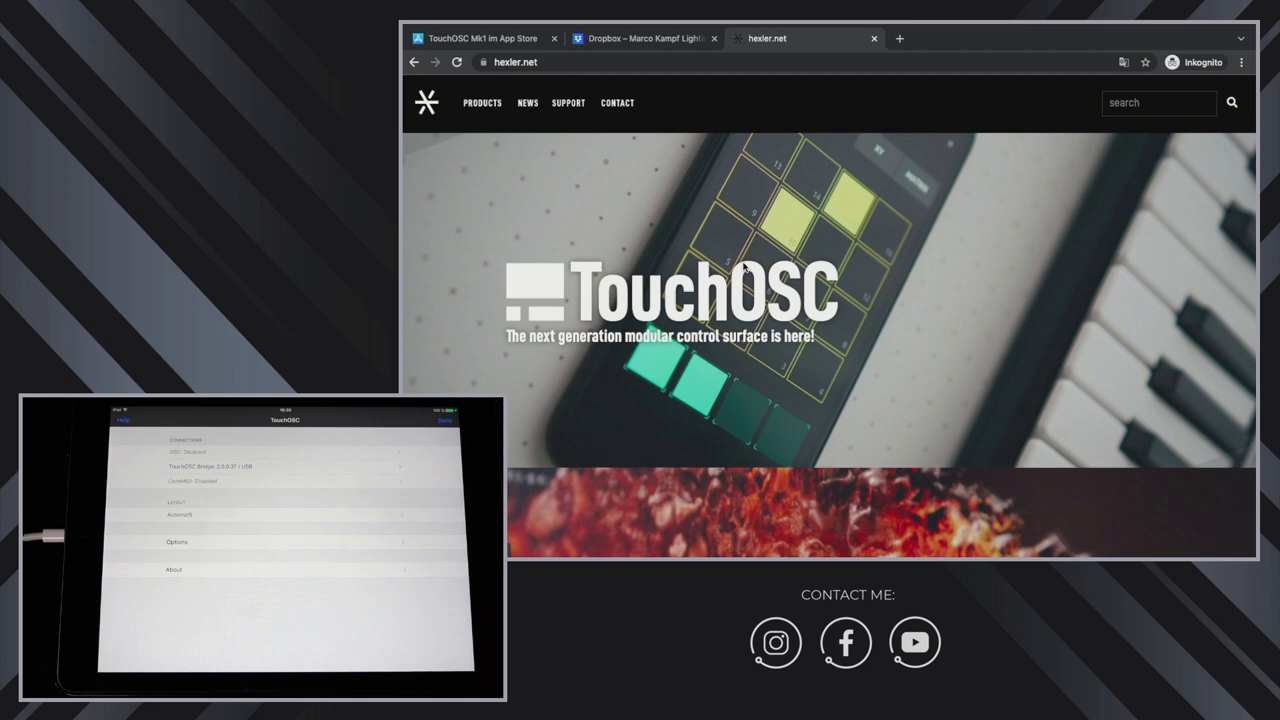
{"action": "mouse_move", "coordinate": [588, 206]}
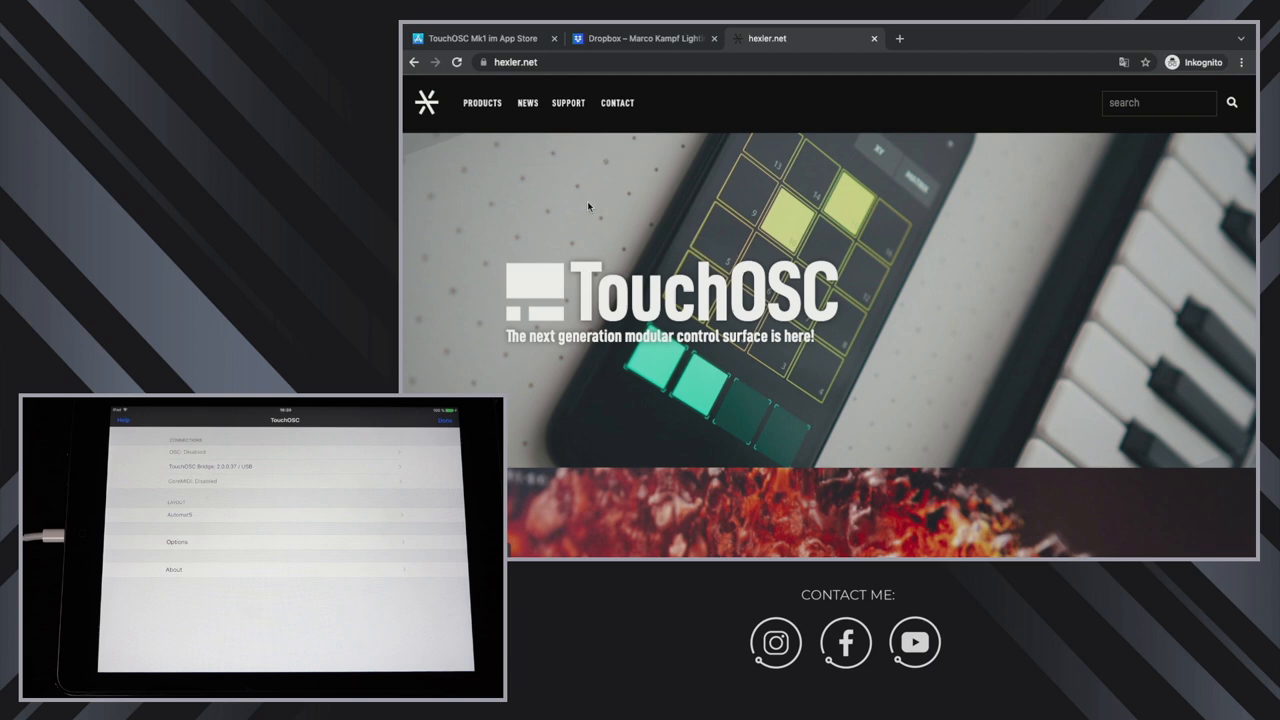
{"action": "mouse_move", "coordinate": [584, 196]}
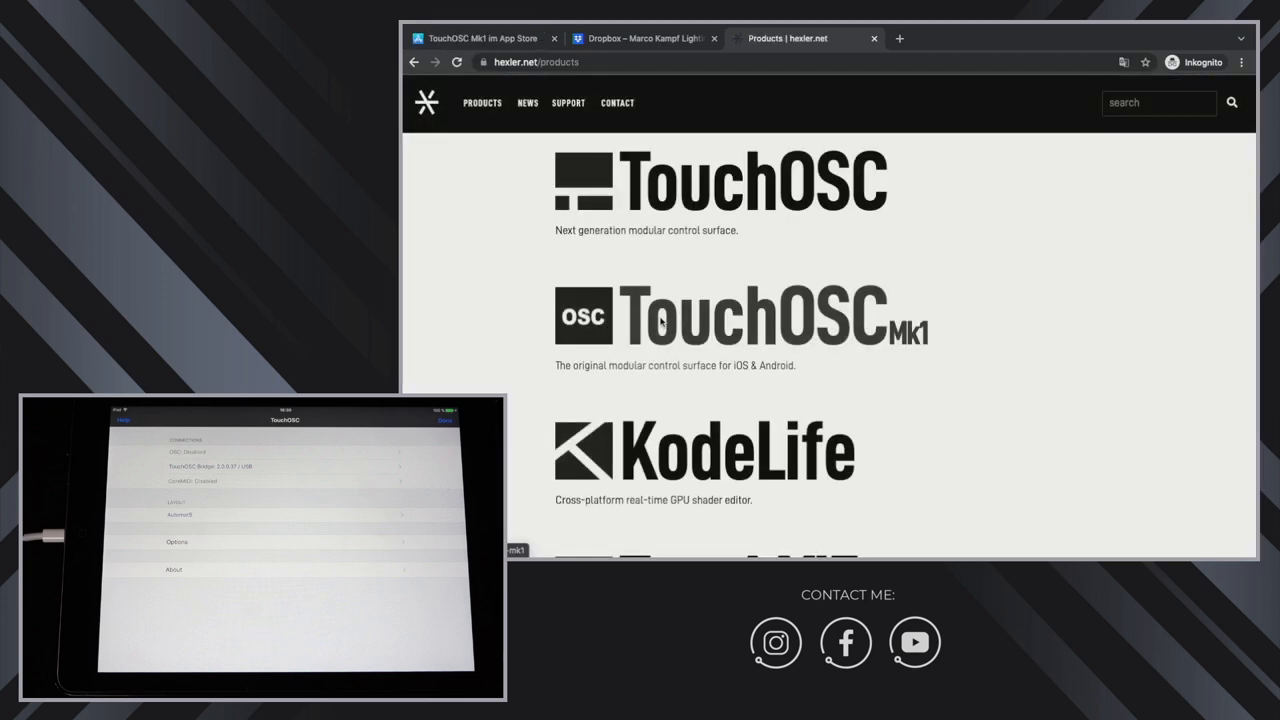
{"action": "mouse_move", "coordinate": [712, 258]}
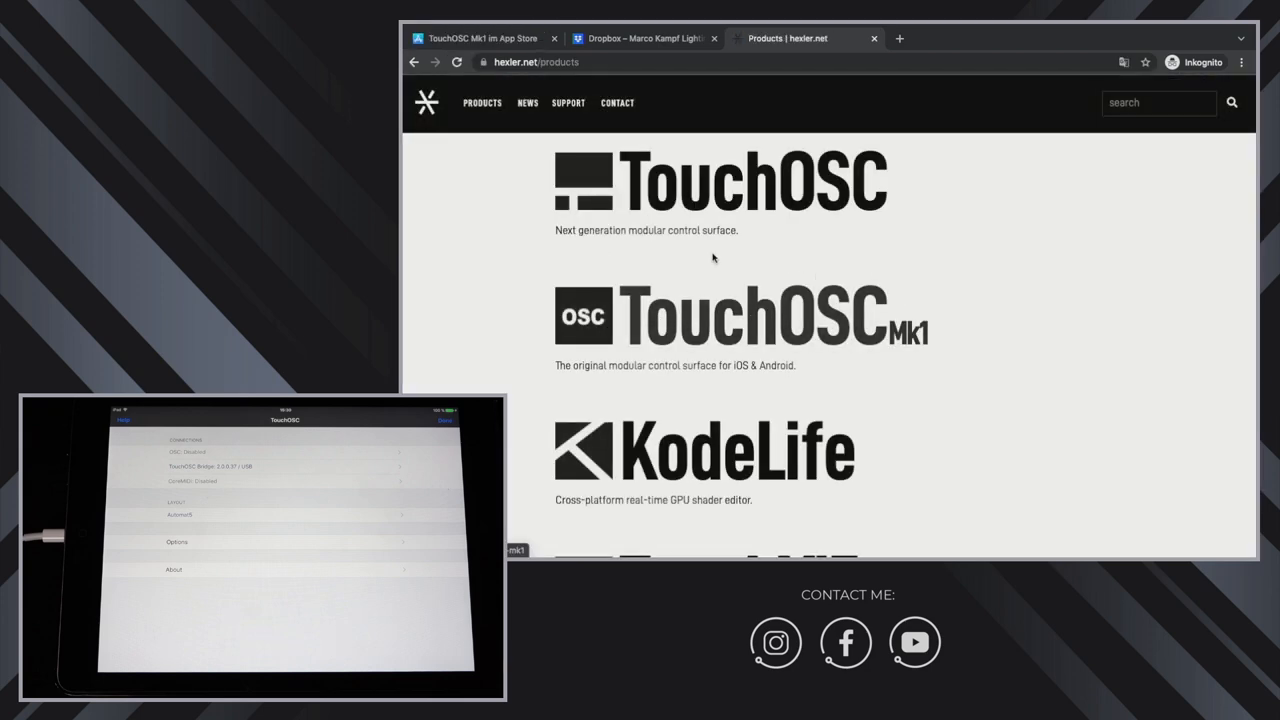
{"action": "mouse_move", "coordinate": [780, 288]}
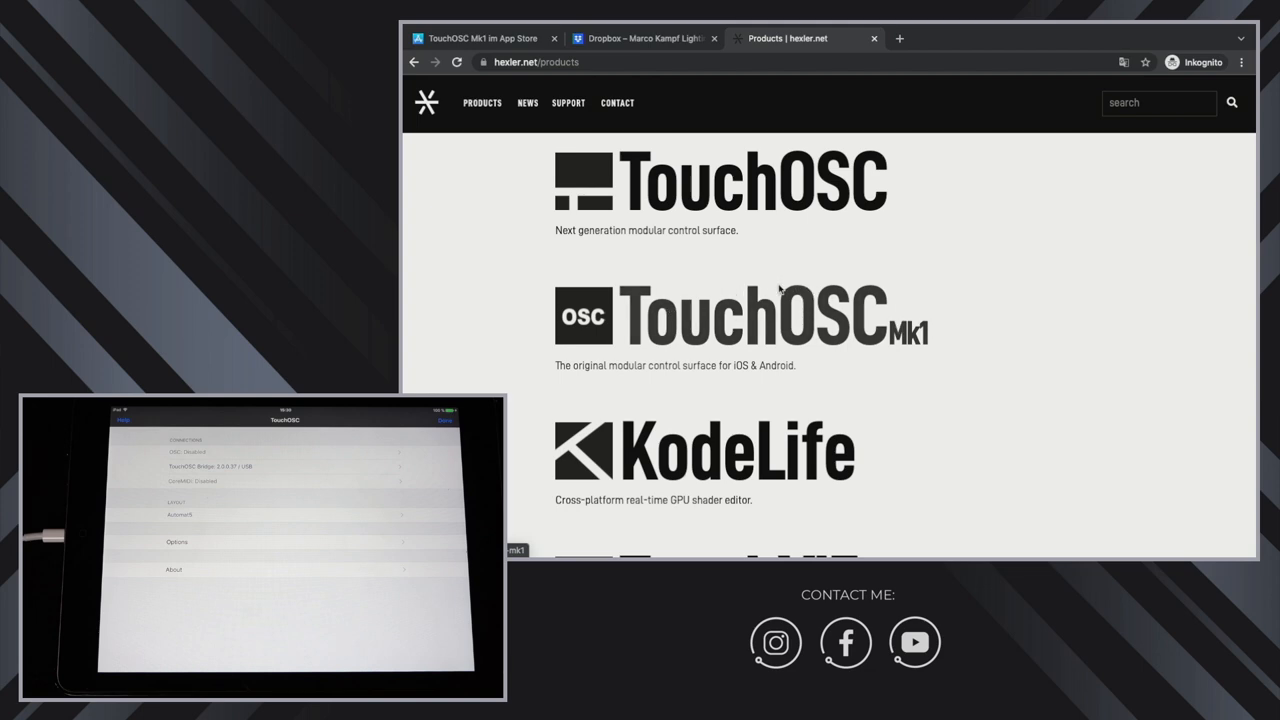
Step: Go to the TouchOSC Mk1 page and scroll to the TouchOSC Editor download section
{"action": "left_click", "coordinate": [764, 312]}
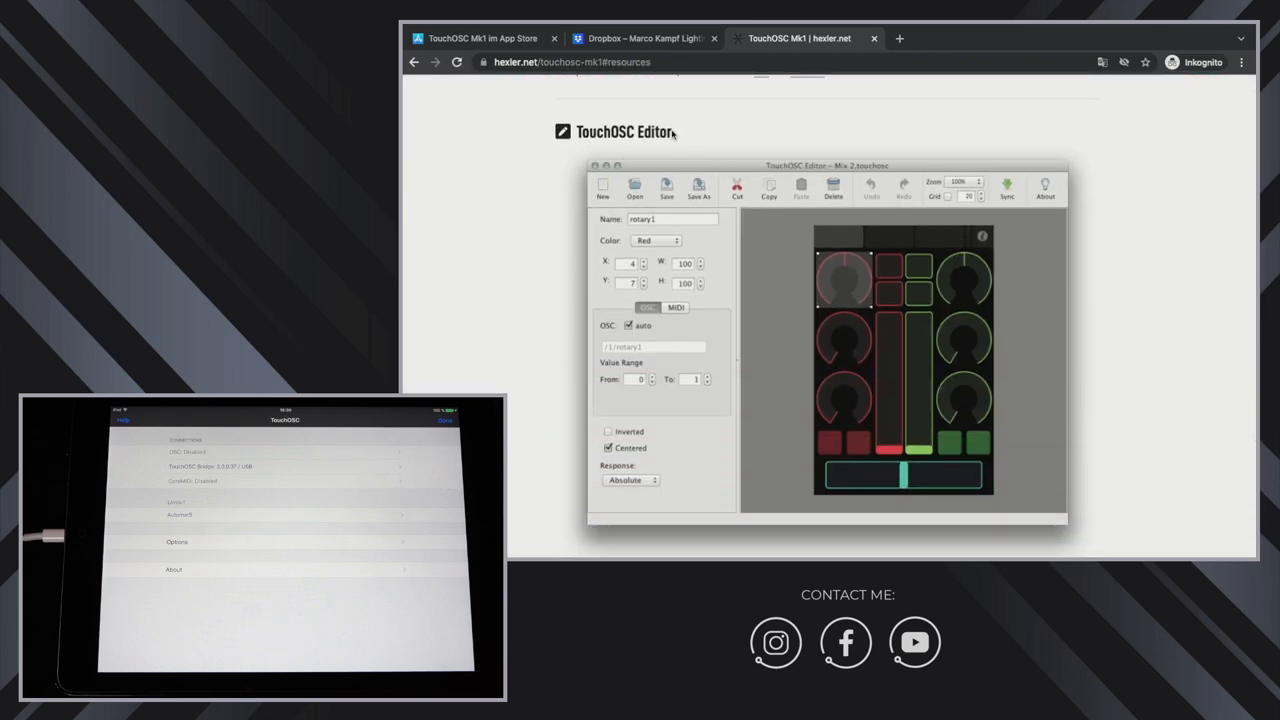
{"action": "scroll", "scroll_direction": "down", "scroll_amount": 3}
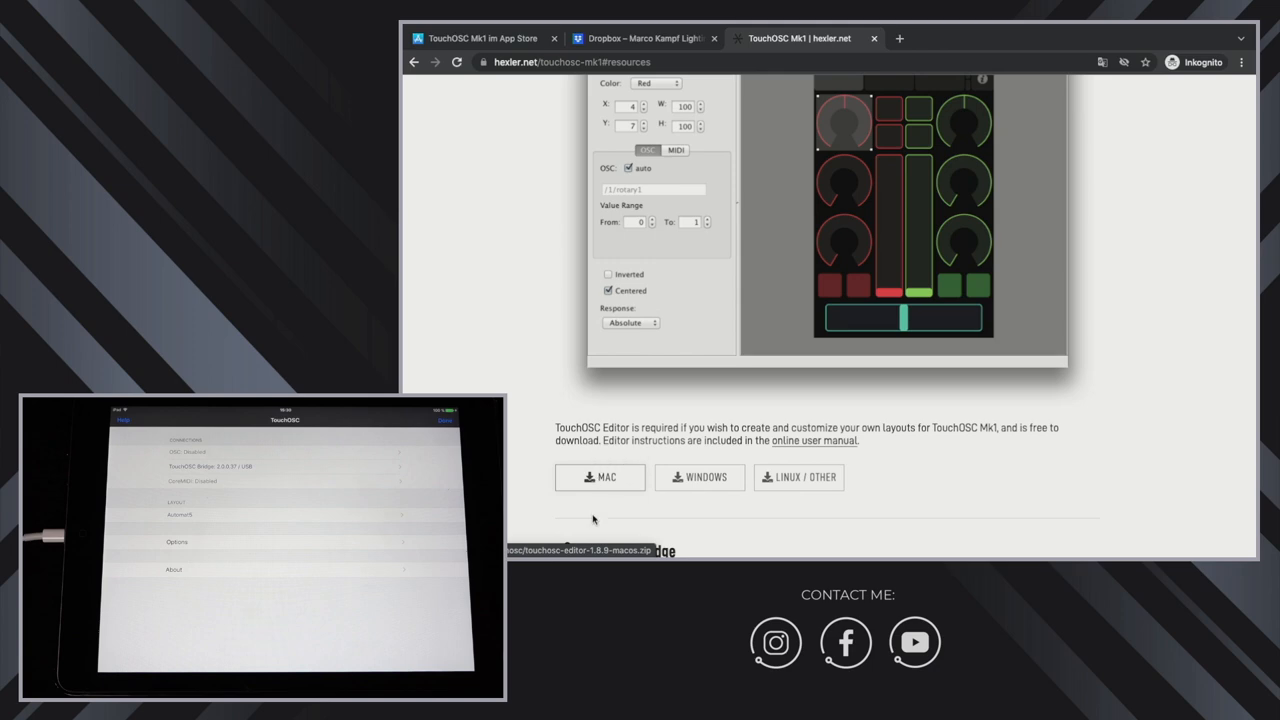
{"action": "mouse_move", "coordinate": [700, 476]}
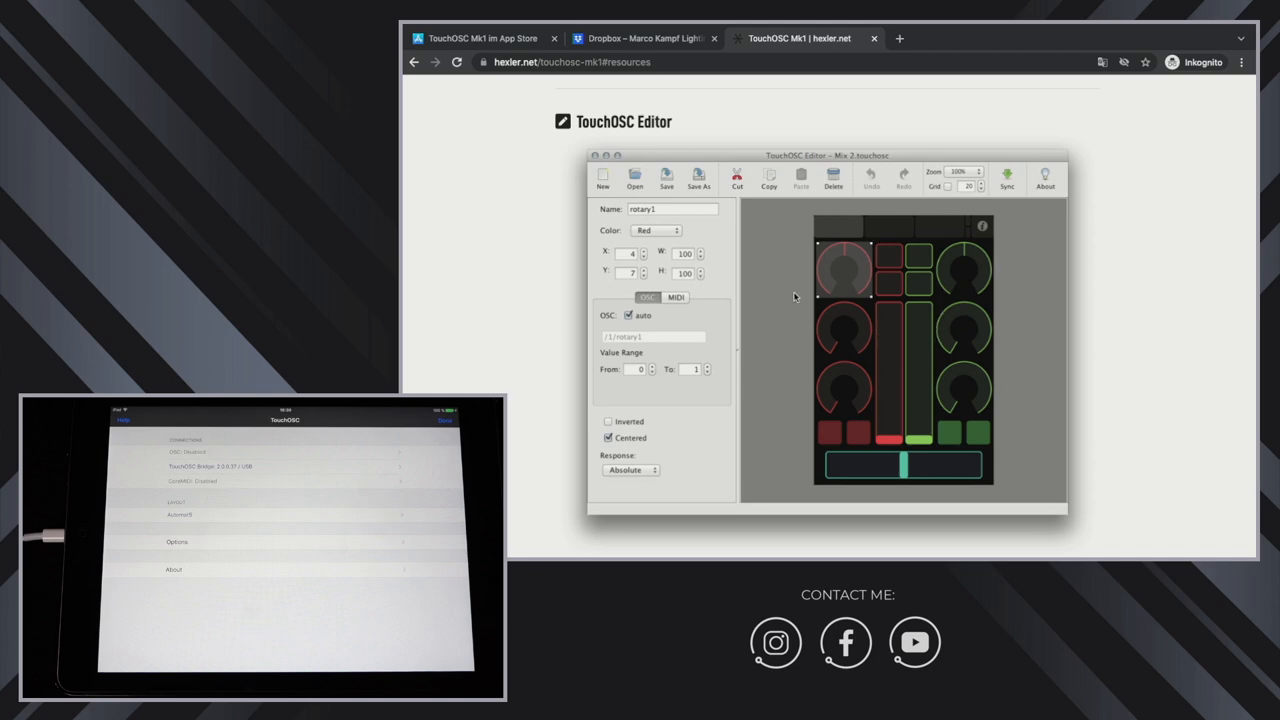
{"action": "mouse_move", "coordinate": [820, 304]}
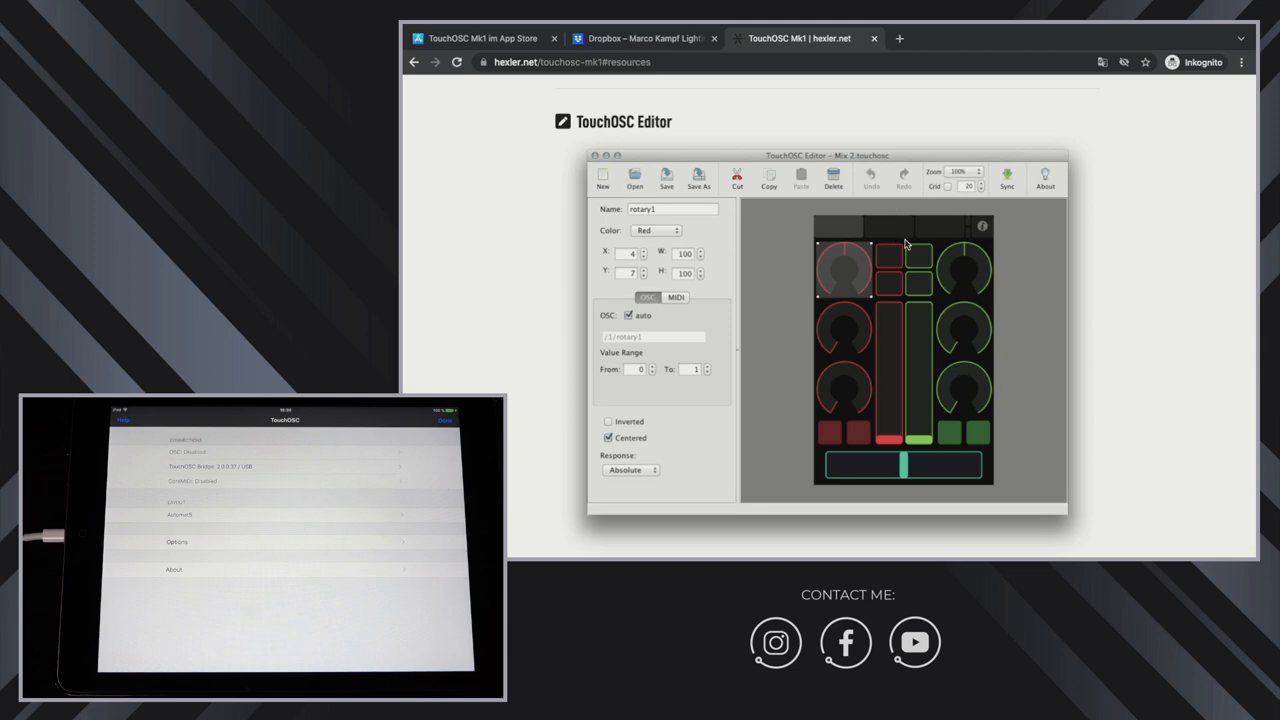
{"action": "scroll", "scroll_direction": "down", "scroll_amount": 3}
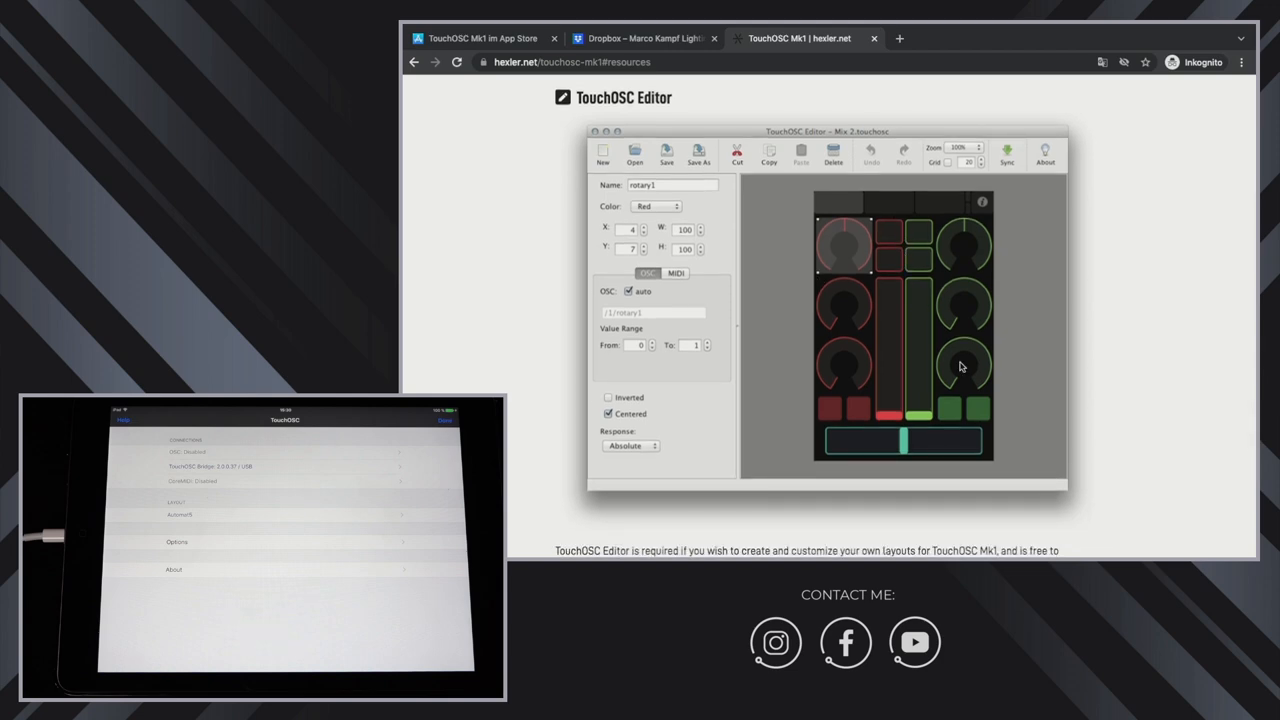
{"action": "scroll", "scroll_direction": "down", "scroll_amount": 3}
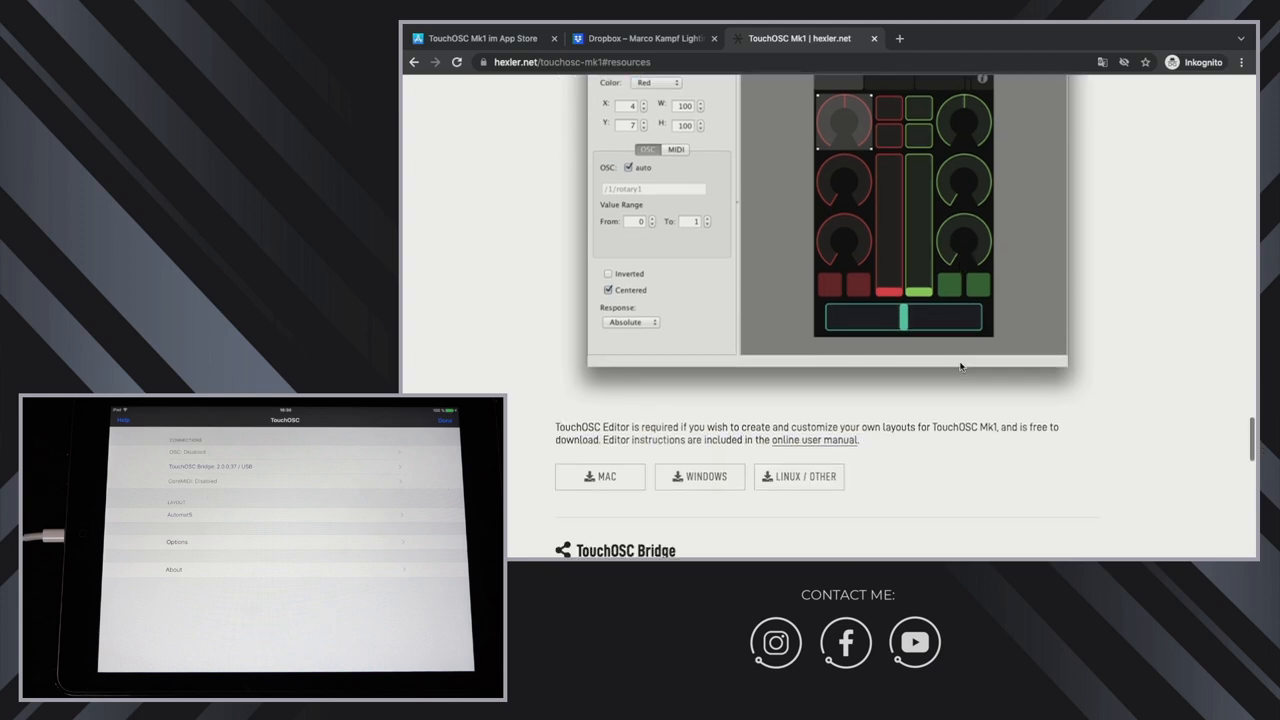
{"action": "scroll", "scroll_direction": "down", "scroll_amount": 3}
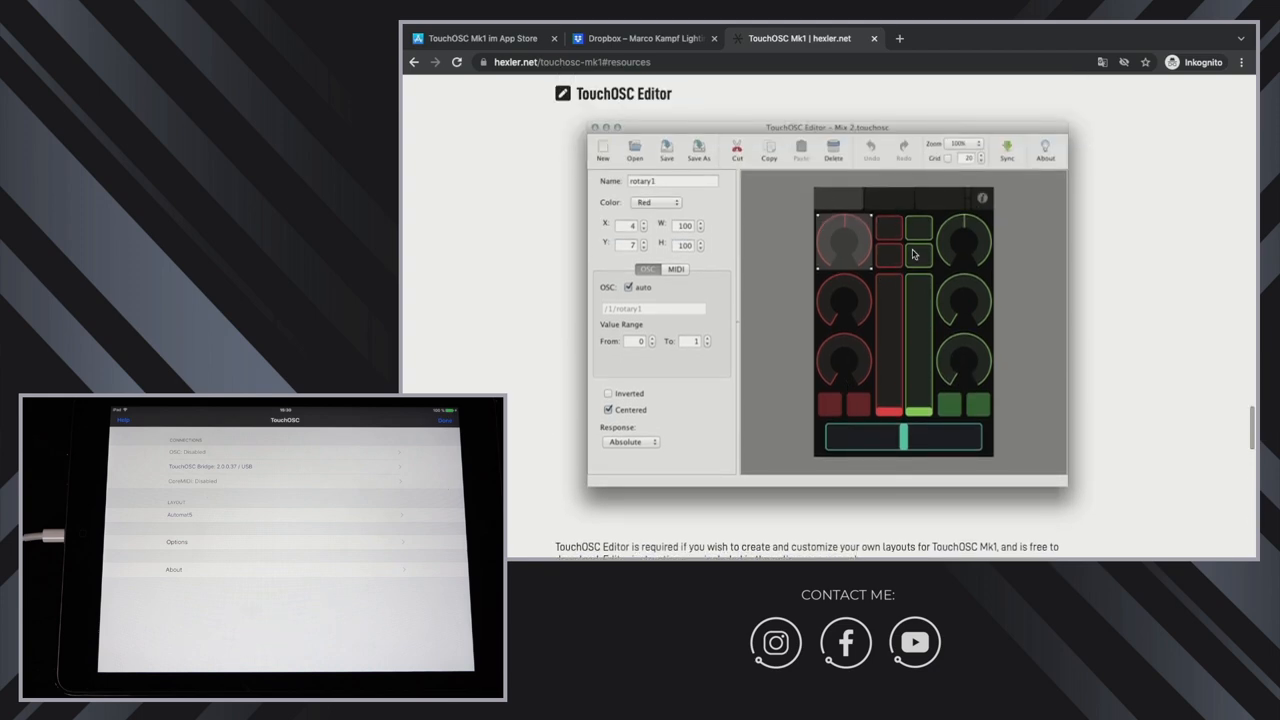
Step: Scroll down to the TouchOSC Bridge download section
{"action": "scroll", "scroll_direction": "down", "scroll_amount": 3}
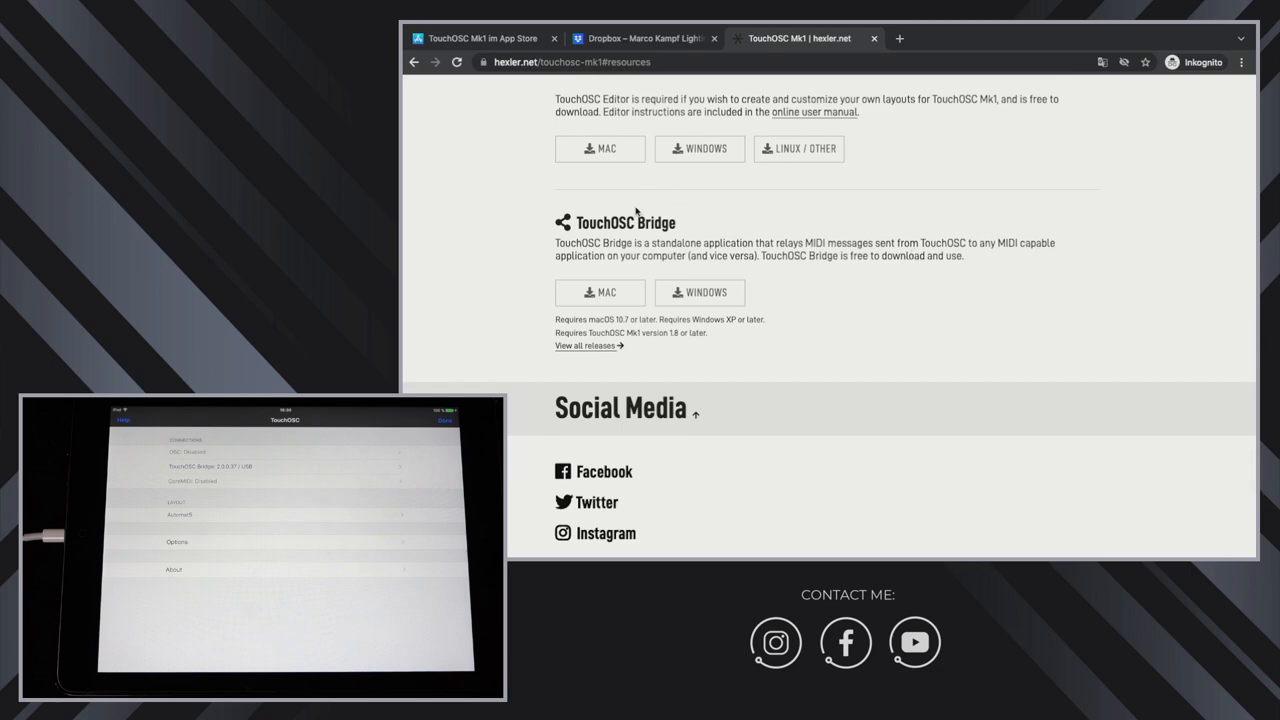
{"action": "mouse_move", "coordinate": [580, 204]}
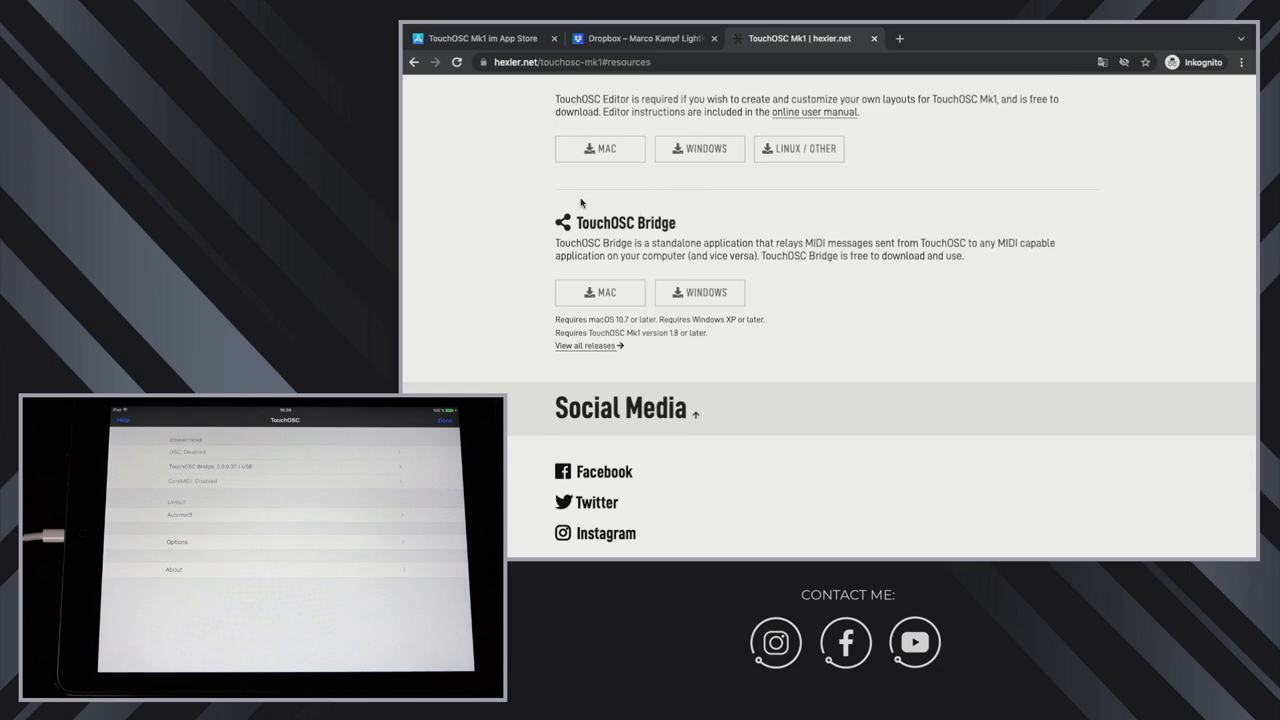
{"action": "mouse_move", "coordinate": [652, 212]}
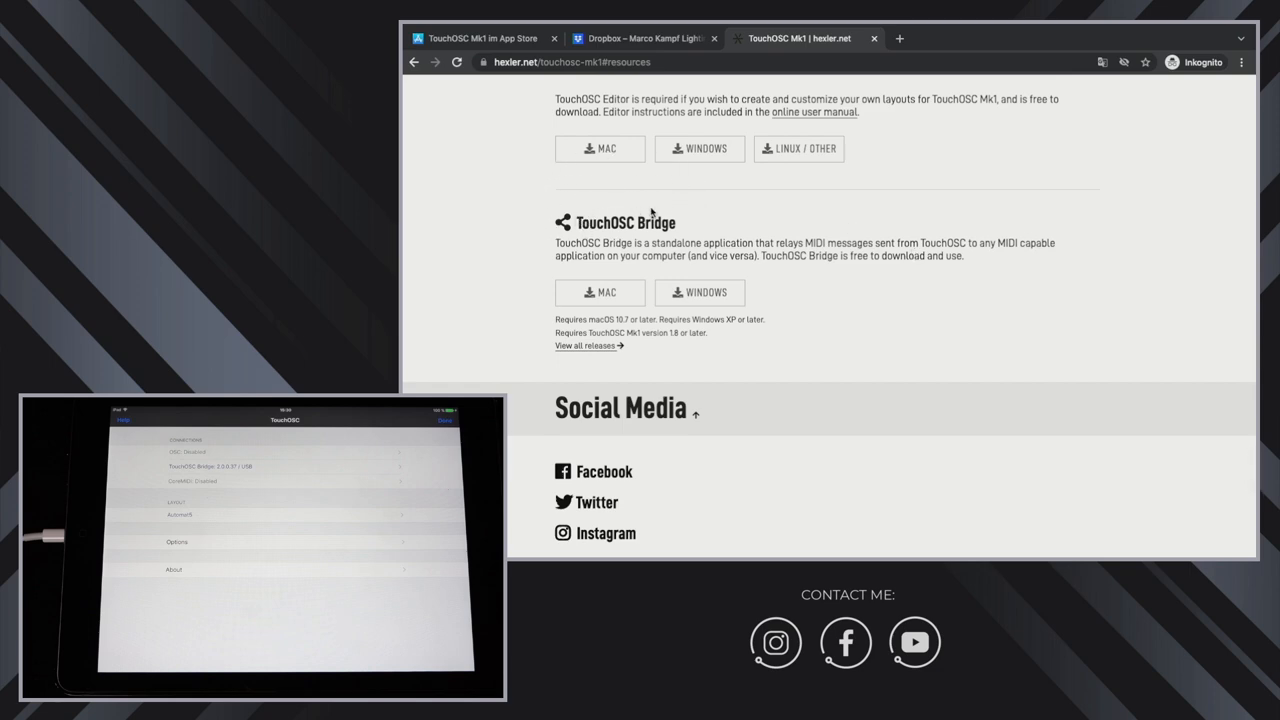
{"action": "mouse_move", "coordinate": [708, 210]}
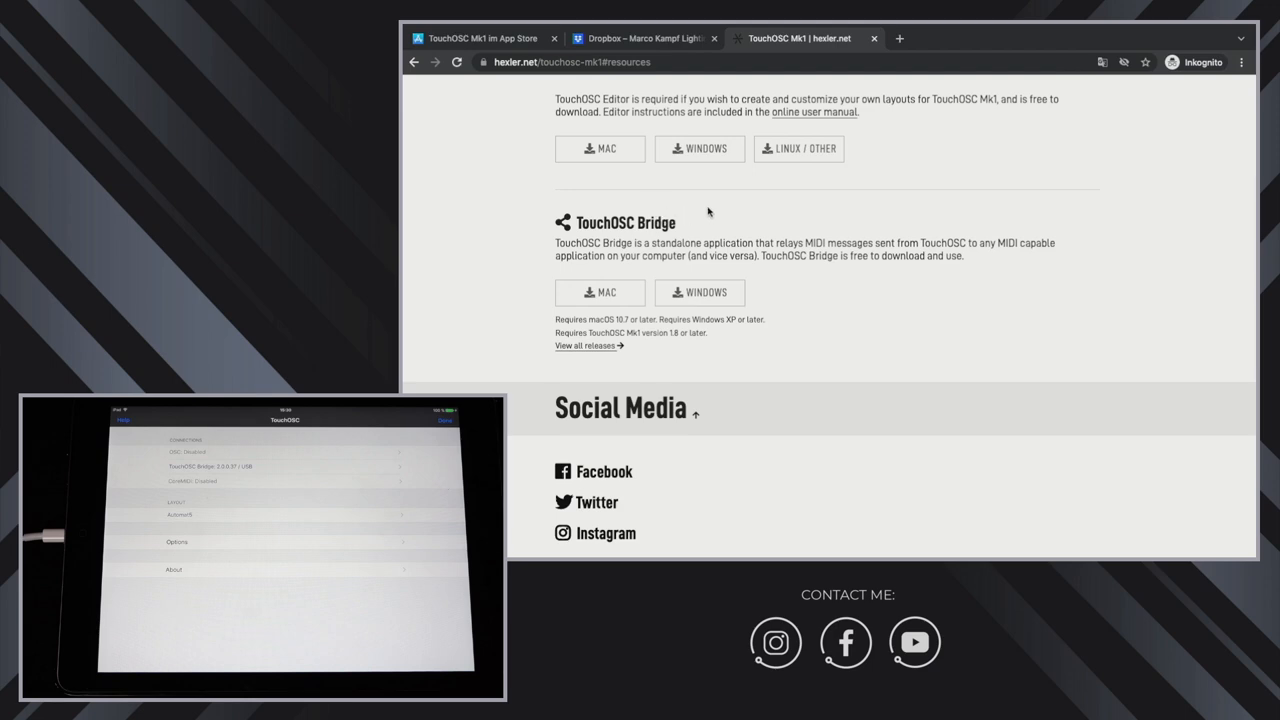
{"action": "mouse_move", "coordinate": [744, 214]}
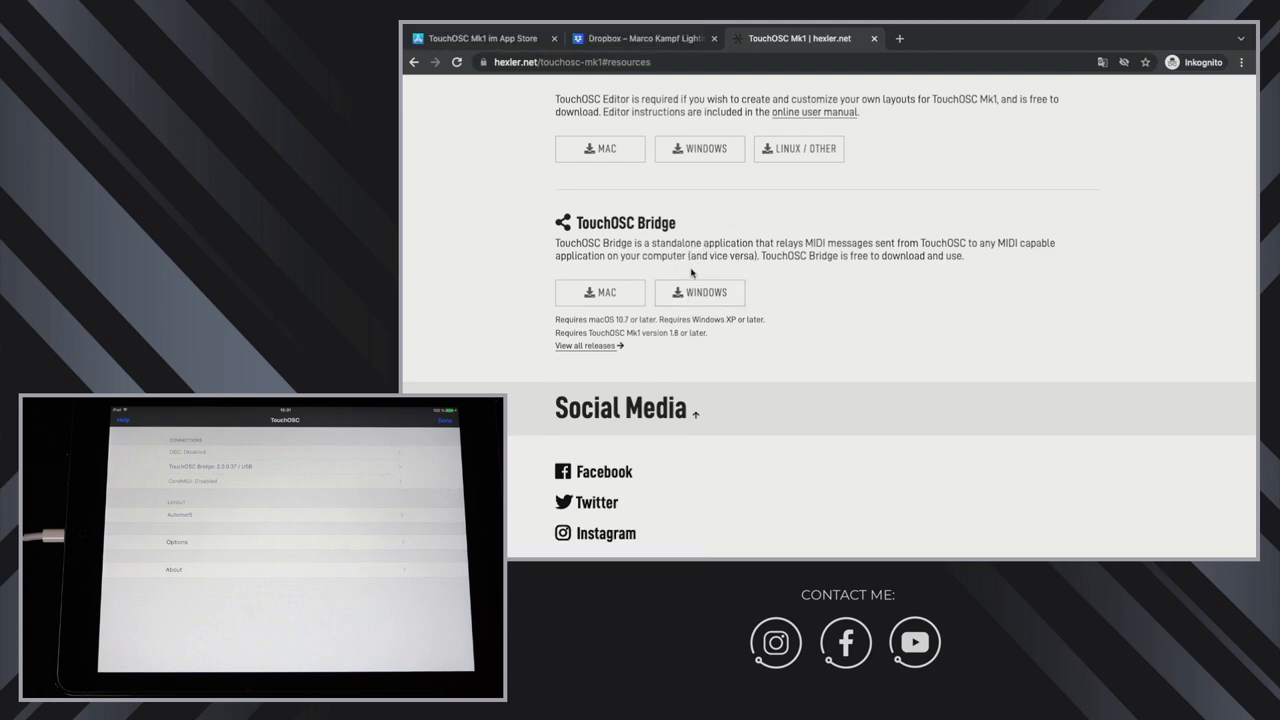
{"action": "mouse_move", "coordinate": [680, 196]}
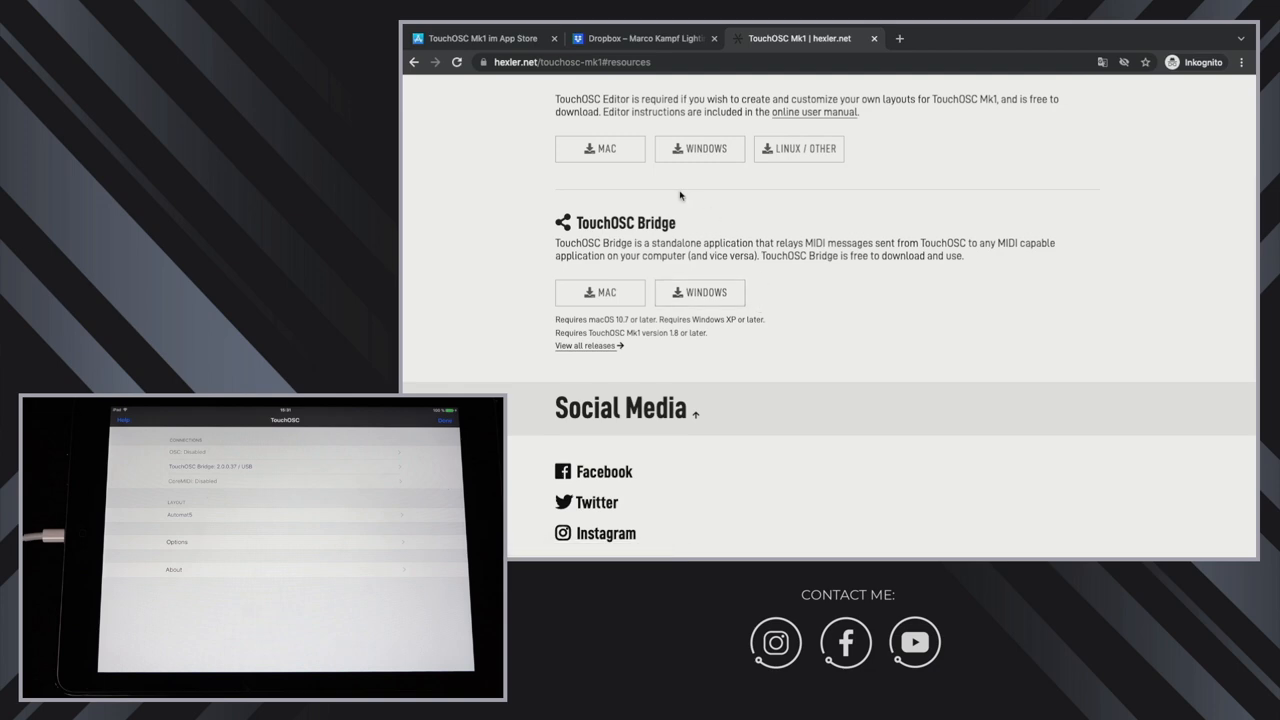
{"action": "mouse_move", "coordinate": [596, 236]}
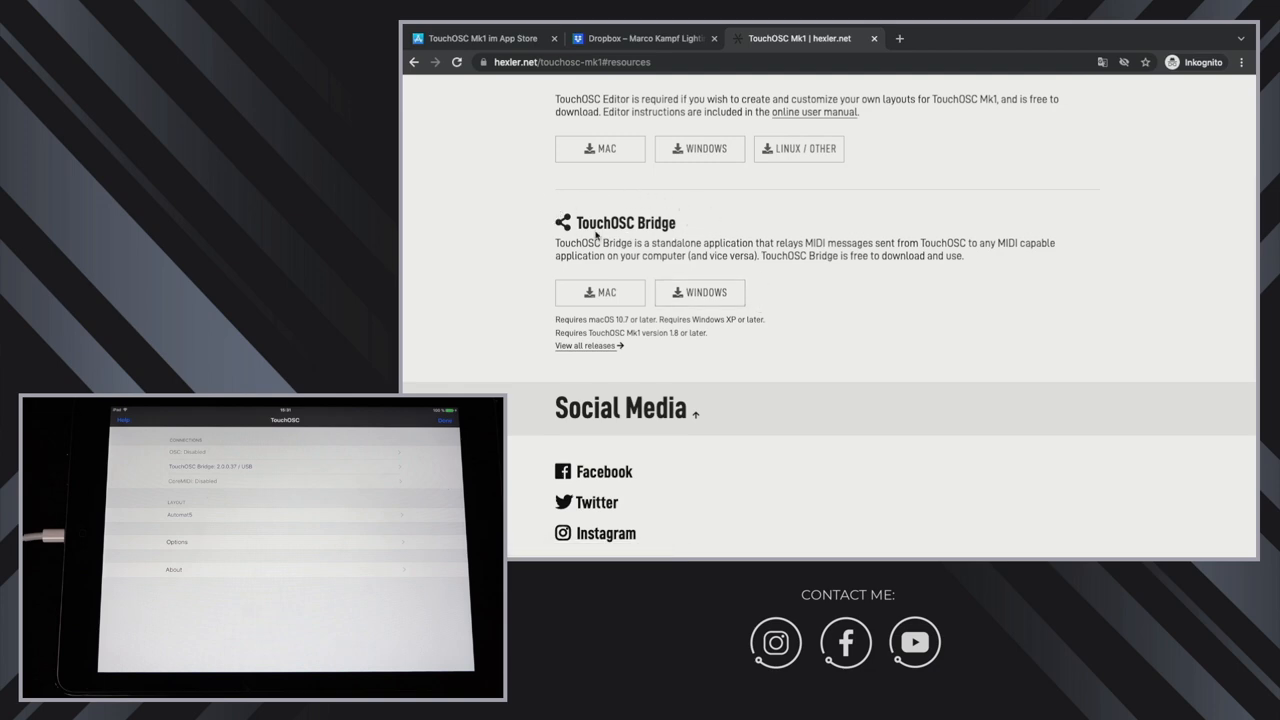
{"action": "mouse_move", "coordinate": [700, 224]}
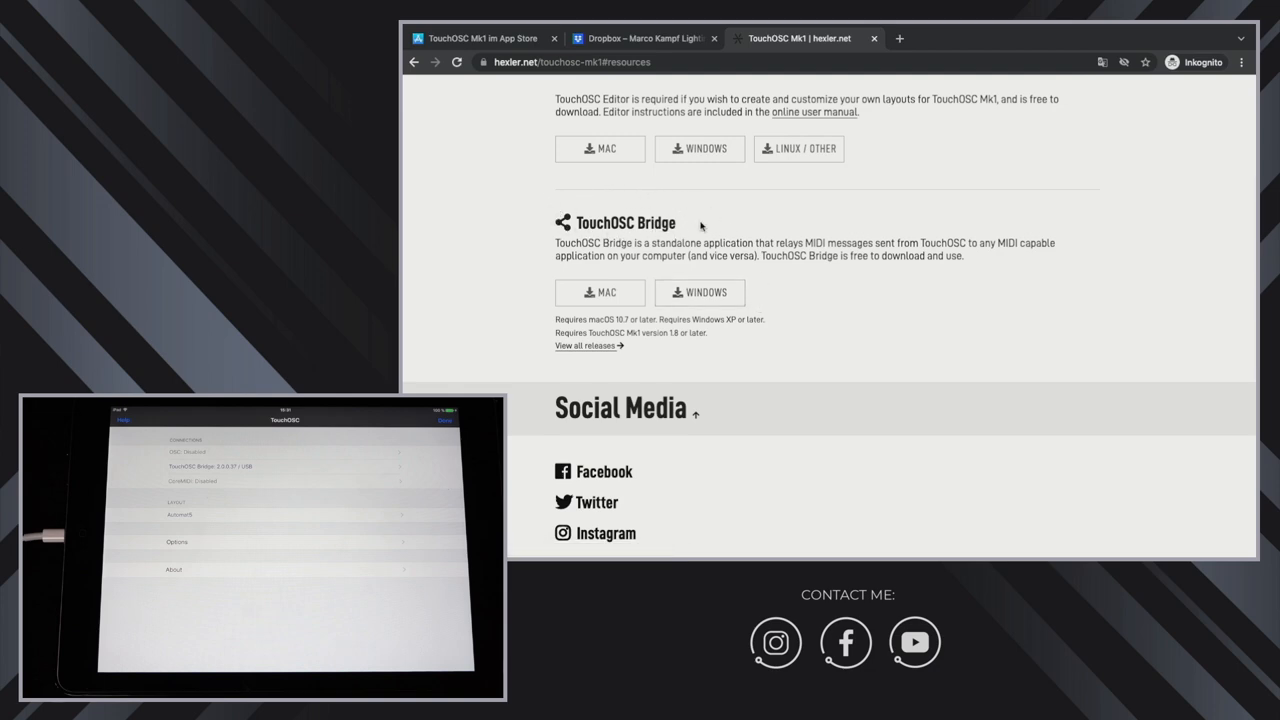
{"action": "mouse_move", "coordinate": [730, 230]}
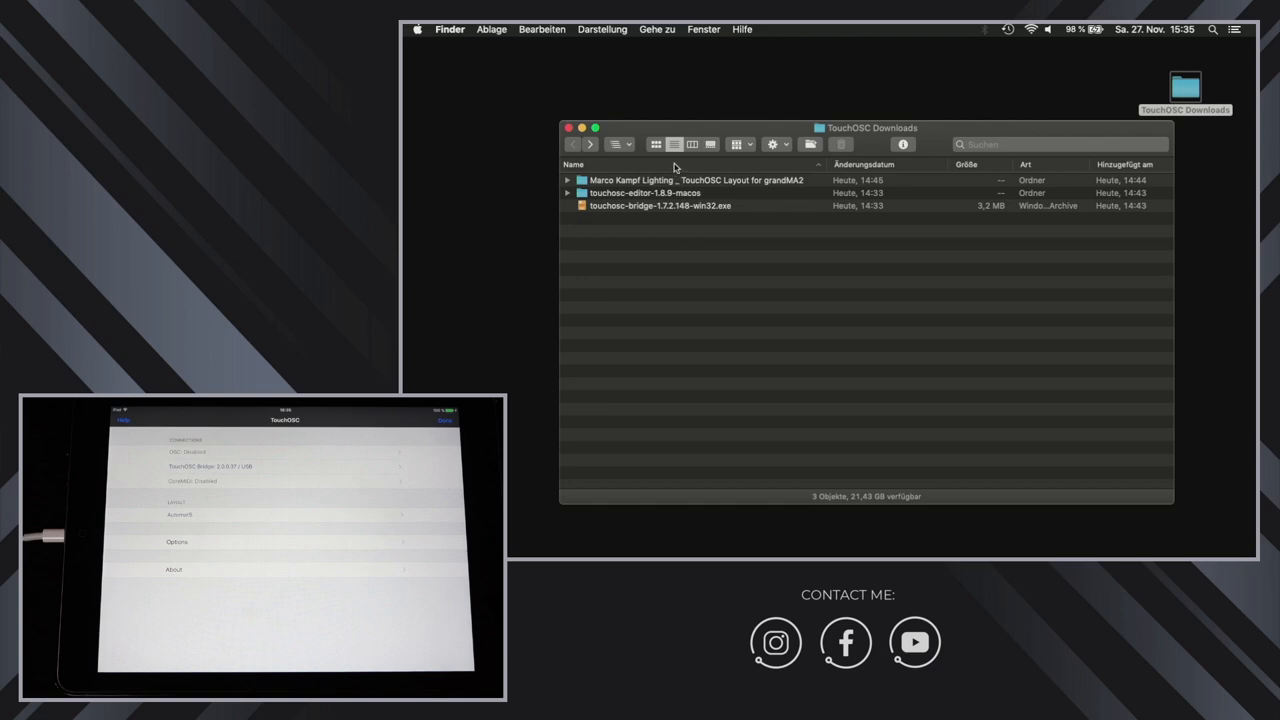
{"action": "double_click", "coordinate": [696, 180]}
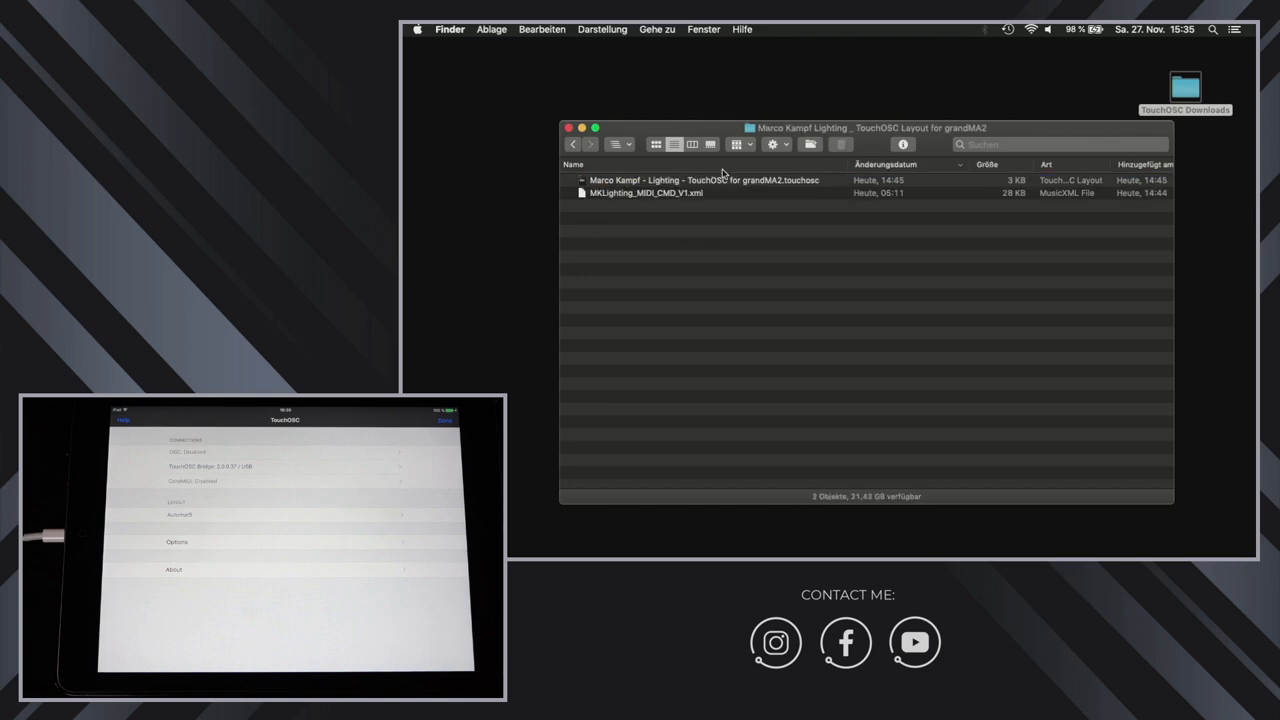
{"action": "left_click", "coordinate": [700, 180]}
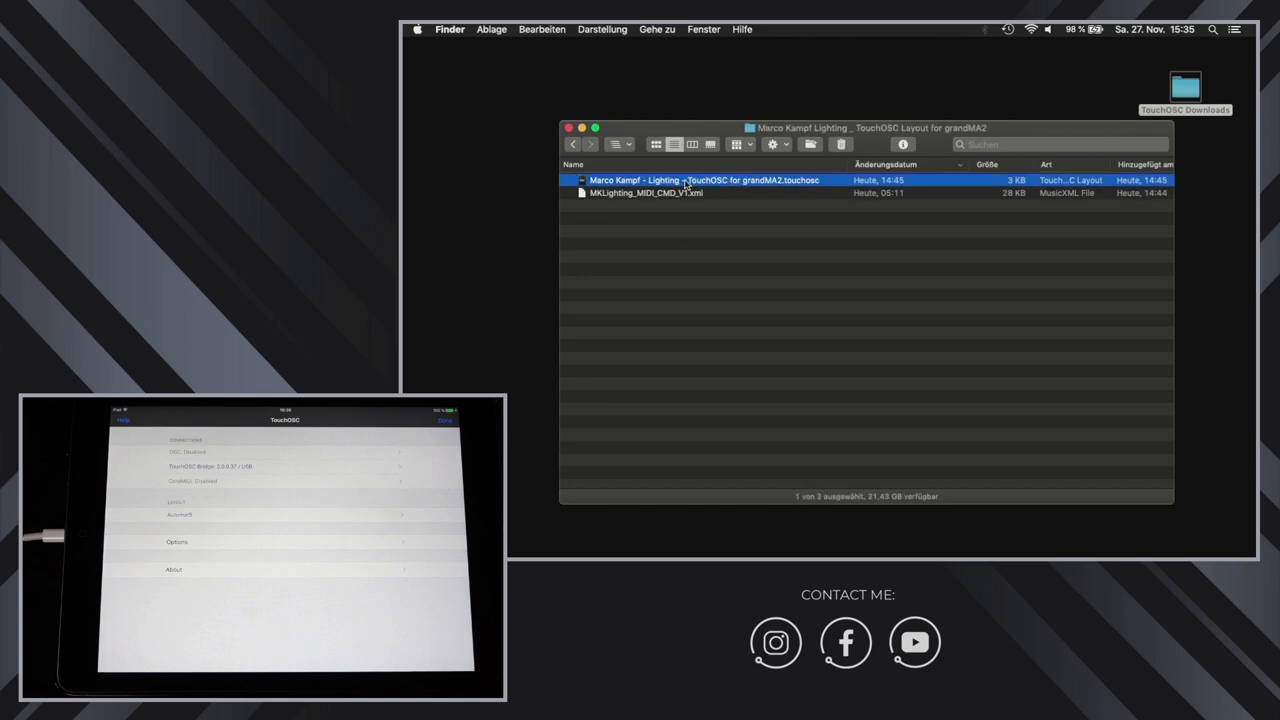
{"action": "left_click", "coordinate": [648, 192]}
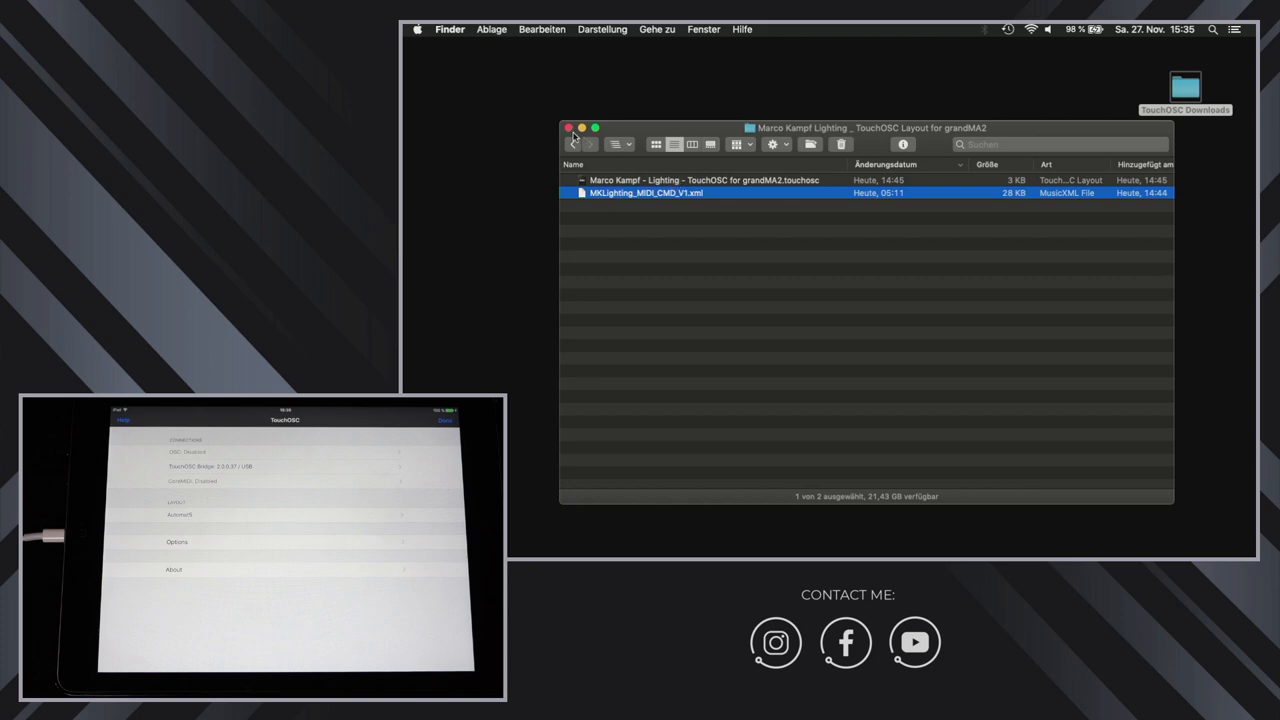
{"action": "left_click", "coordinate": [572, 144]}
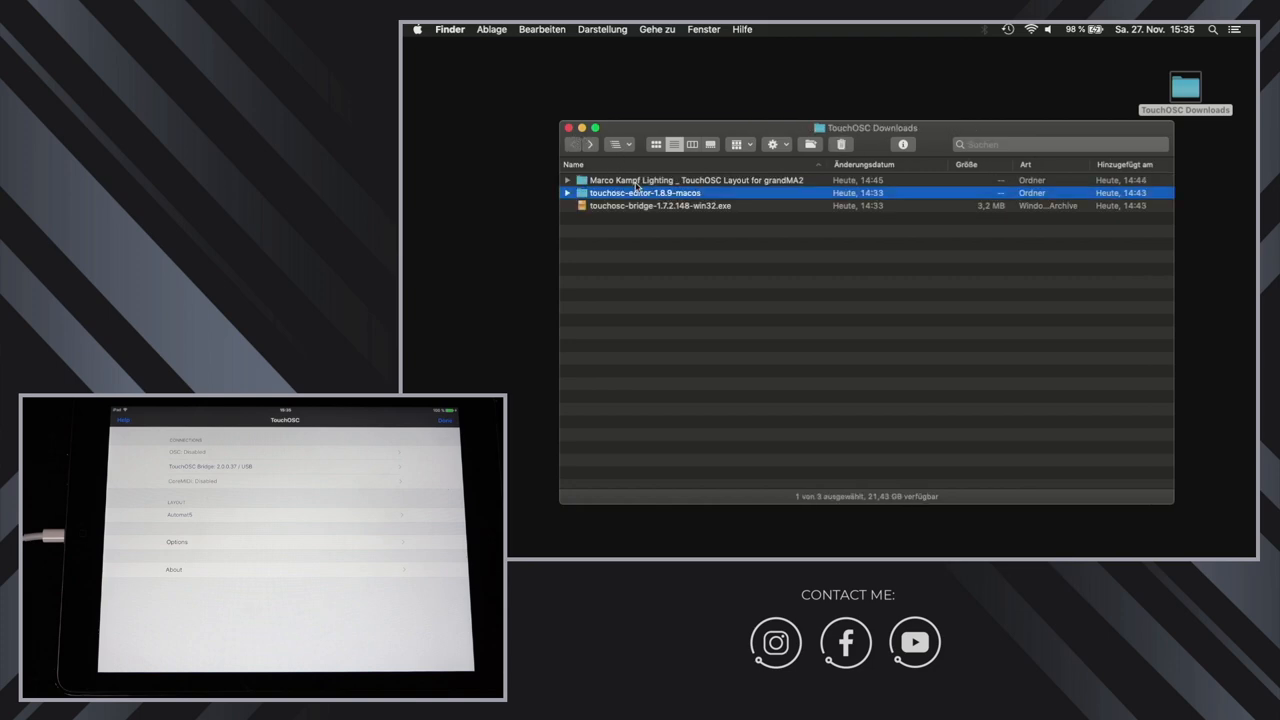
{"action": "left_click", "coordinate": [660, 204]}
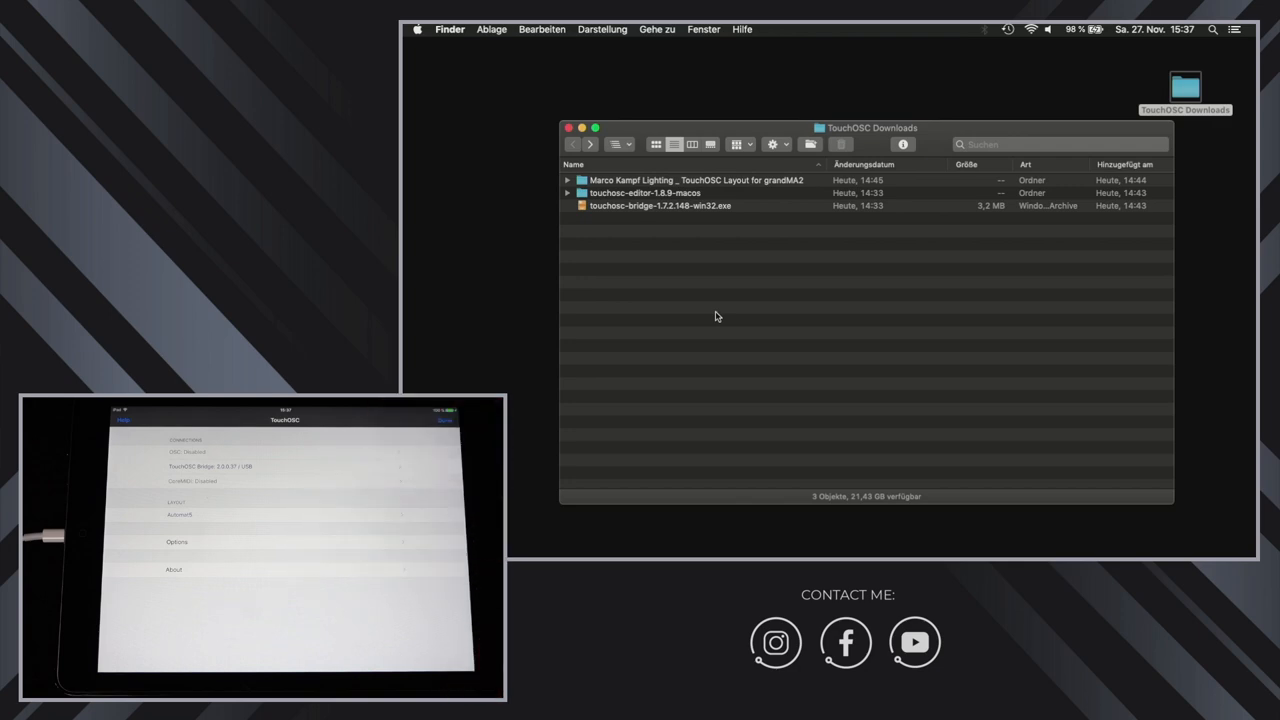
{"action": "mouse_move", "coordinate": [740, 260]}
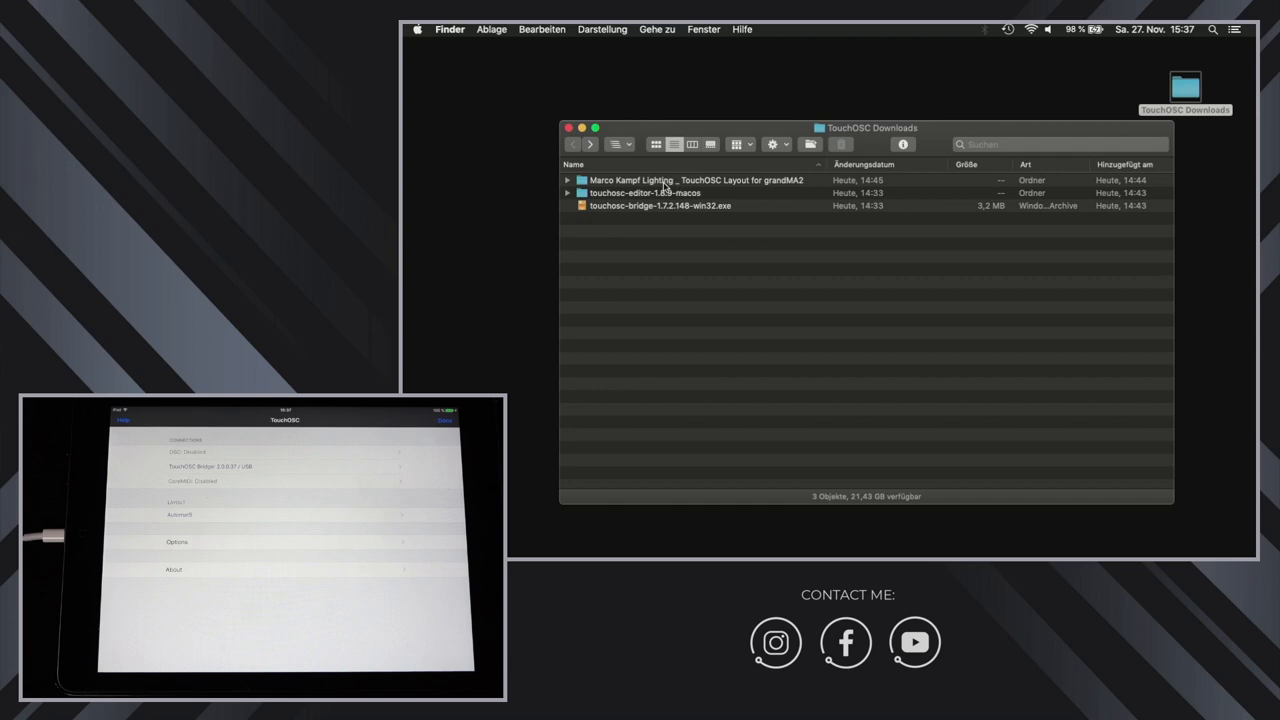
Step: Launch TouchOSC Editor from touchosc-editor-1.8.9-macos, allow network connections and enlarge its window
{"action": "double_click", "coordinate": [646, 192]}
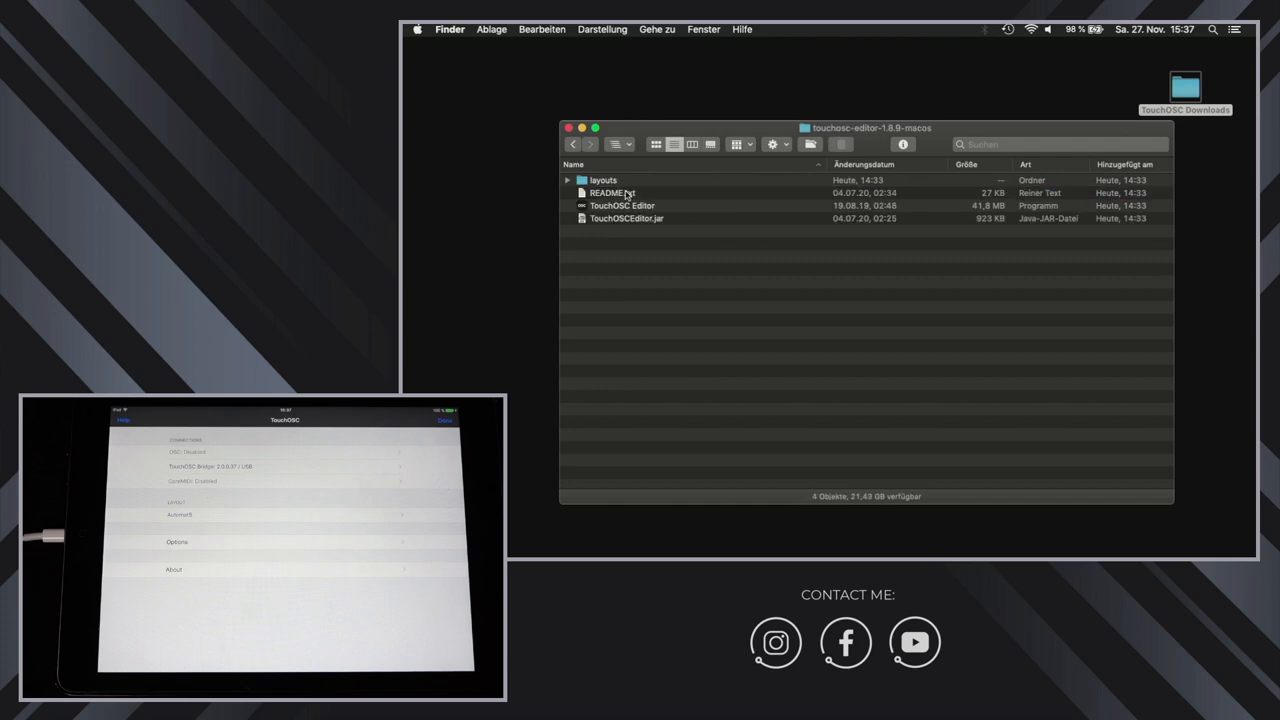
{"action": "left_click", "coordinate": [622, 204]}
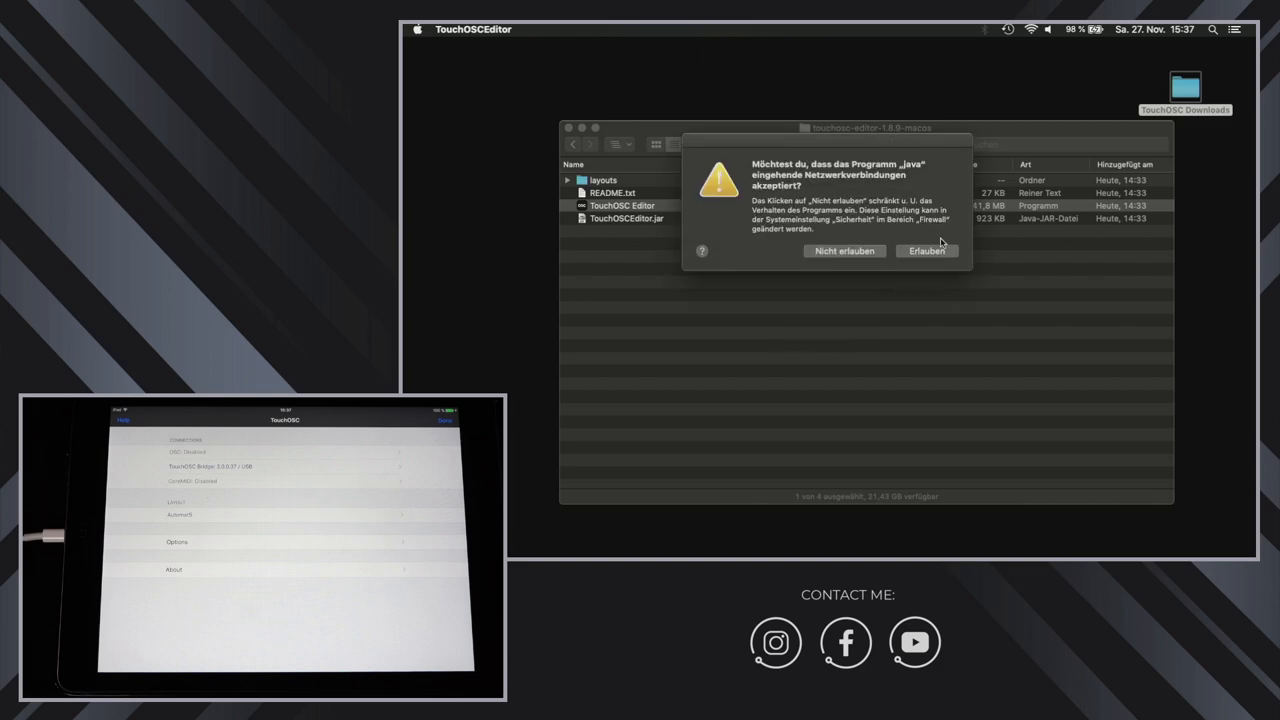
{"action": "left_click", "coordinate": [924, 252]}
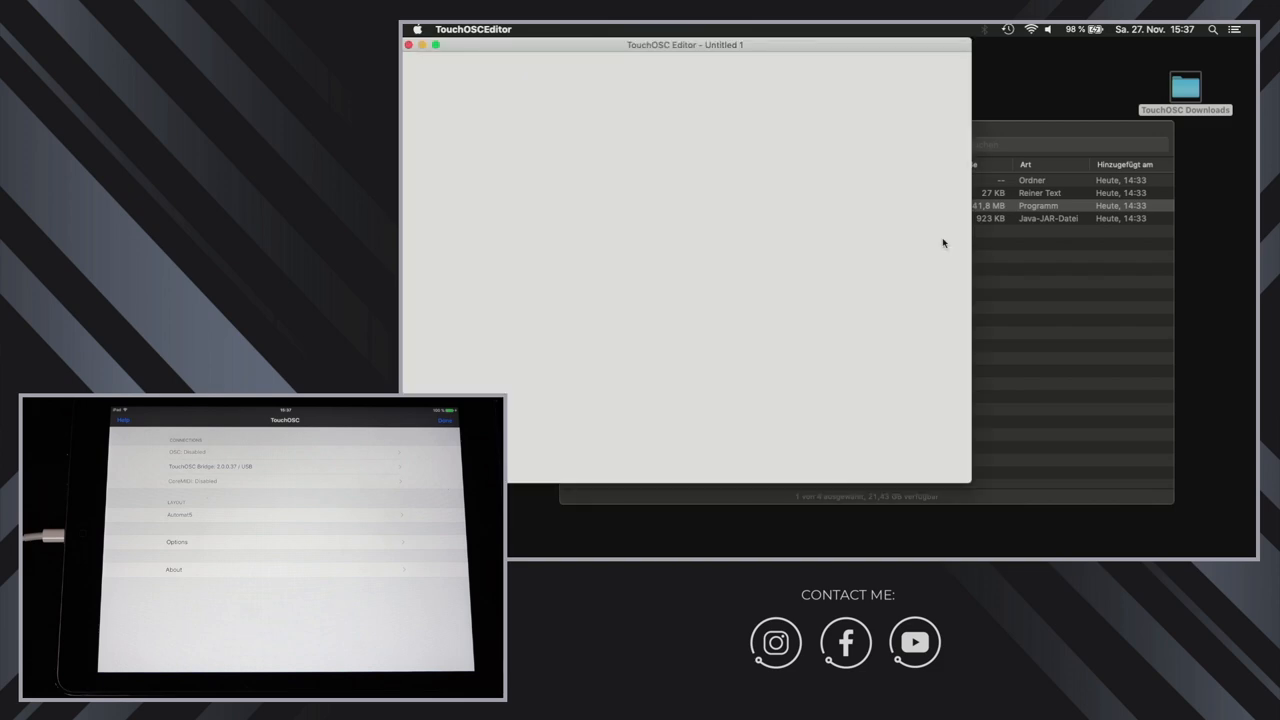
{"action": "left_click", "coordinate": [418, 70]}
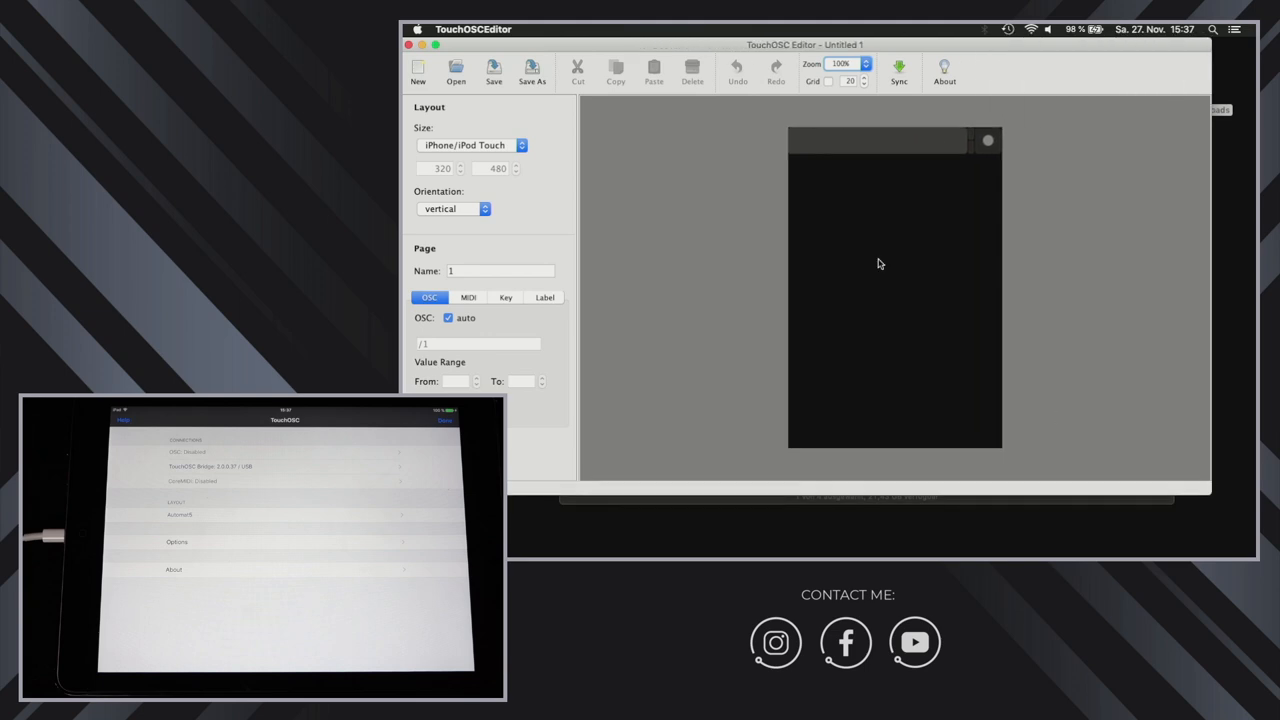
{"action": "left_click", "coordinate": [456, 70]}
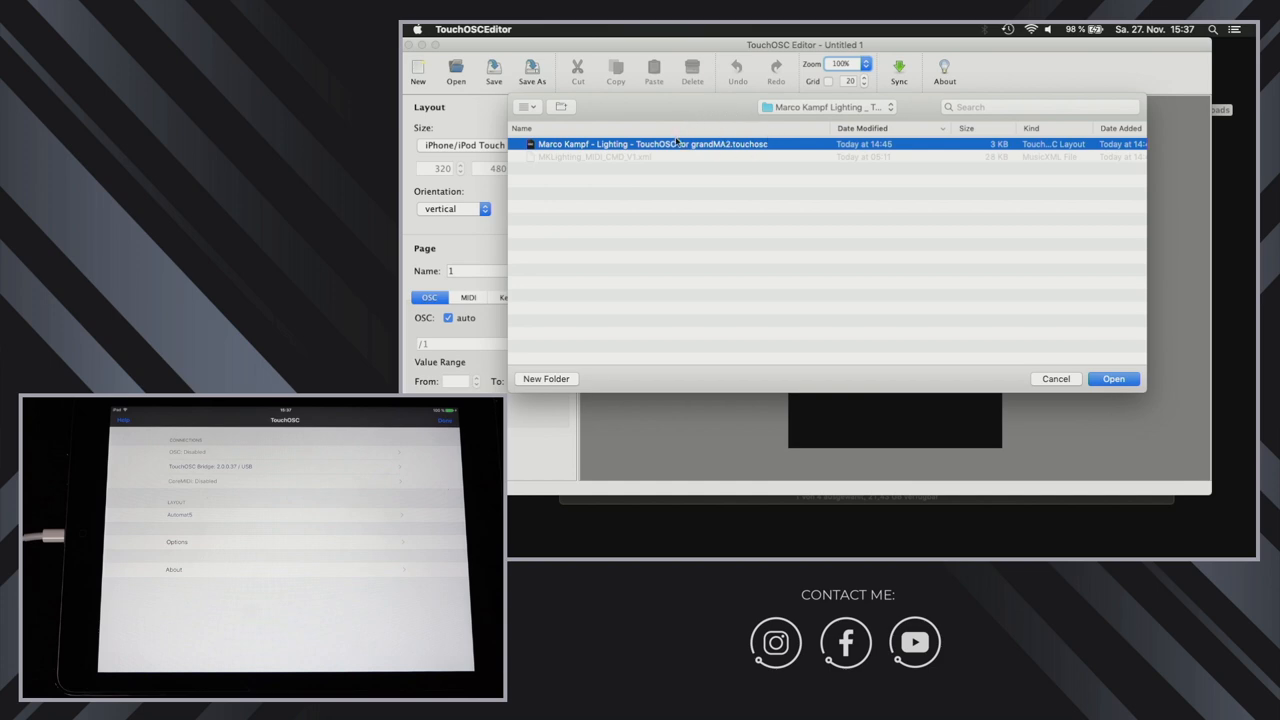
{"action": "mouse_move", "coordinate": [664, 130]}
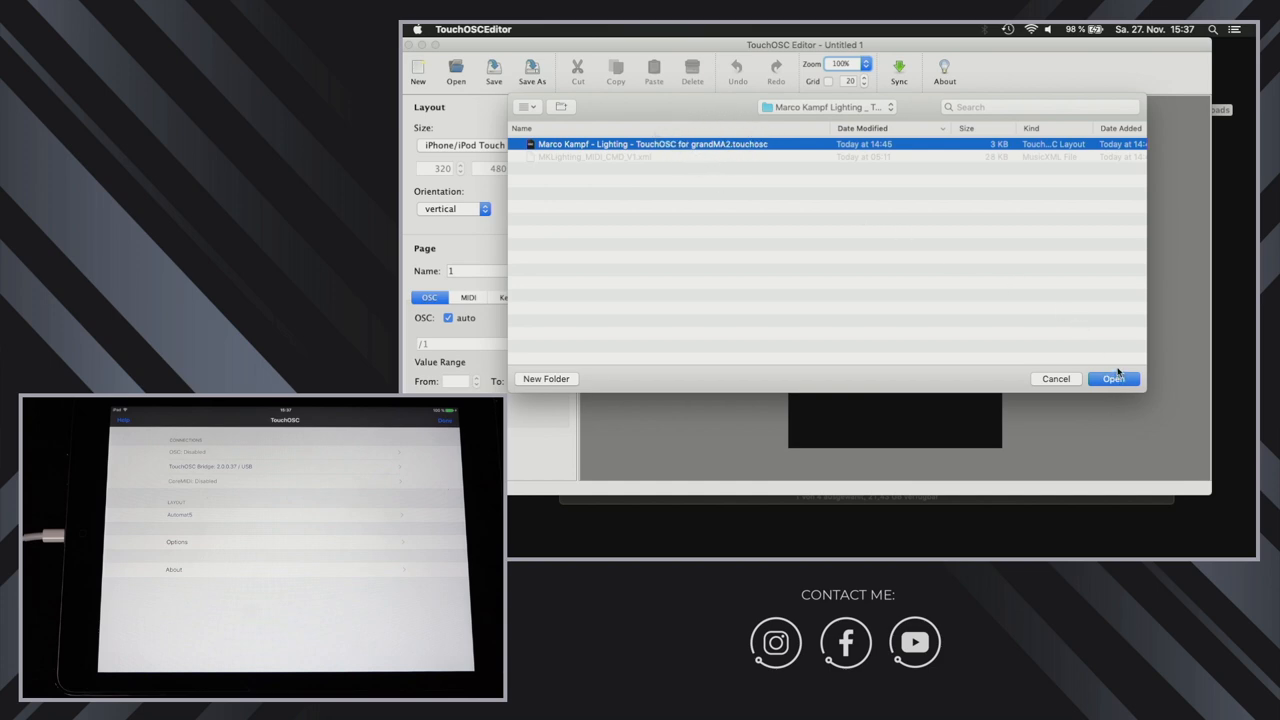
{"action": "left_click", "coordinate": [1112, 378]}
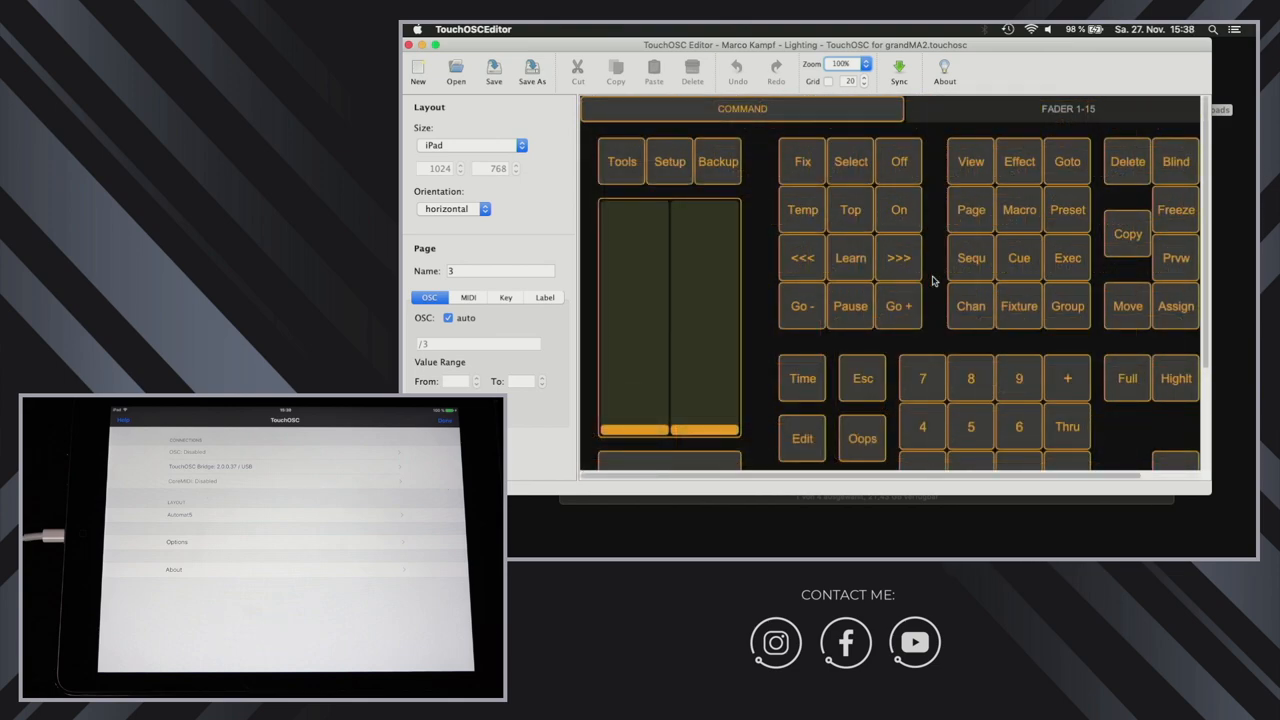
{"action": "mouse_move", "coordinate": [736, 166]}
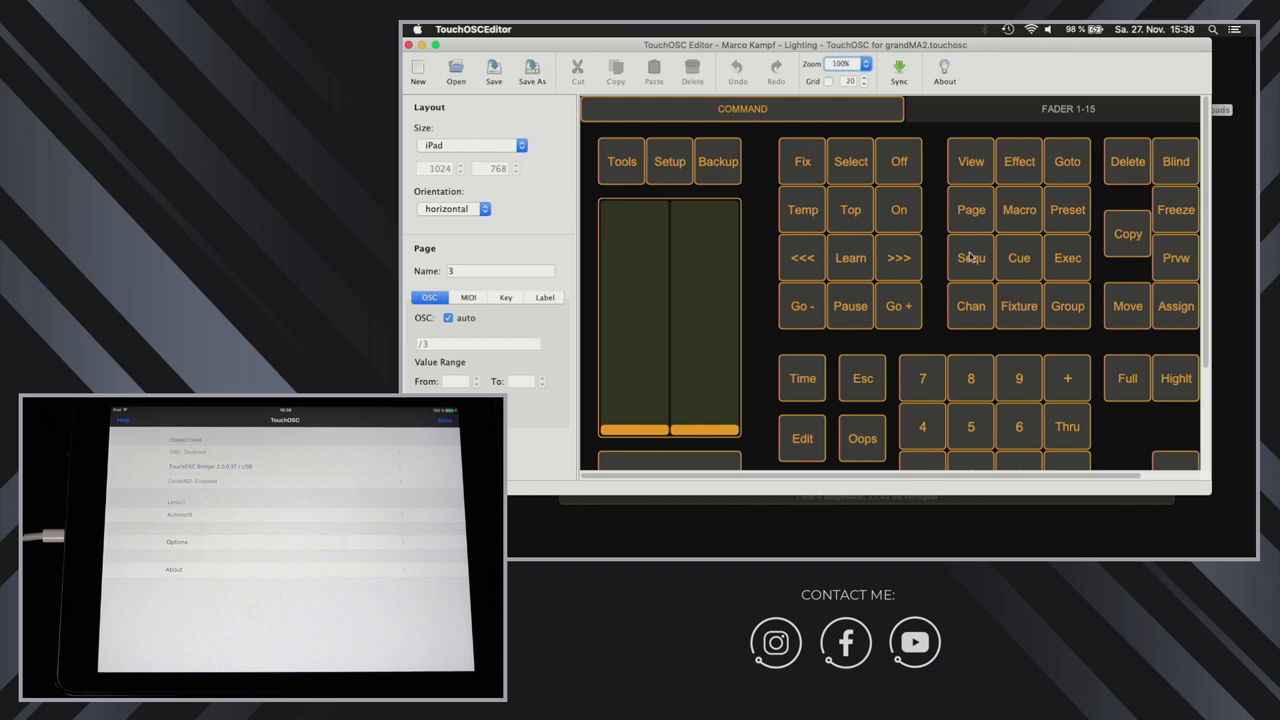
{"action": "left_click", "coordinate": [1068, 108]}
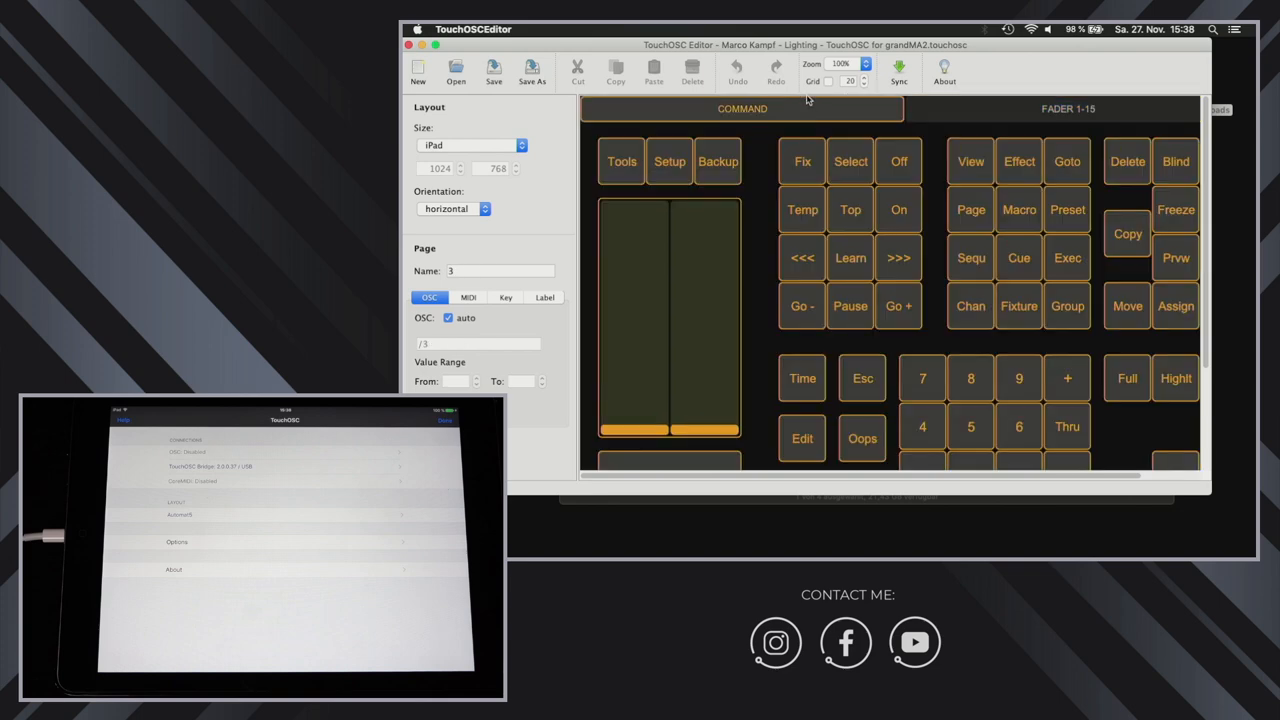
{"action": "mouse_move", "coordinate": [896, 318]}
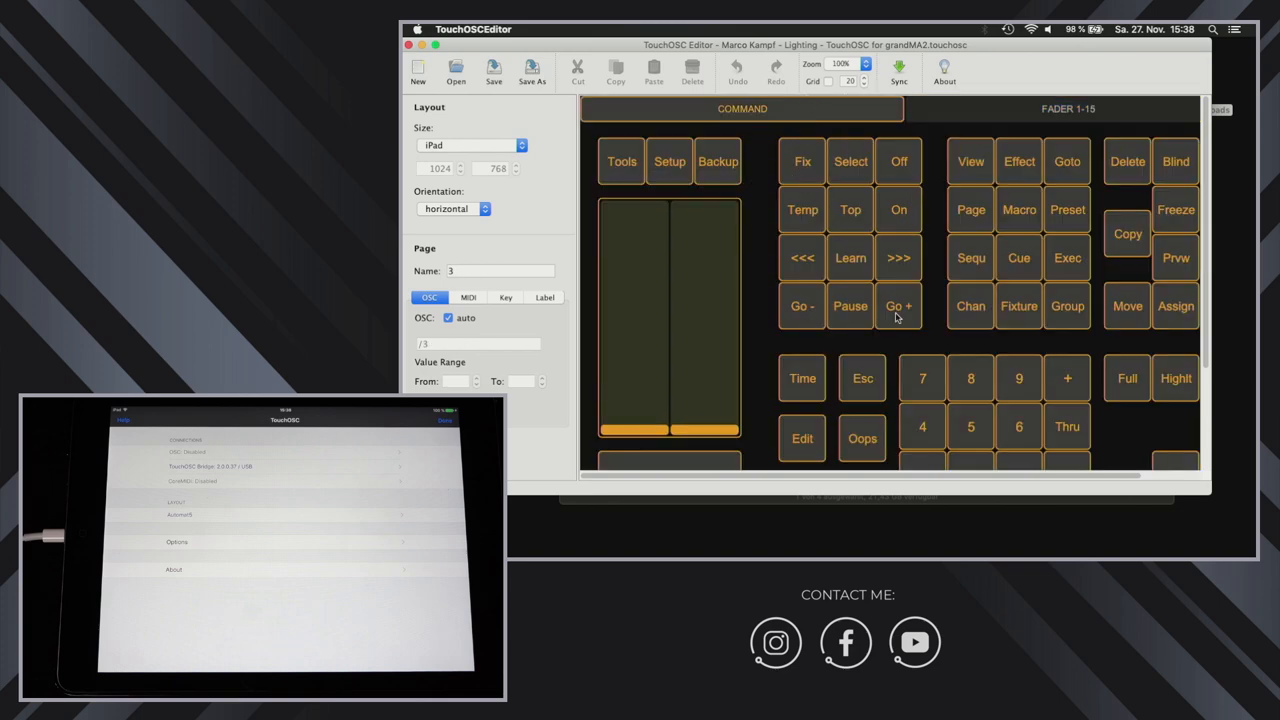
{"action": "mouse_move", "coordinate": [812, 198]}
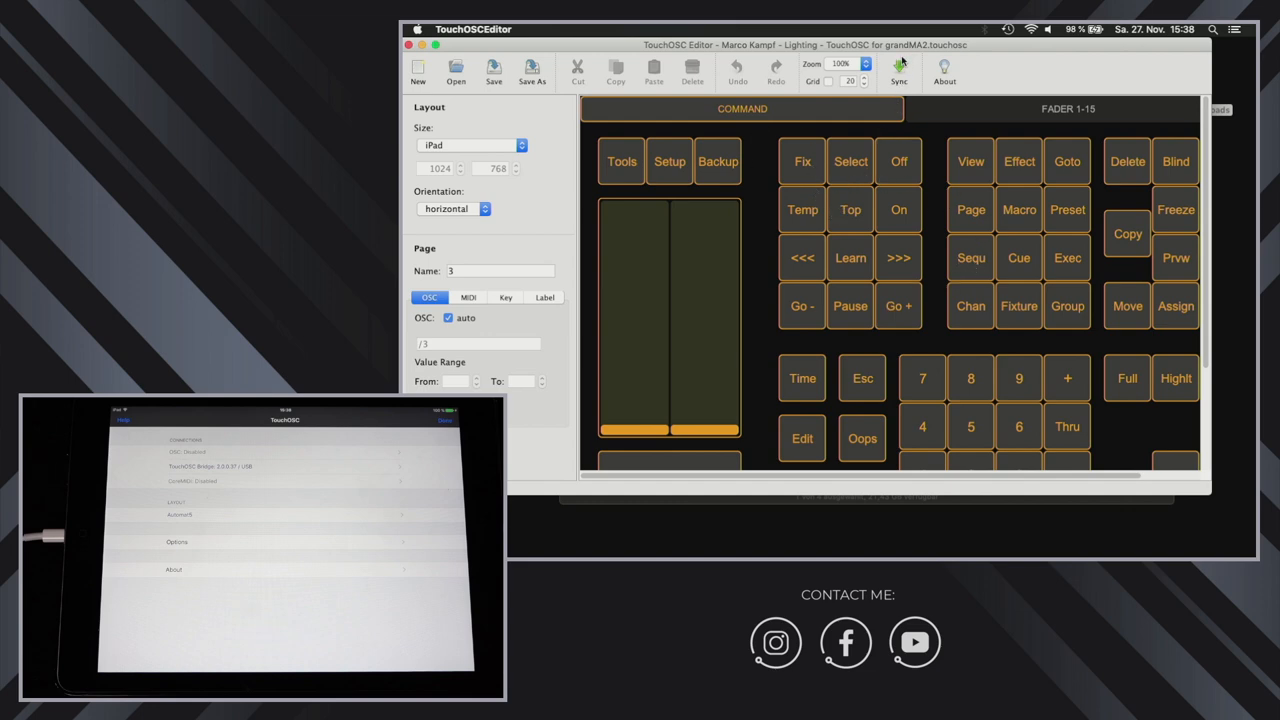
{"action": "mouse_move", "coordinate": [898, 70]}
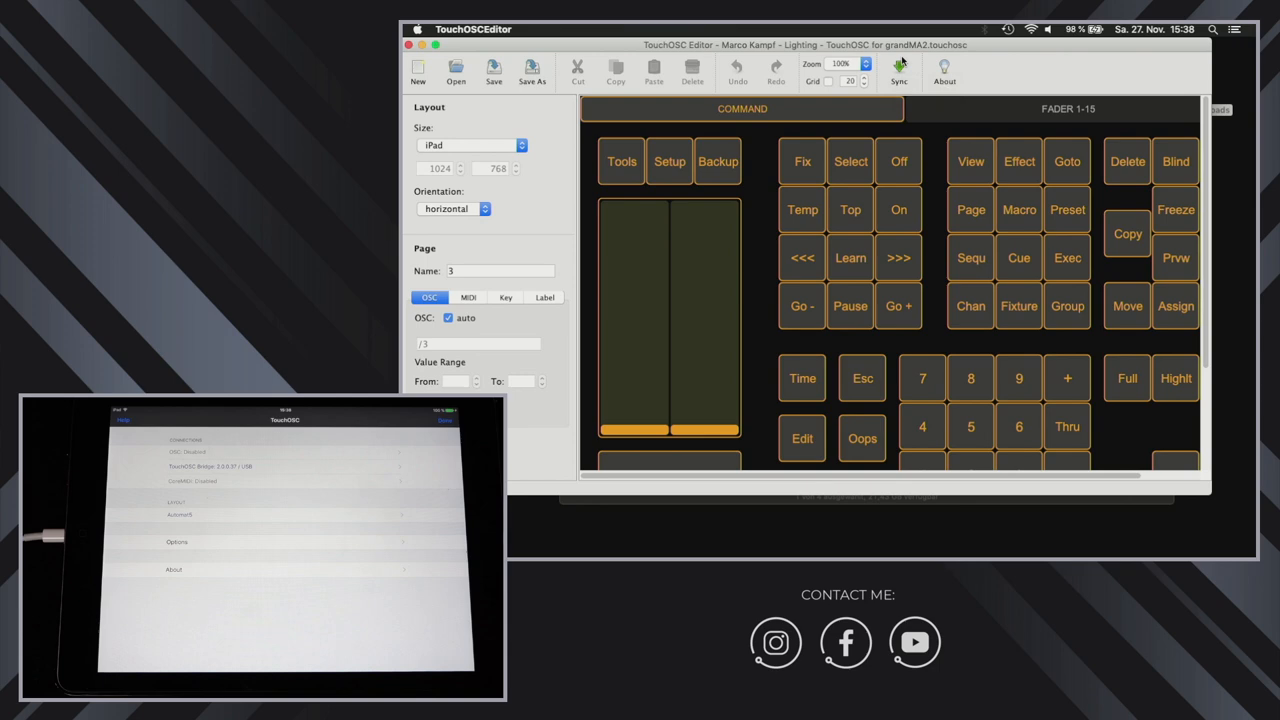
Step: Start Layout Sync for the grandMA2 layout and move the instructions dialog aside
{"action": "left_click", "coordinate": [898, 70]}
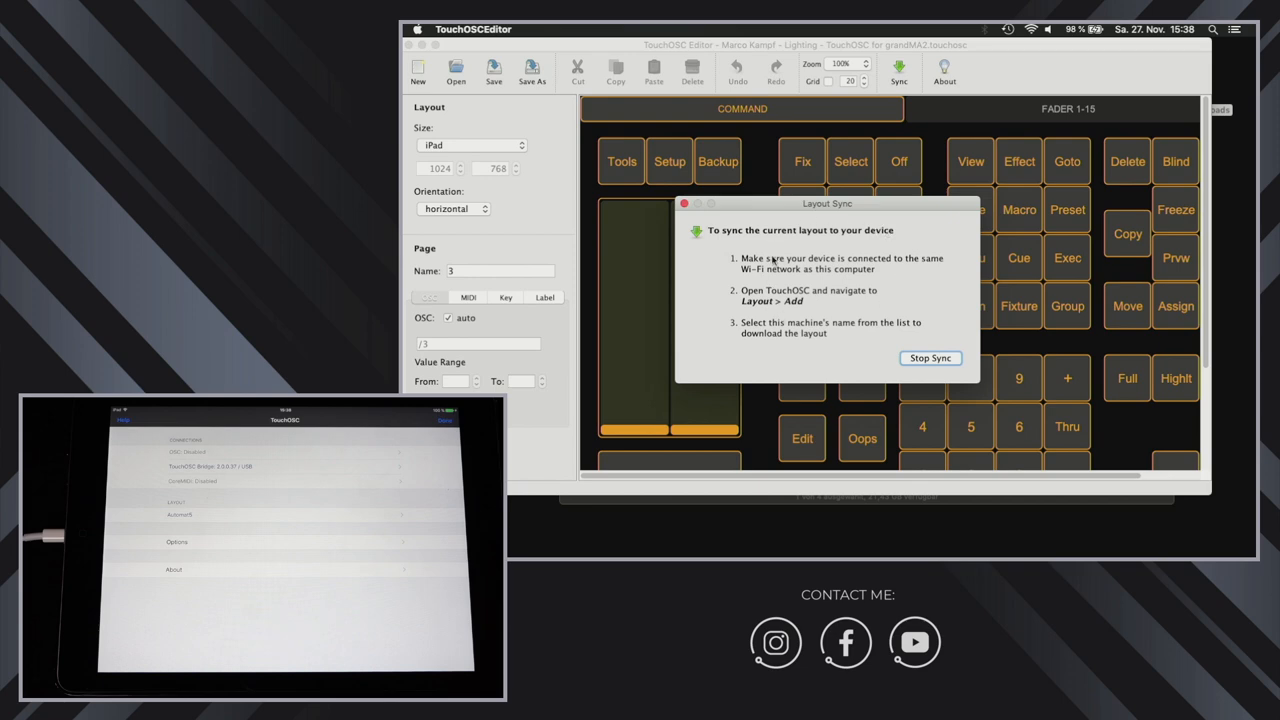
{"action": "left_click_drag", "start_coordinate": [828, 204], "coordinate": [844, 168]}
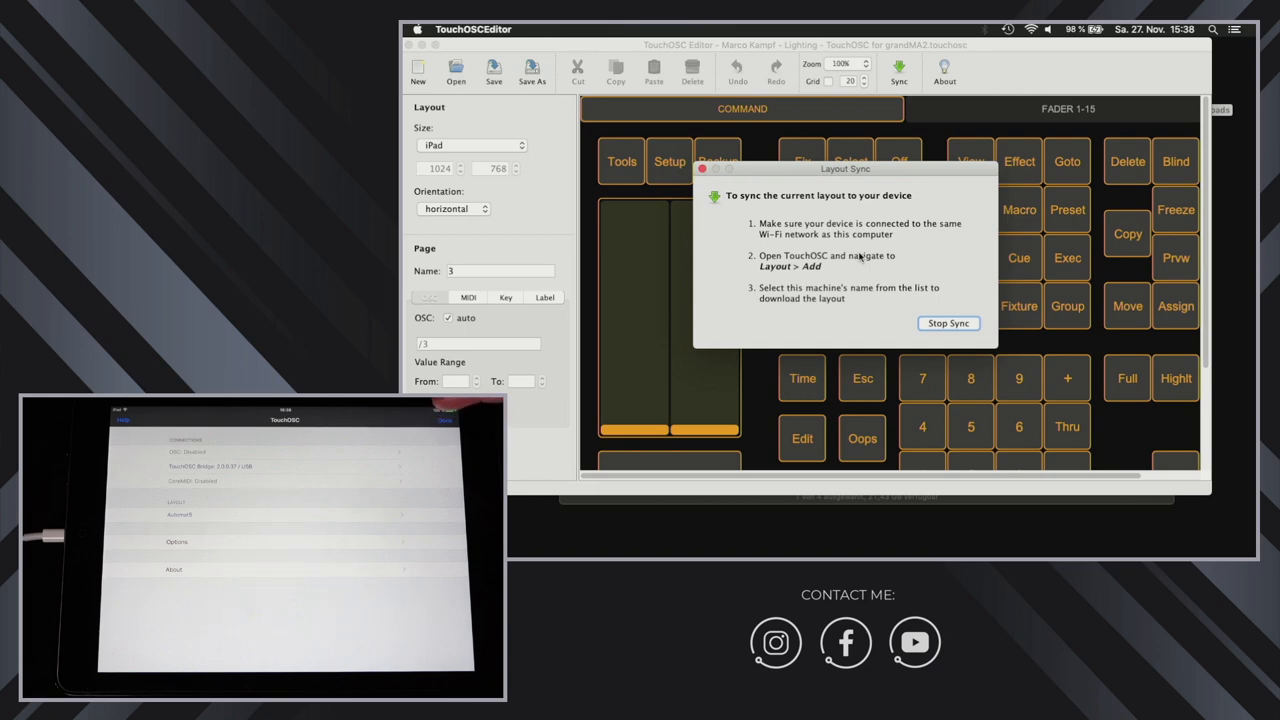
{"action": "mouse_move", "coordinate": [450, 420]}
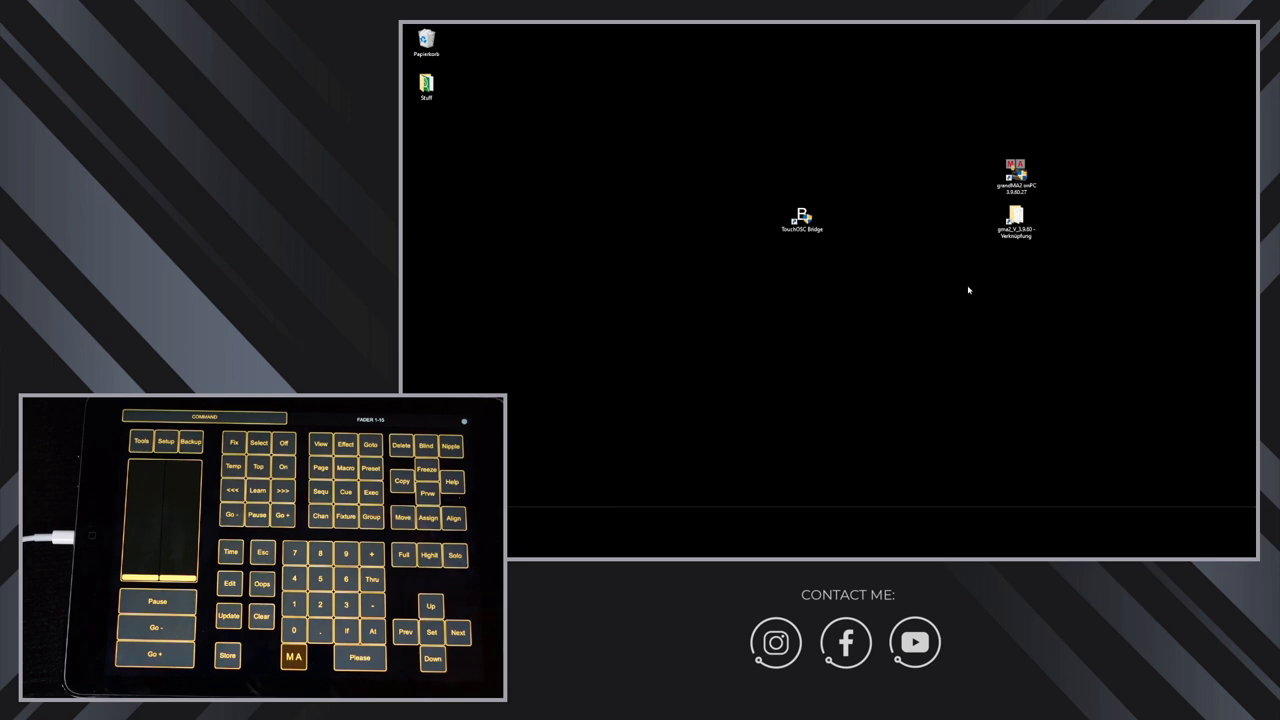
{"action": "mouse_move", "coordinate": [856, 218]}
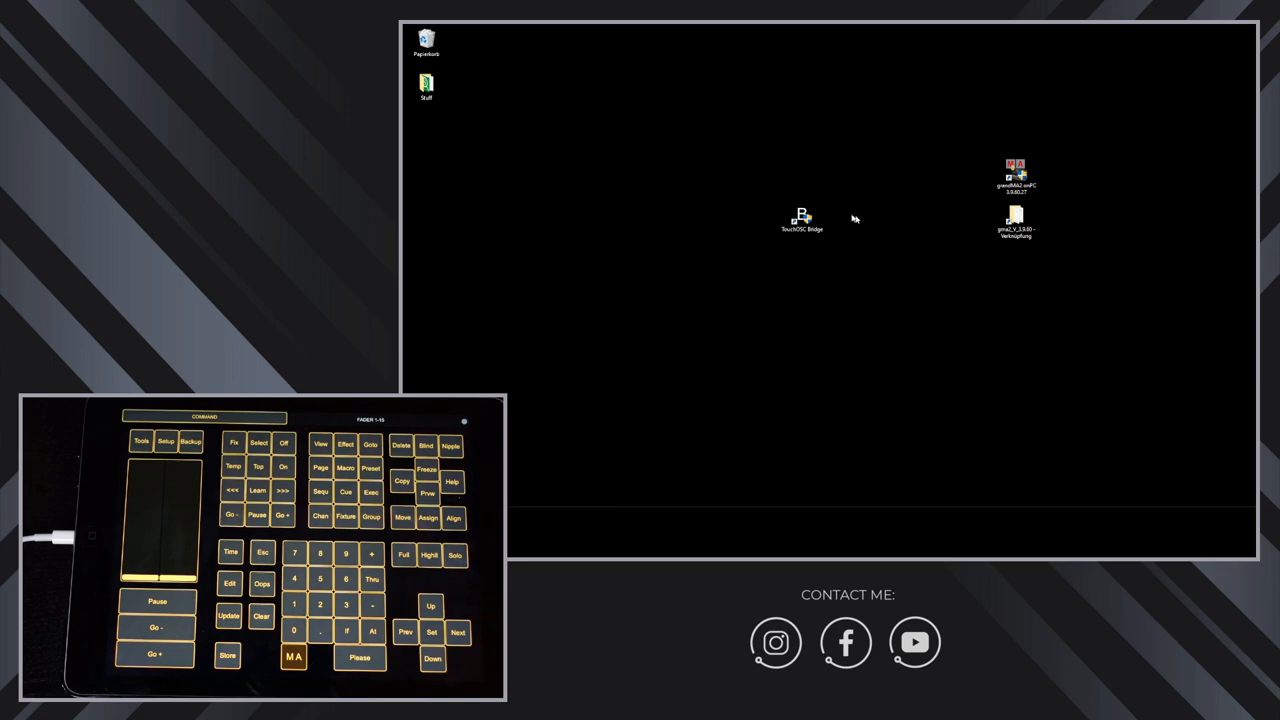
{"action": "mouse_move", "coordinate": [882, 262]}
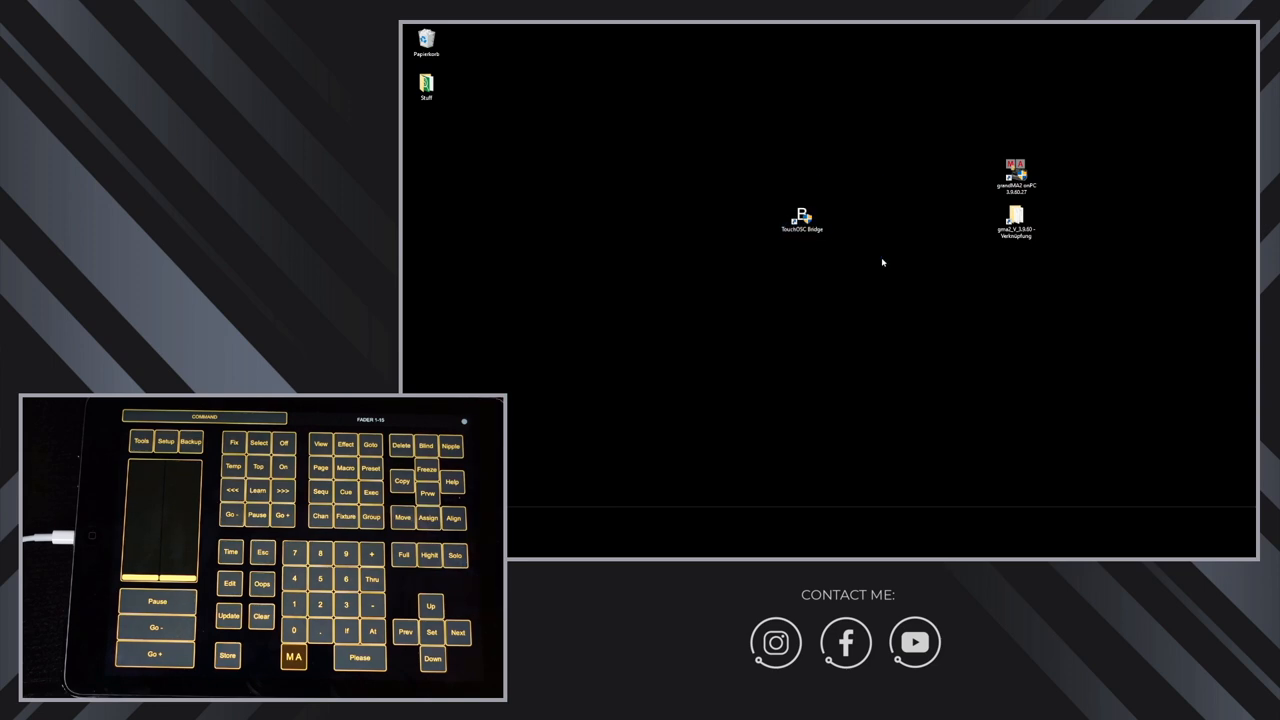
{"action": "left_click", "coordinate": [800, 218]}
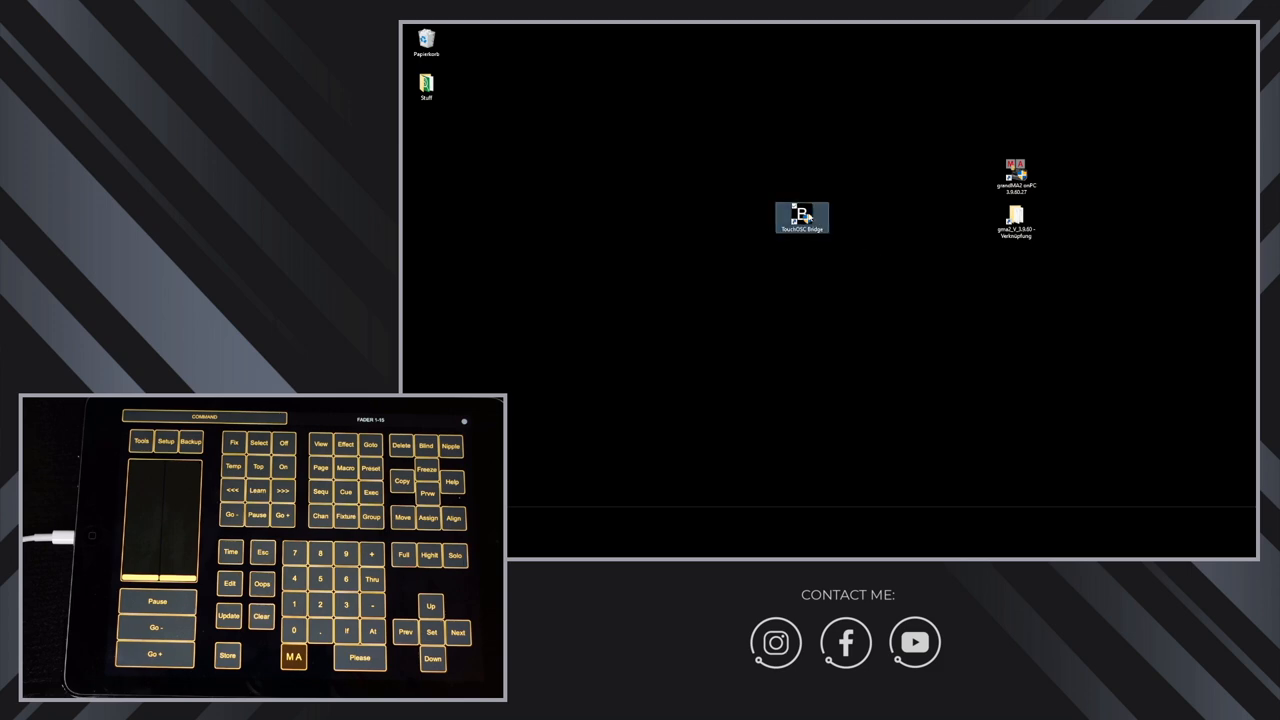
{"action": "left_click", "coordinate": [912, 272]}
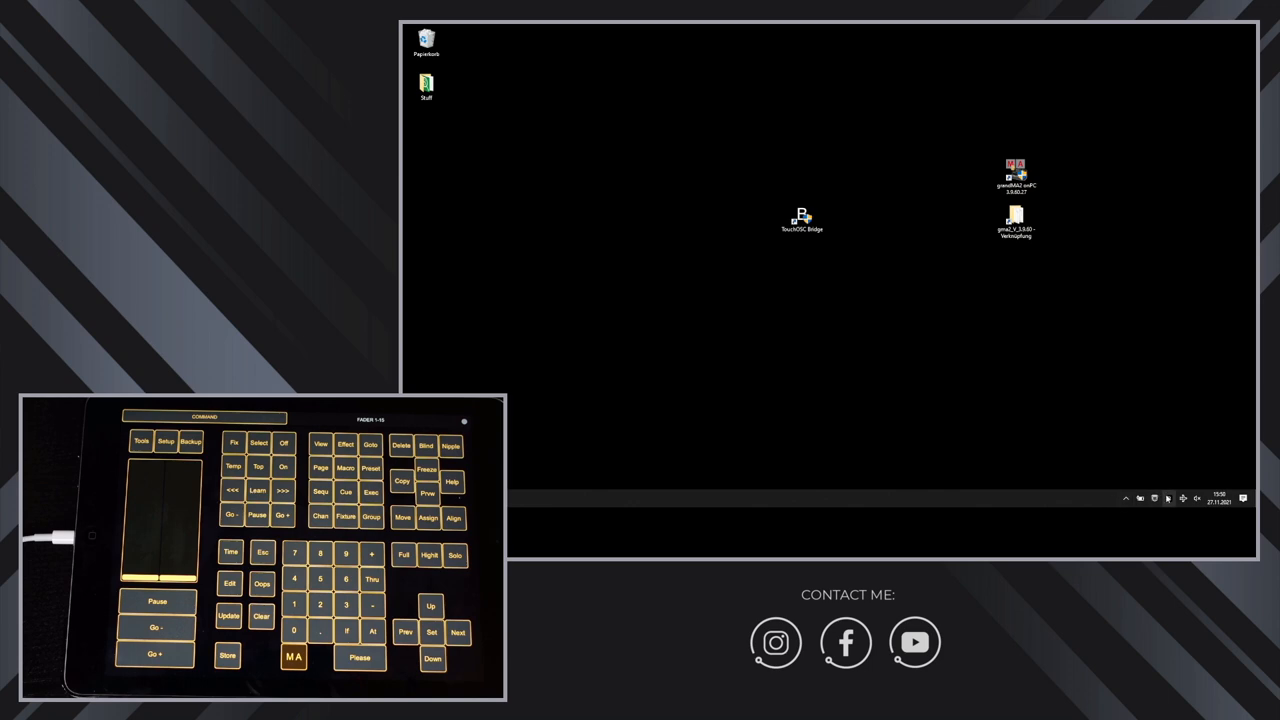
{"action": "mouse_move", "coordinate": [1170, 500]}
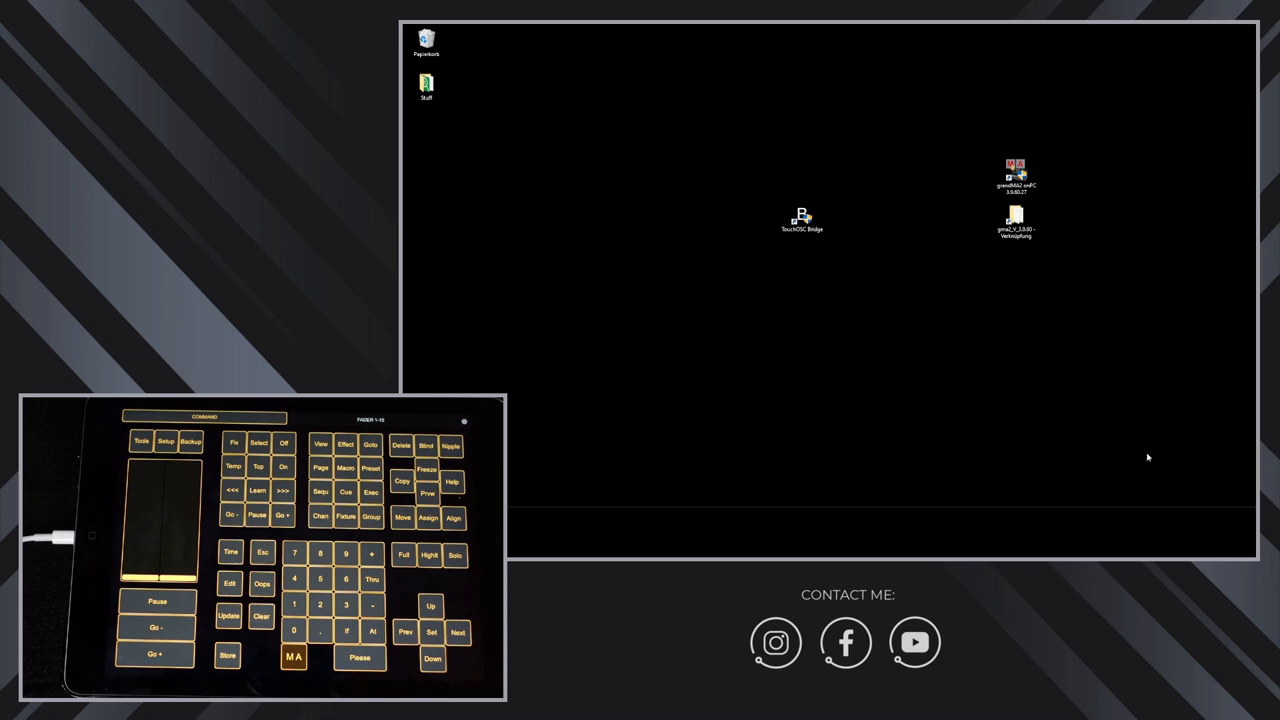
{"action": "mouse_move", "coordinate": [976, 358]}
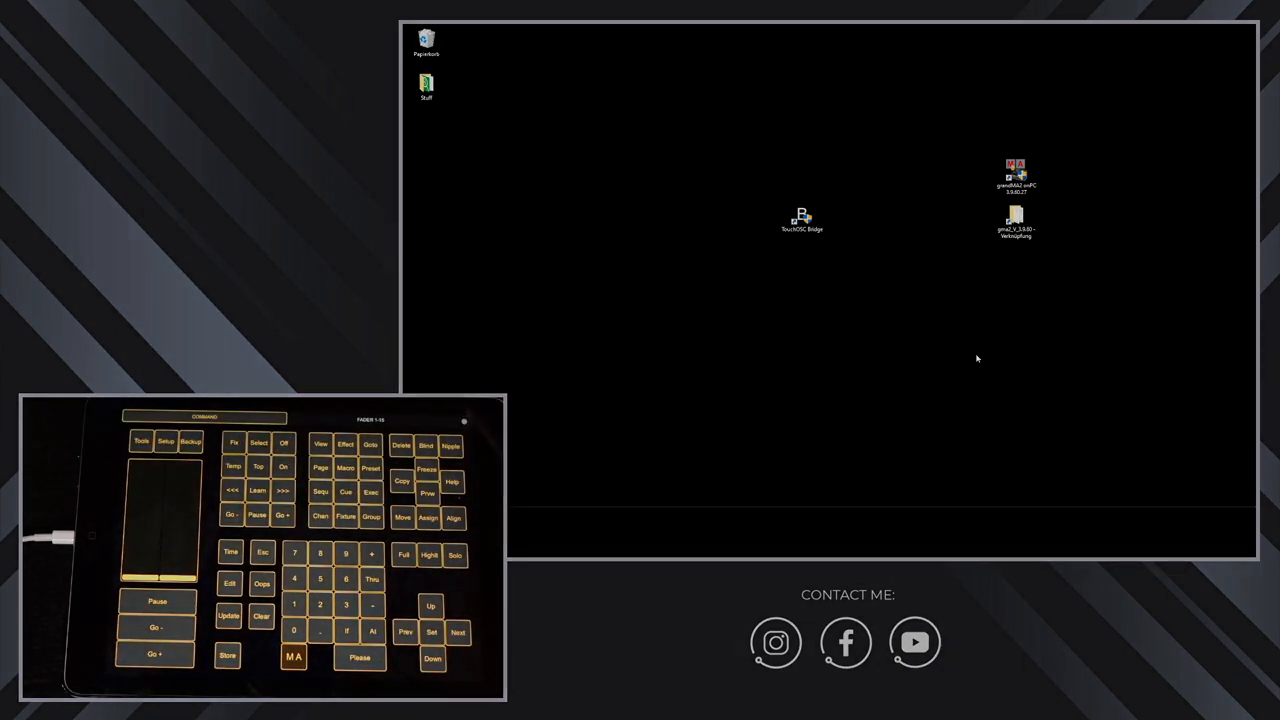
Step: Browse into the grandMA2 files folder and preview the remote assignments XML file
{"action": "double_click", "coordinate": [1016, 218]}
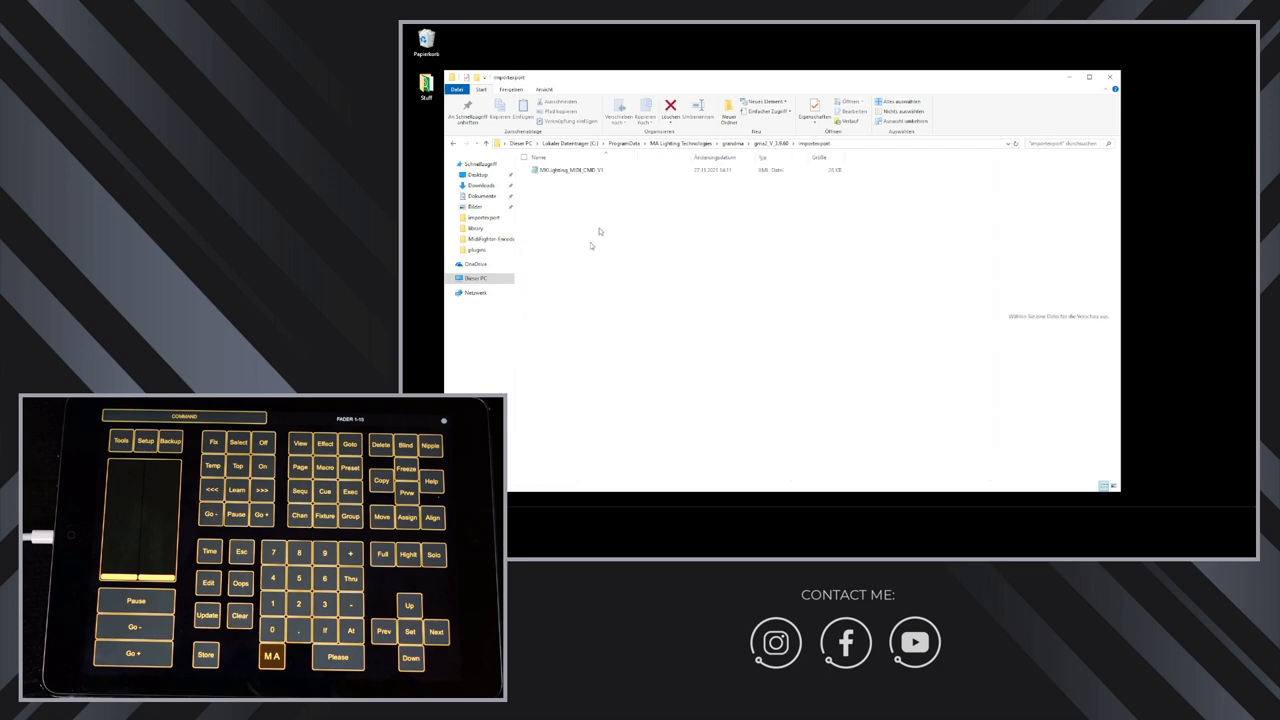
{"action": "left_click", "coordinate": [570, 168]}
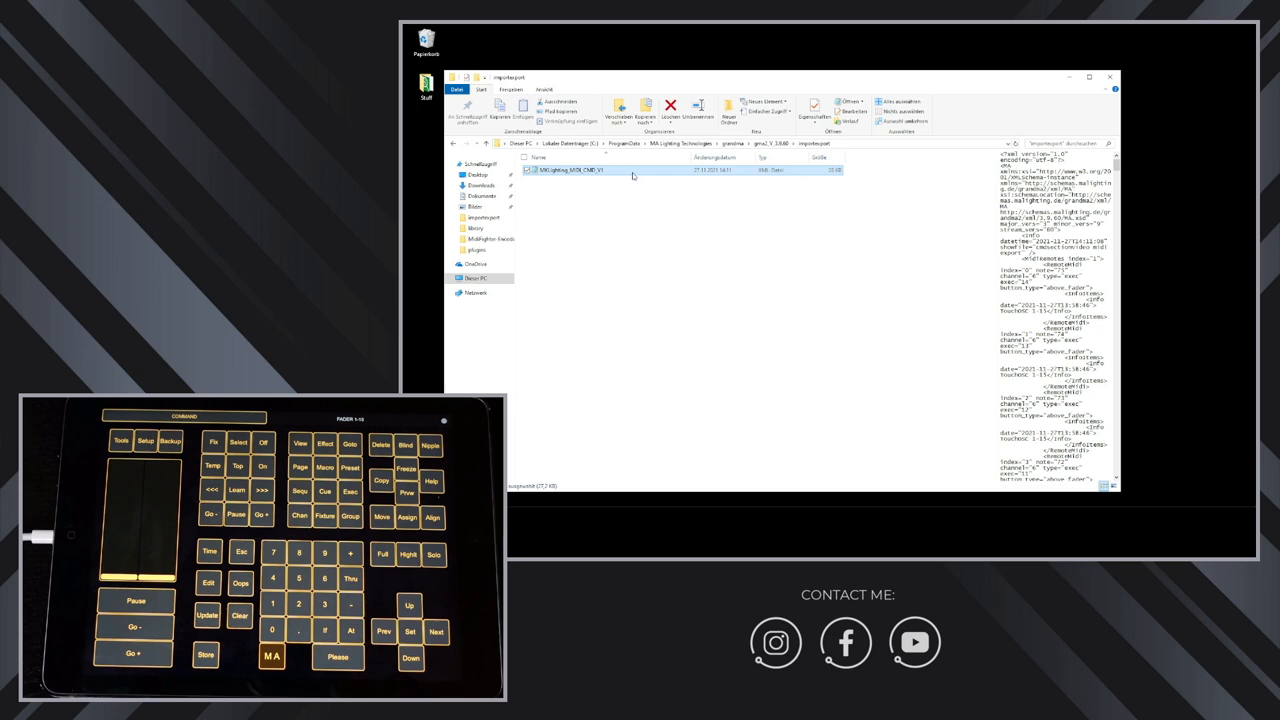
{"action": "mouse_move", "coordinate": [632, 224]}
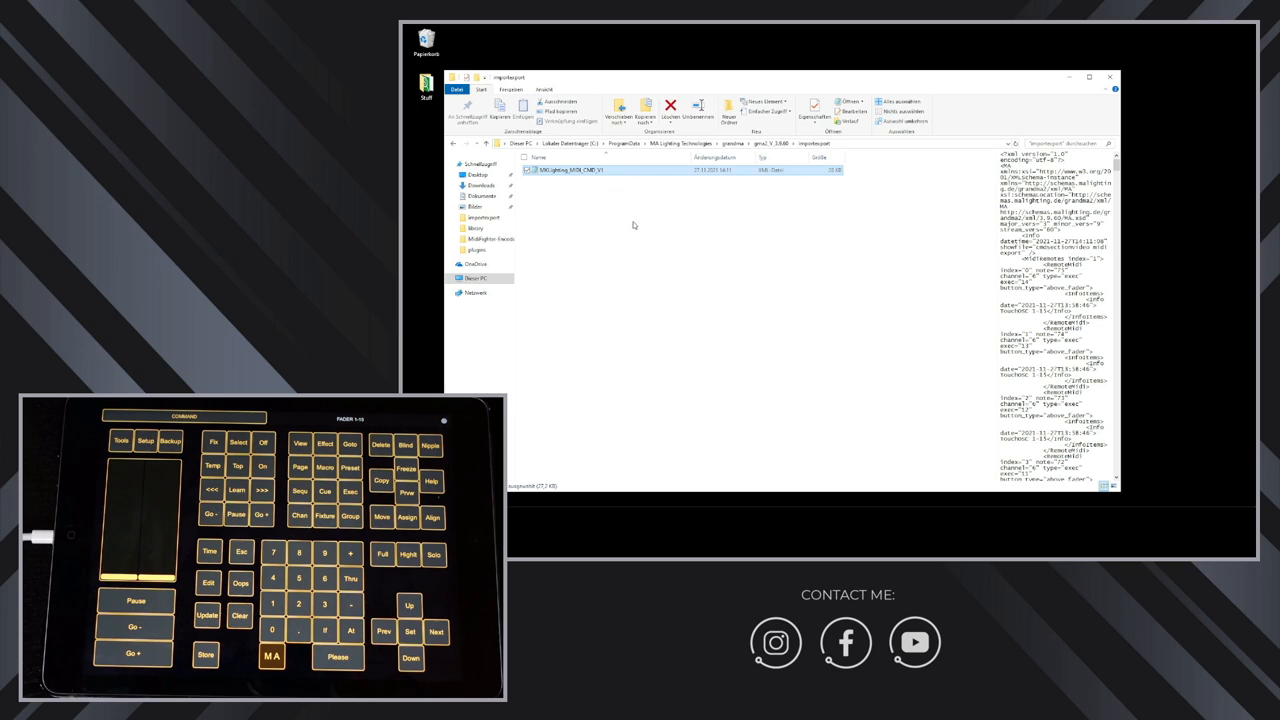
{"action": "mouse_move", "coordinate": [576, 224]}
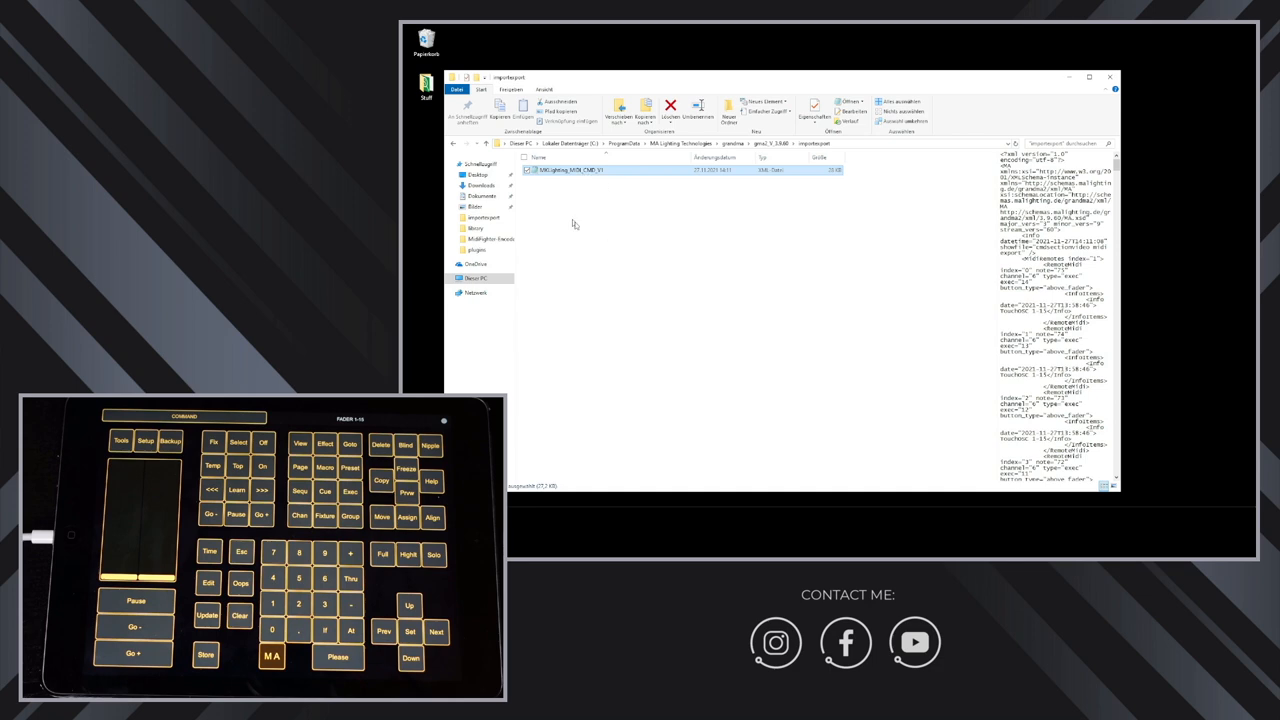
{"action": "mouse_move", "coordinate": [616, 222]}
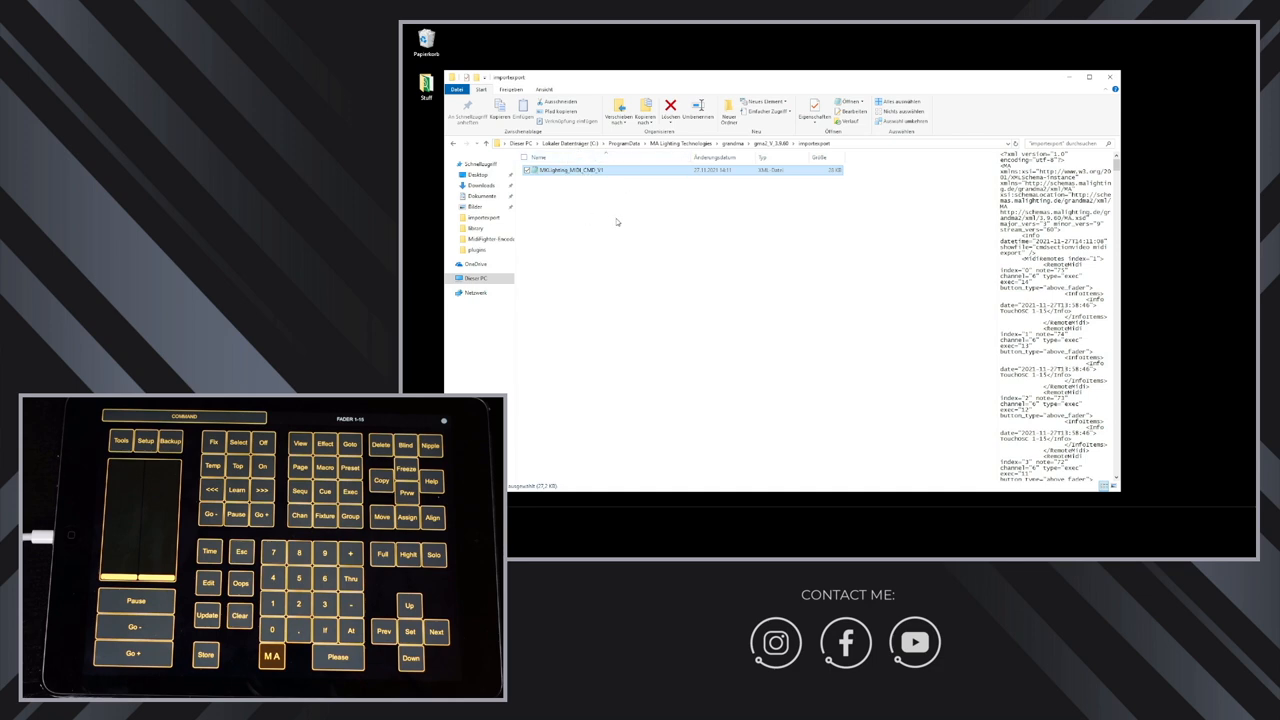
{"action": "mouse_move", "coordinate": [764, 252]}
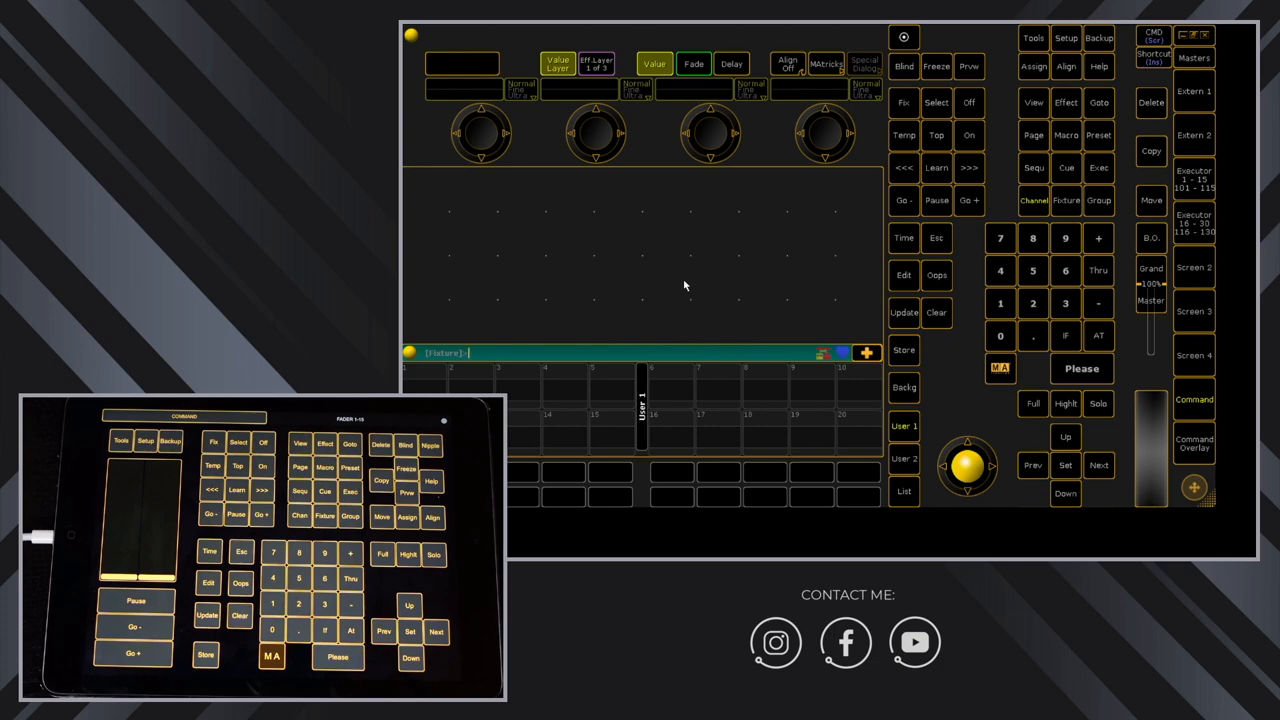
{"action": "mouse_move", "coordinate": [720, 236]}
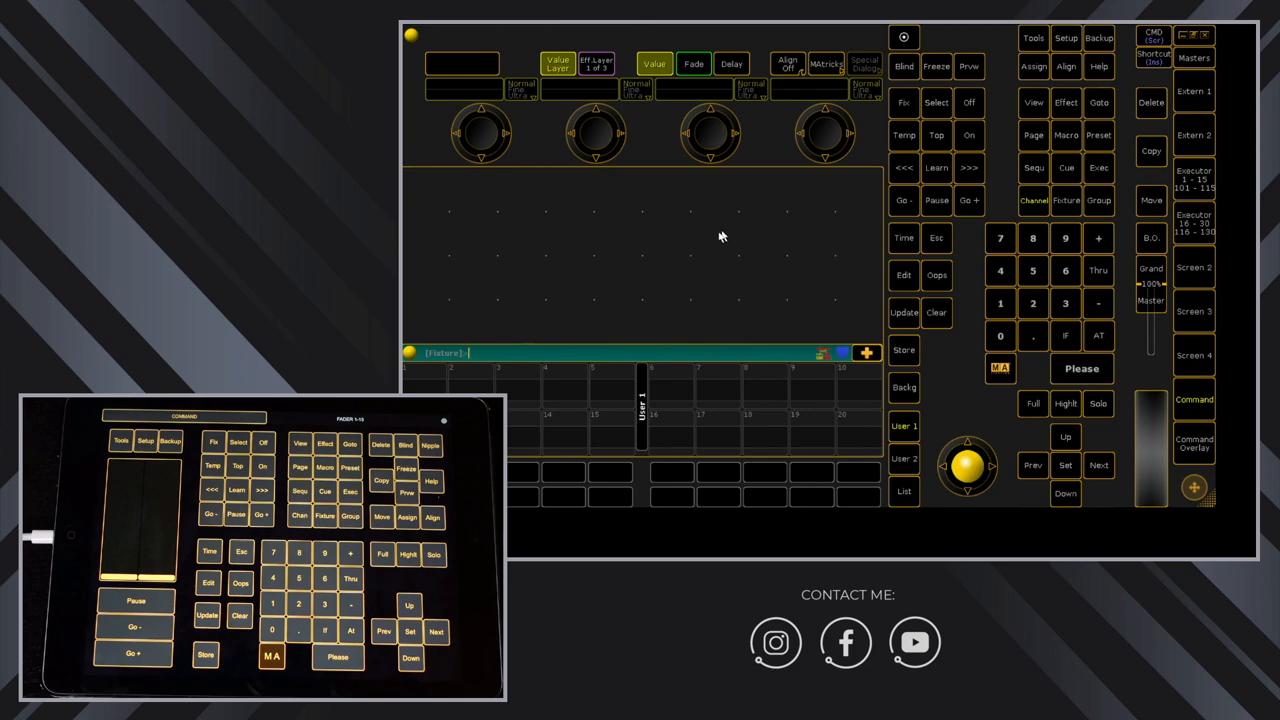
{"action": "mouse_move", "coordinate": [780, 278]}
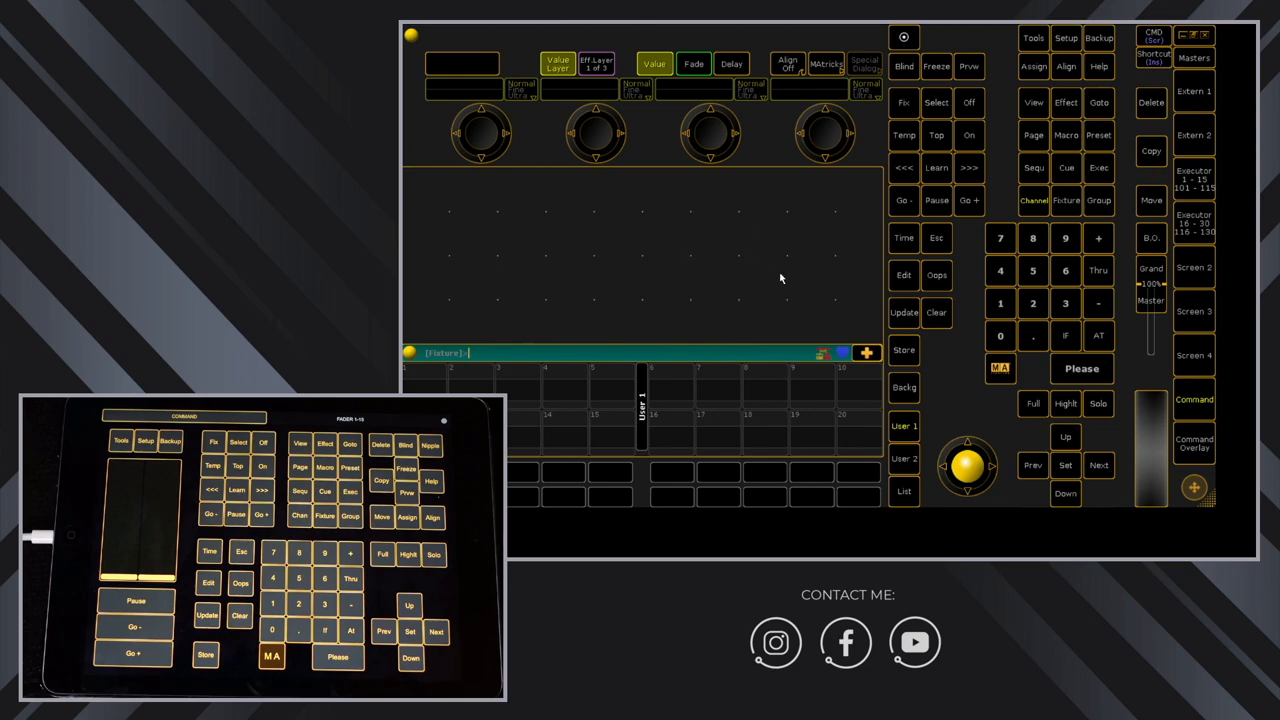
{"action": "mouse_move", "coordinate": [860, 198]}
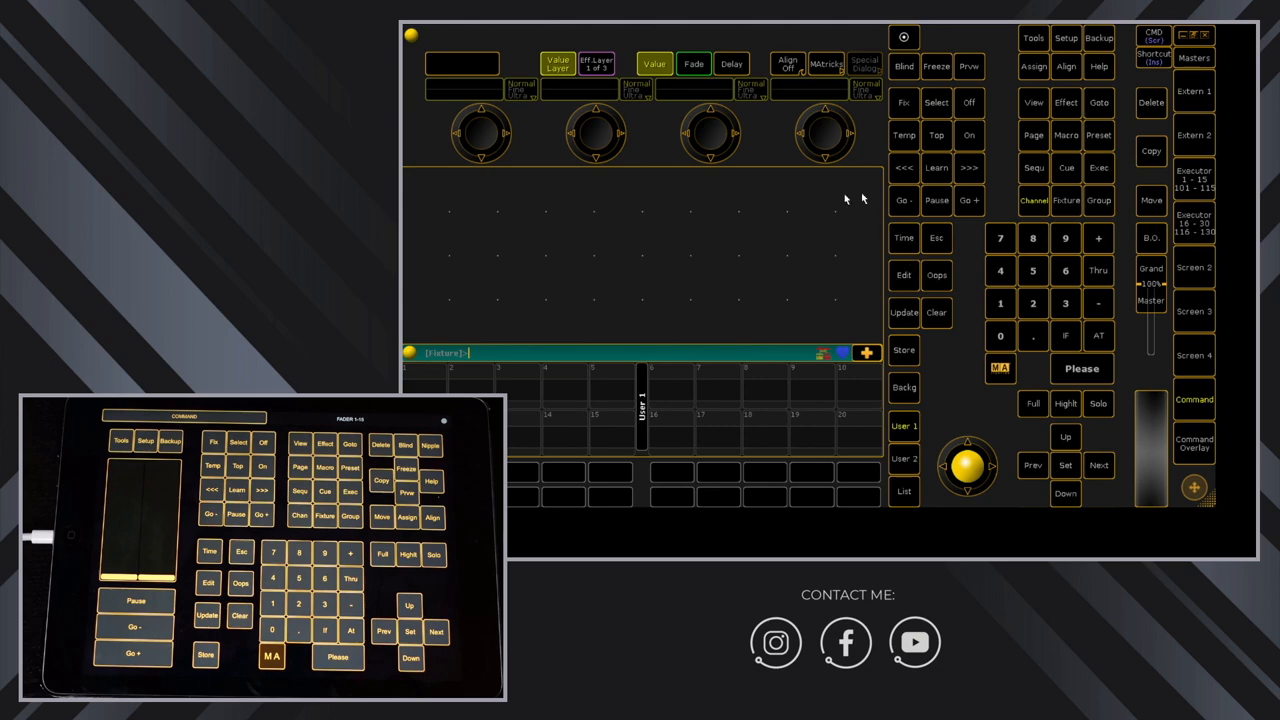
{"action": "mouse_move", "coordinate": [840, 308]}
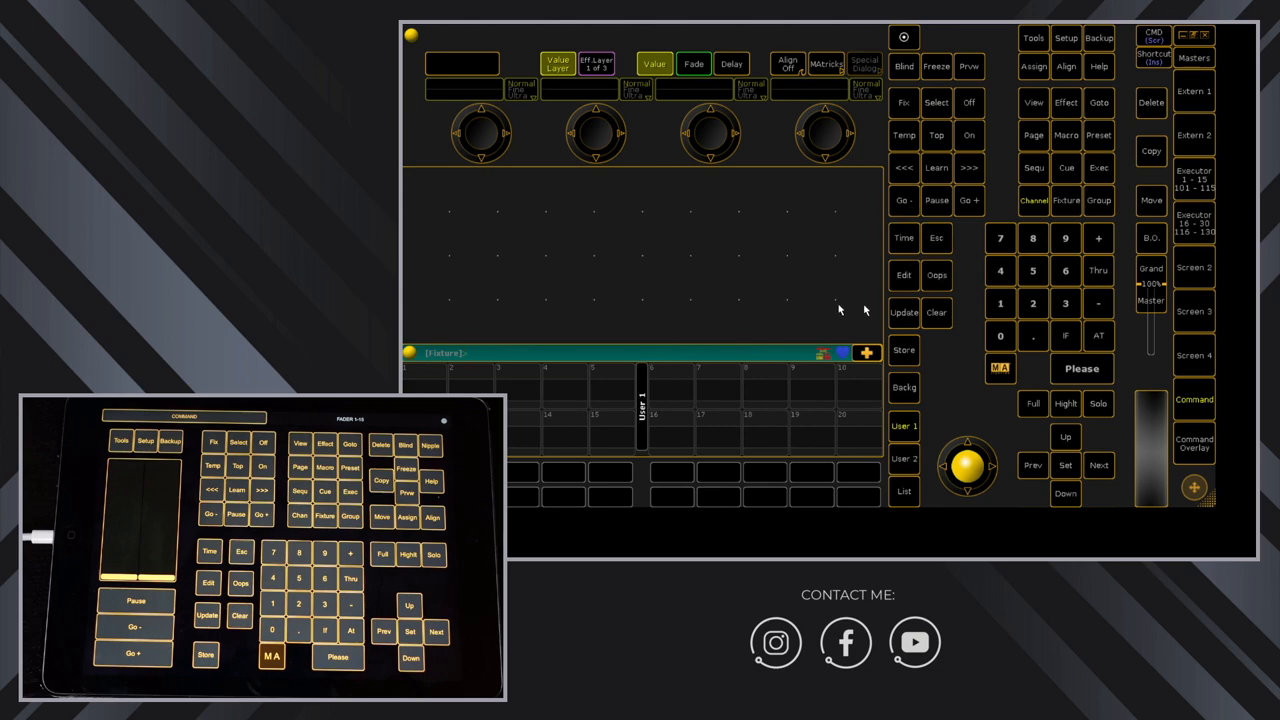
{"action": "mouse_move", "coordinate": [794, 256]}
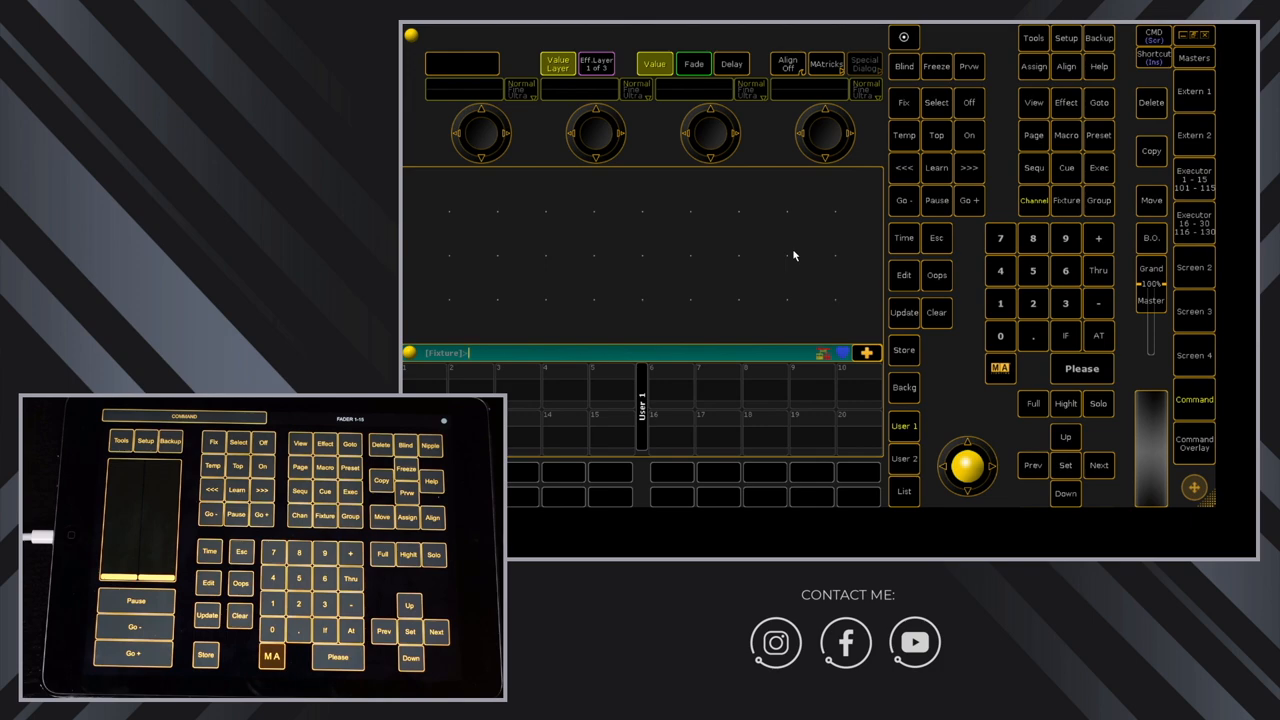
{"action": "mouse_move", "coordinate": [744, 240]}
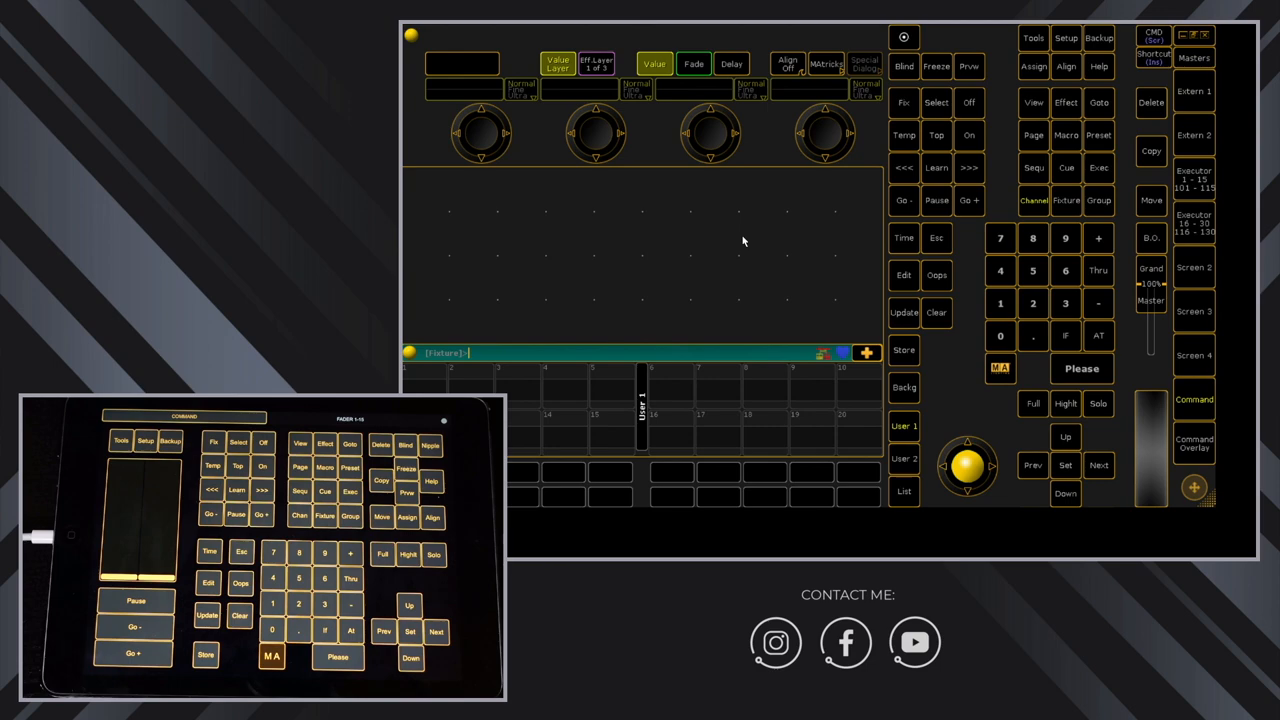
{"action": "mouse_move", "coordinate": [752, 294]}
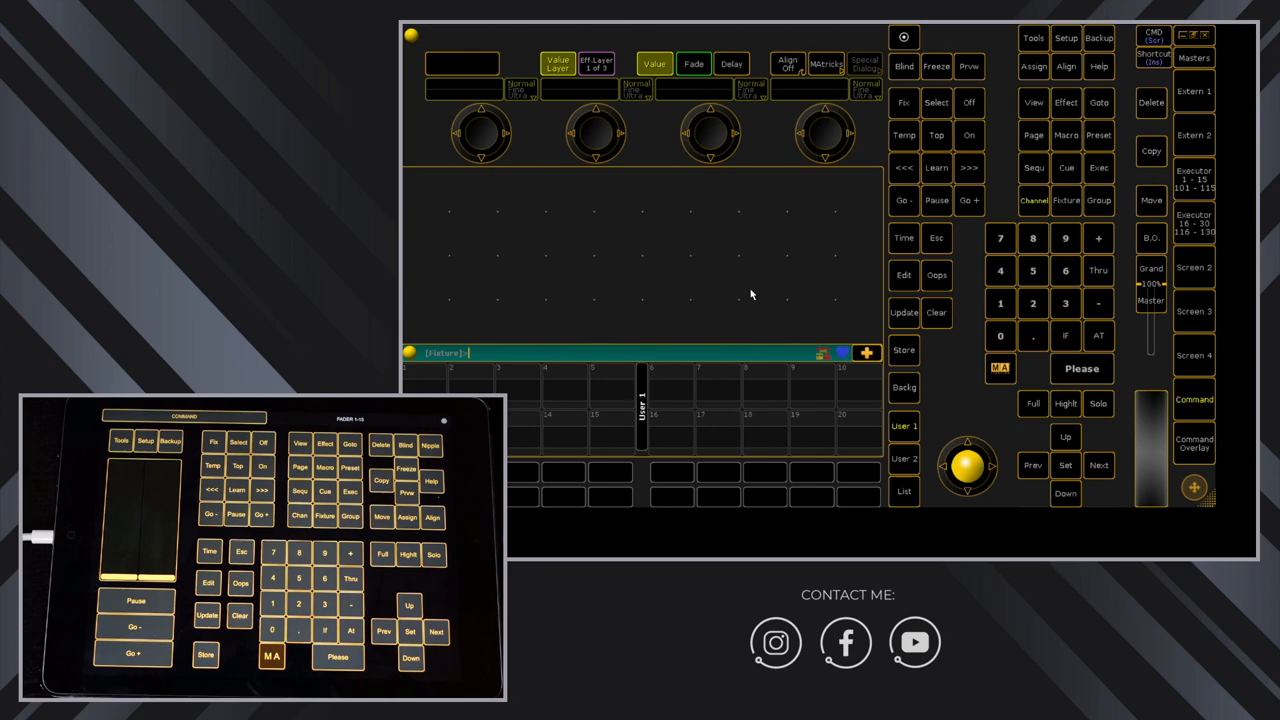
{"action": "mouse_move", "coordinate": [912, 336]}
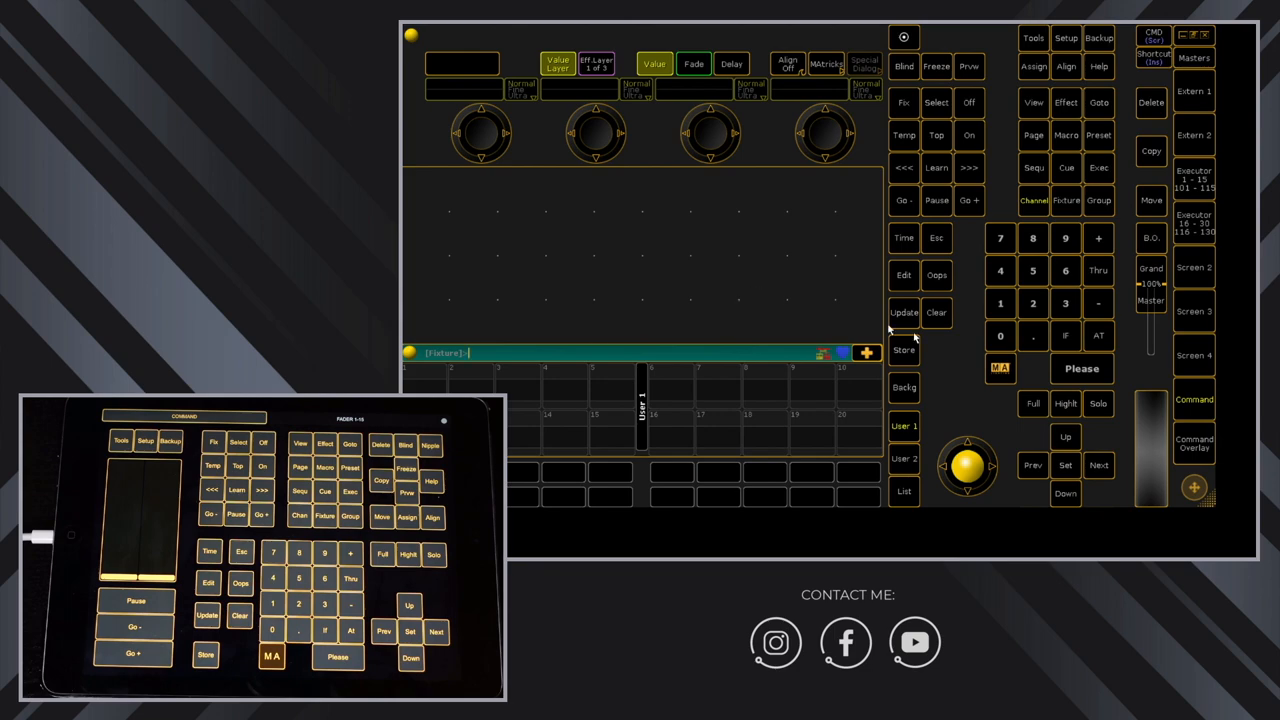
{"action": "mouse_move", "coordinate": [818, 288]}
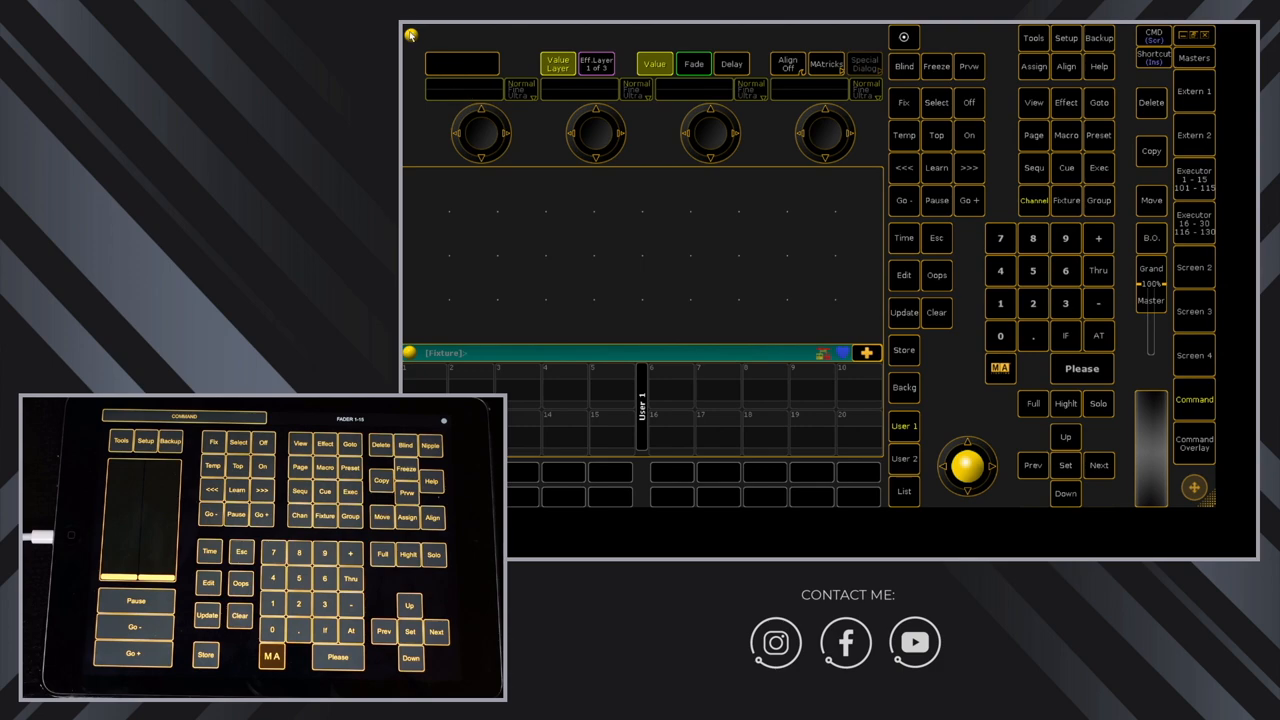
Step: In onPC Options, set the MIDI In Device to TouchOSC Bridge
{"action": "left_click", "coordinate": [410, 36]}
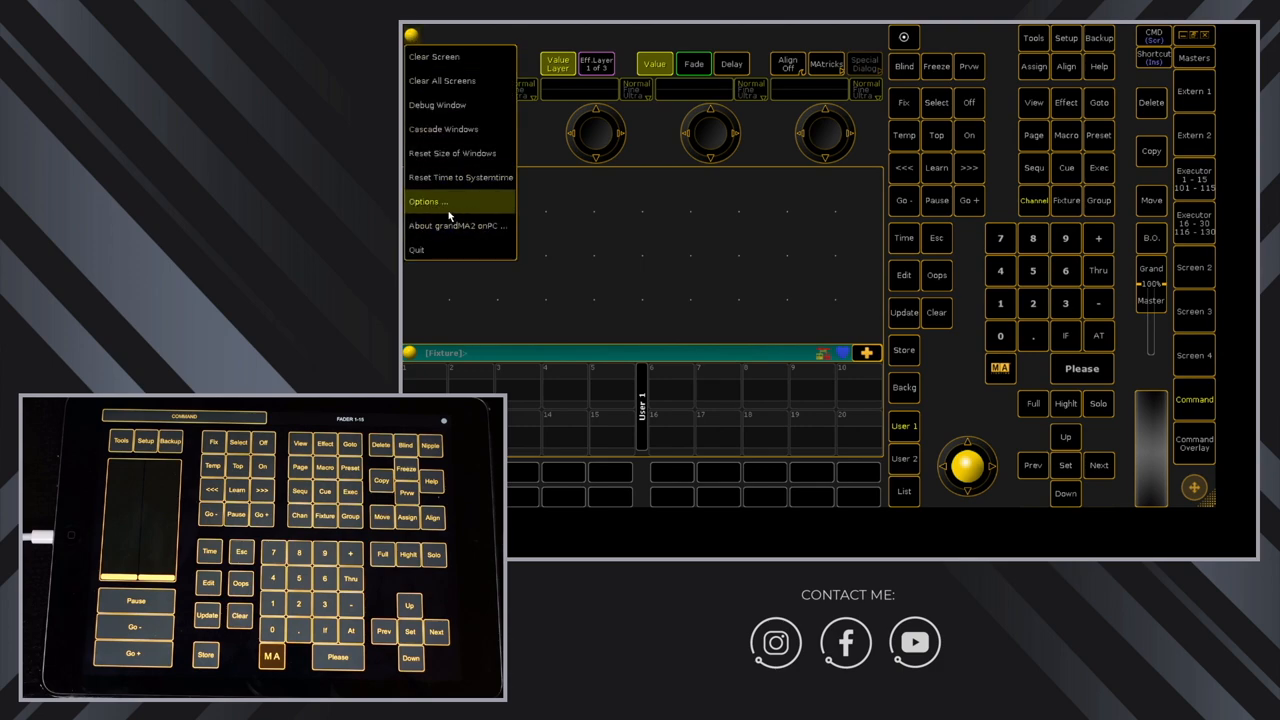
{"action": "left_click", "coordinate": [428, 200]}
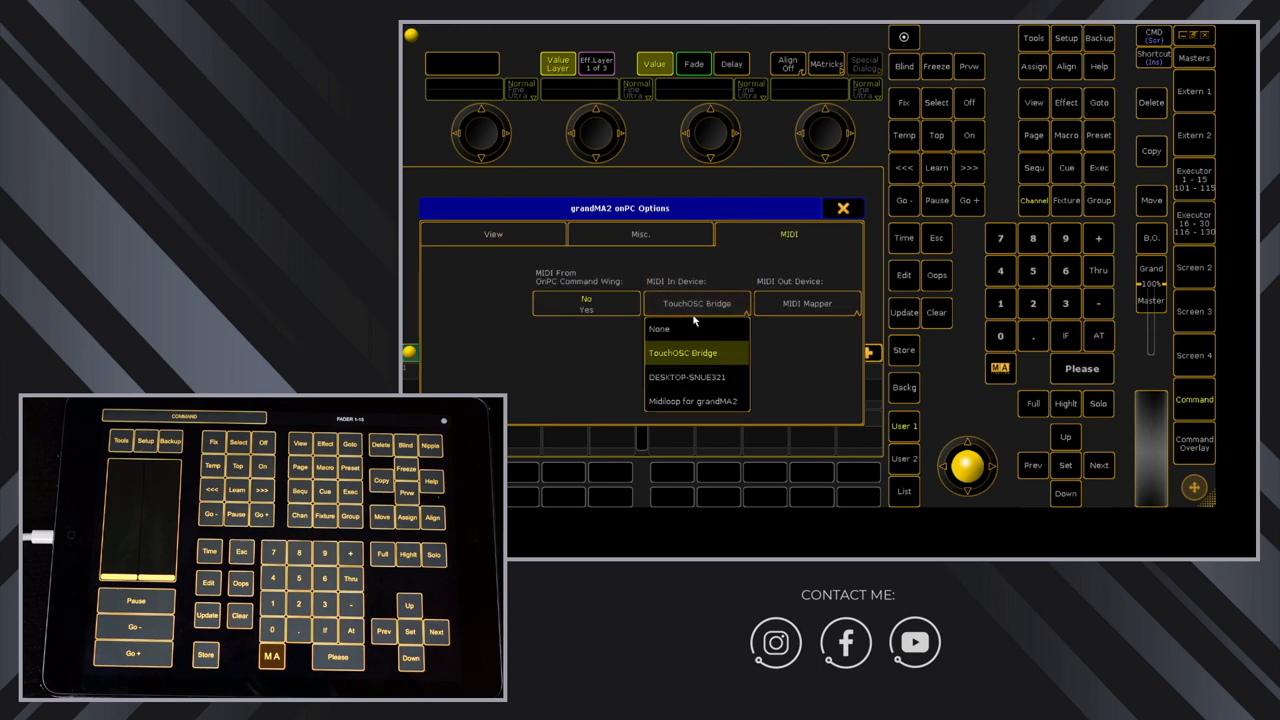
{"action": "left_click", "coordinate": [682, 352]}
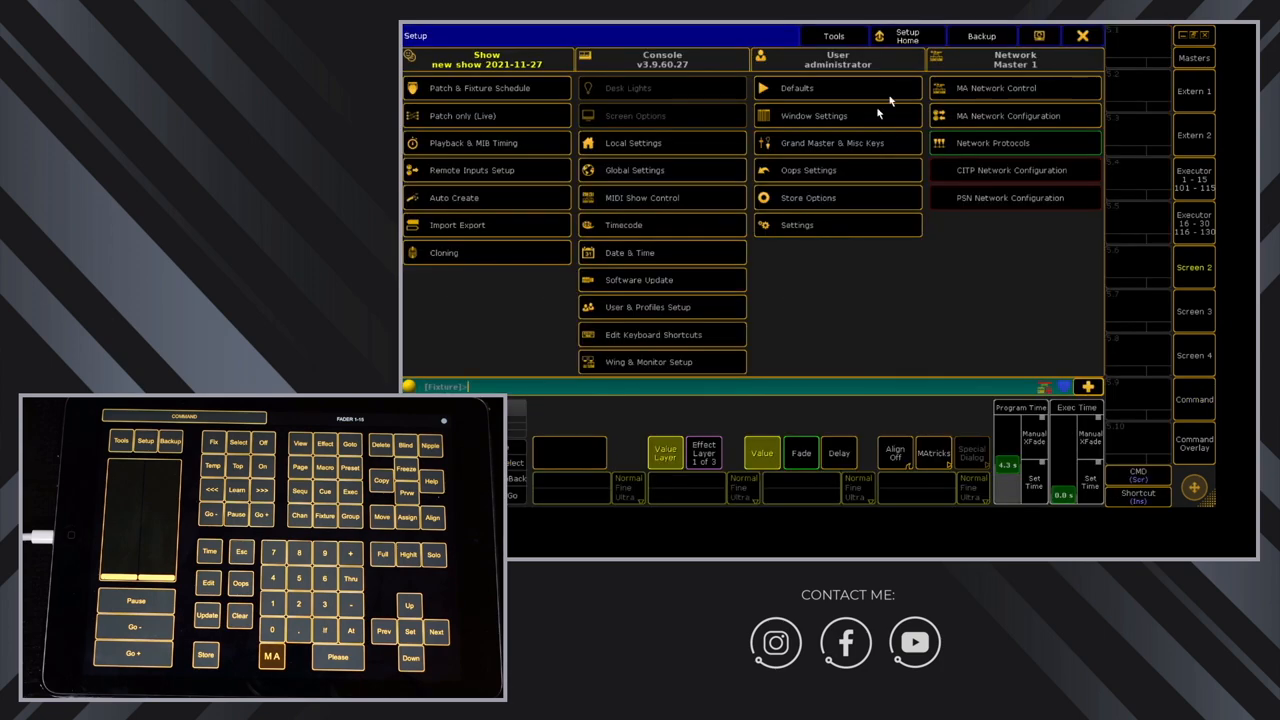
Step: Show the MIDI Remotes list in Remote Inputs Setup
{"action": "left_click", "coordinate": [472, 168]}
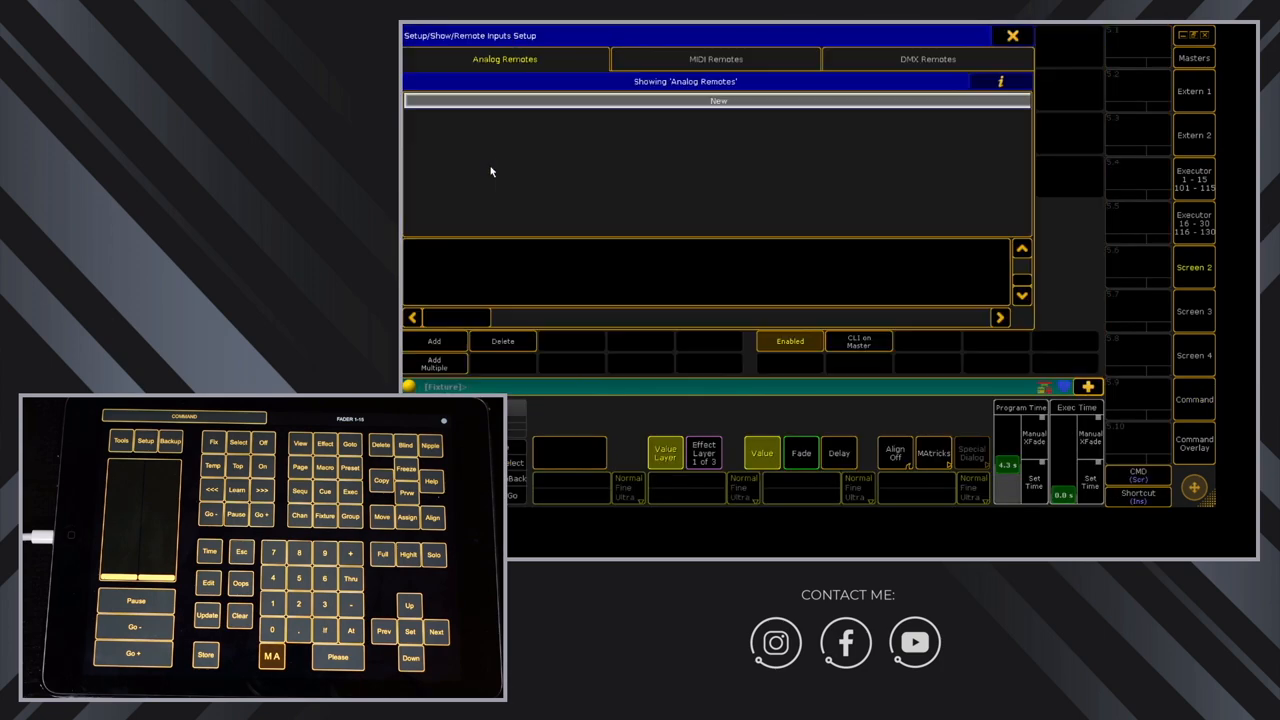
{"action": "left_click", "coordinate": [716, 58]}
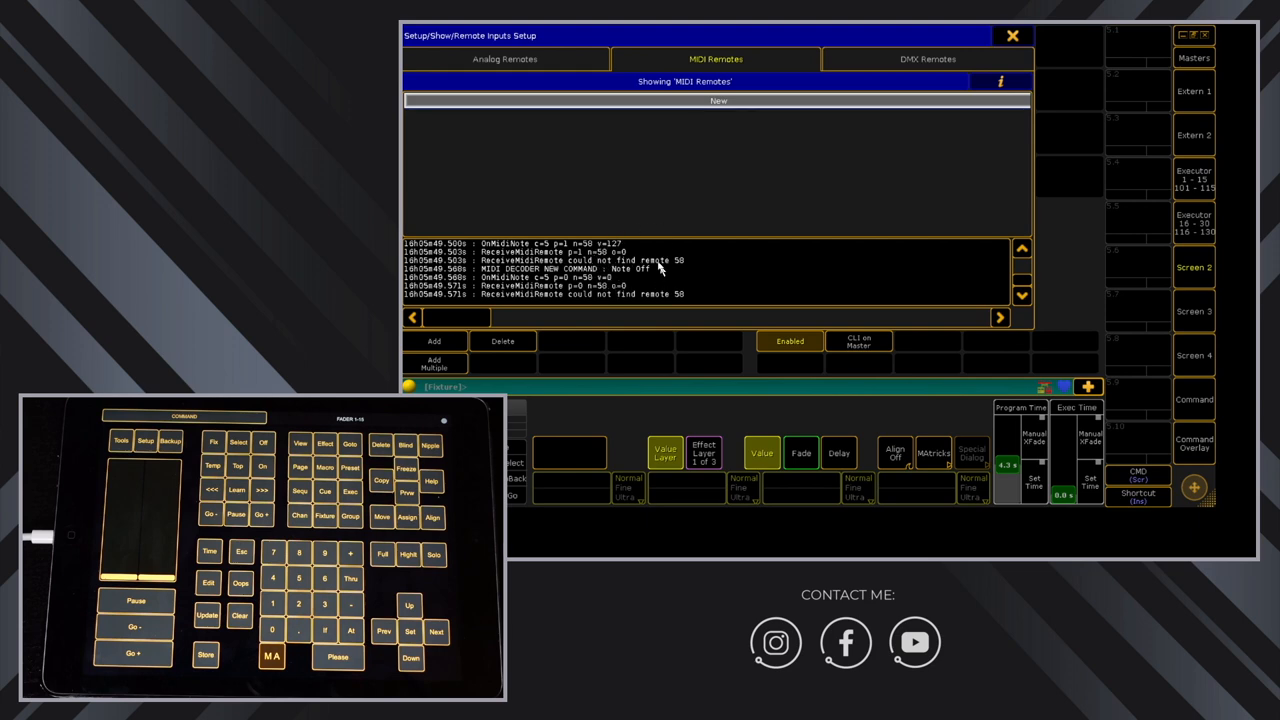
{"action": "mouse_move", "coordinate": [612, 278]}
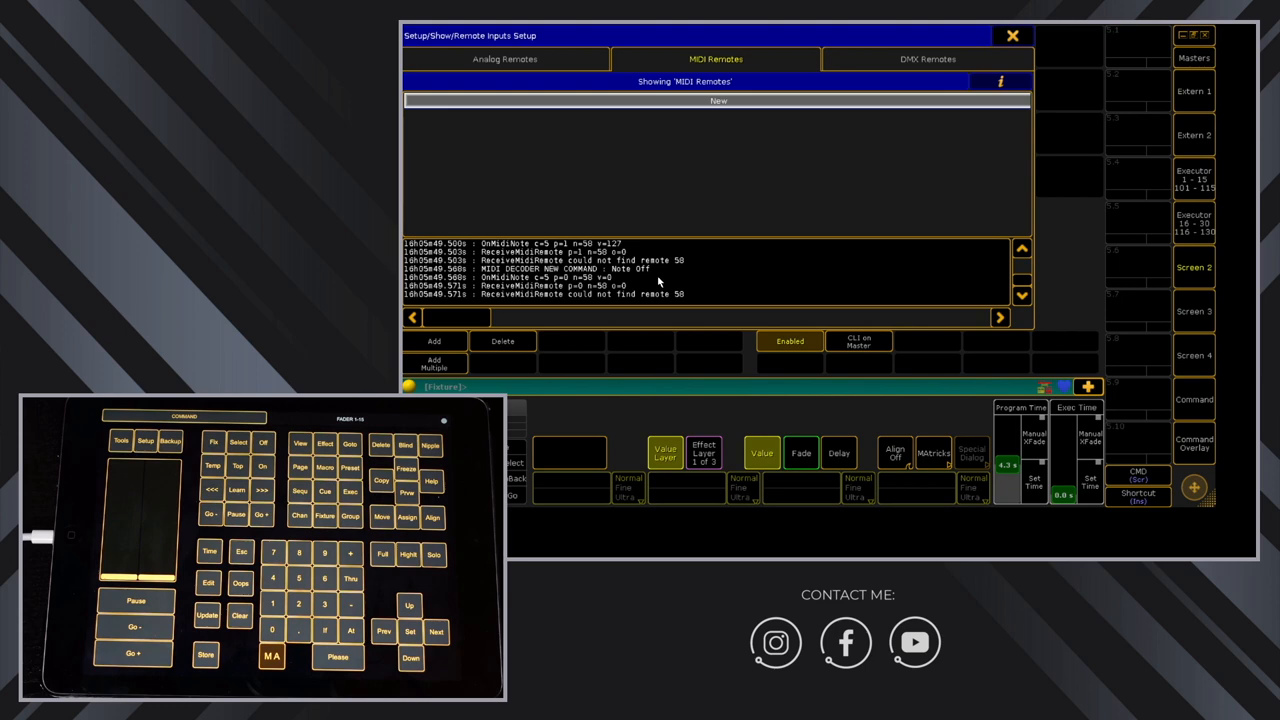
{"action": "mouse_move", "coordinate": [652, 288]}
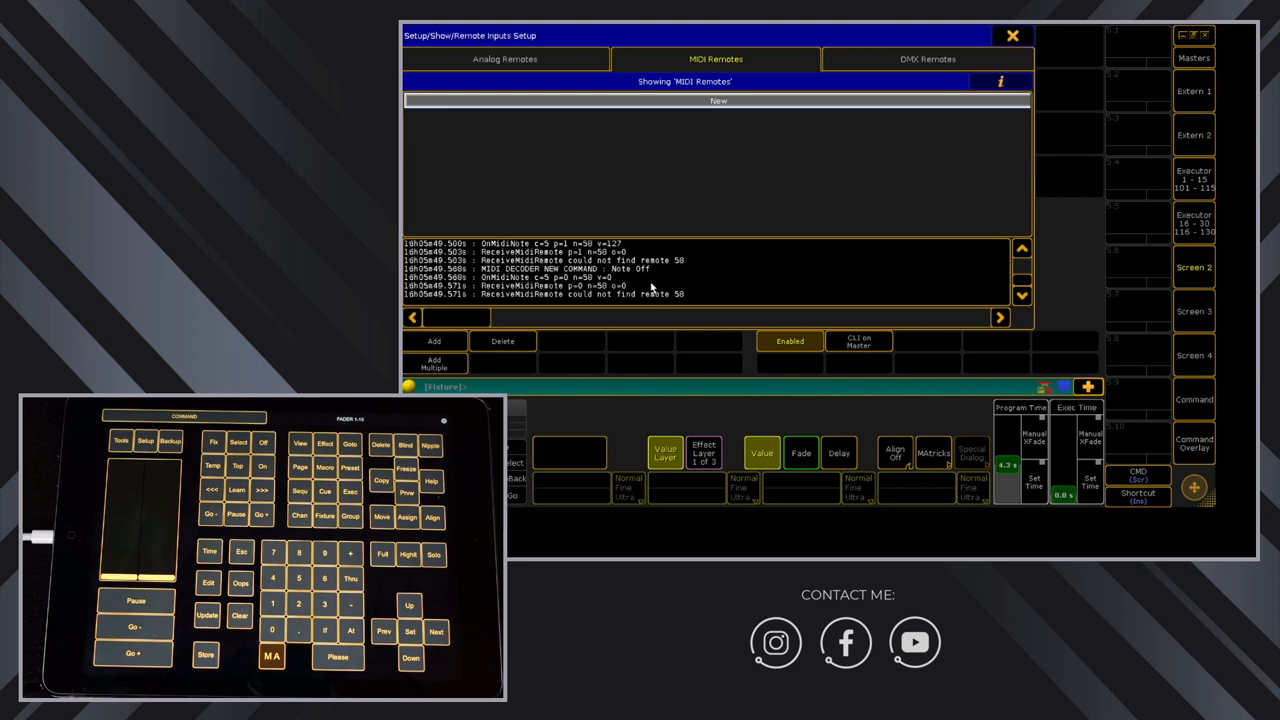
{"action": "mouse_move", "coordinate": [516, 390]}
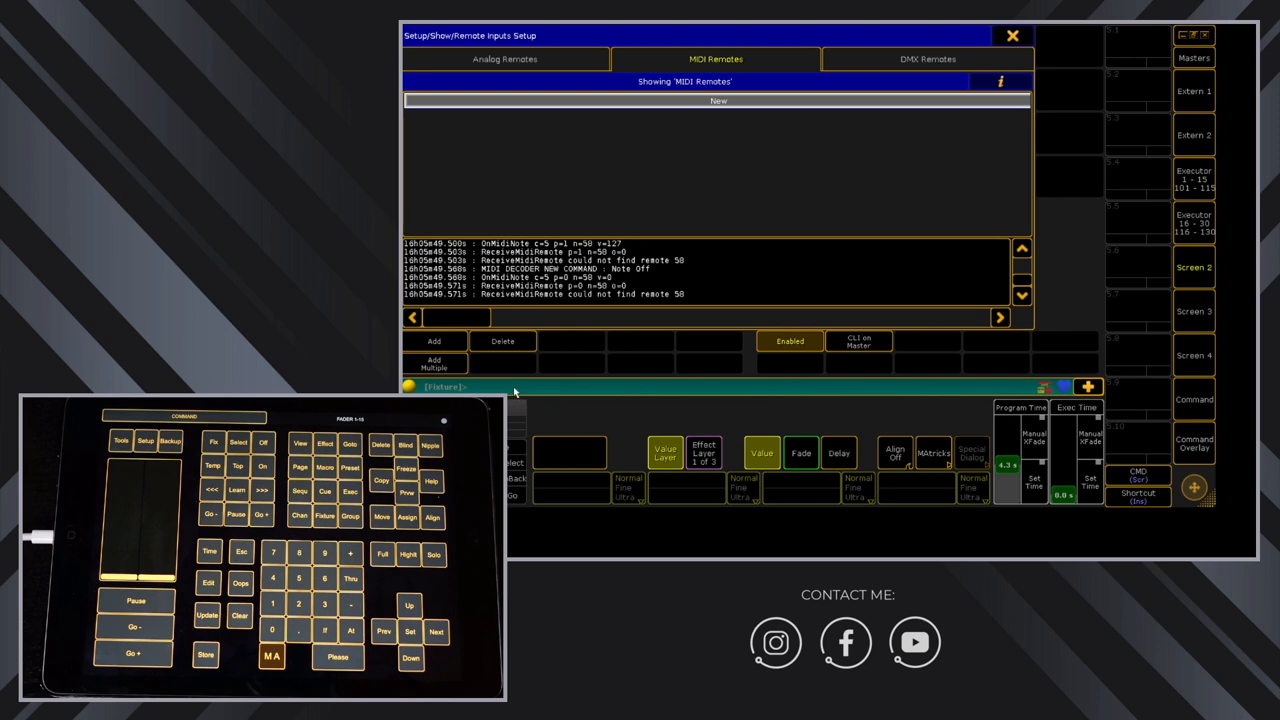
Step: Enter the command Import "MKLighting_MIDI_CMD_V1" At Remote in the command line
{"action": "left_click", "coordinate": [716, 100]}
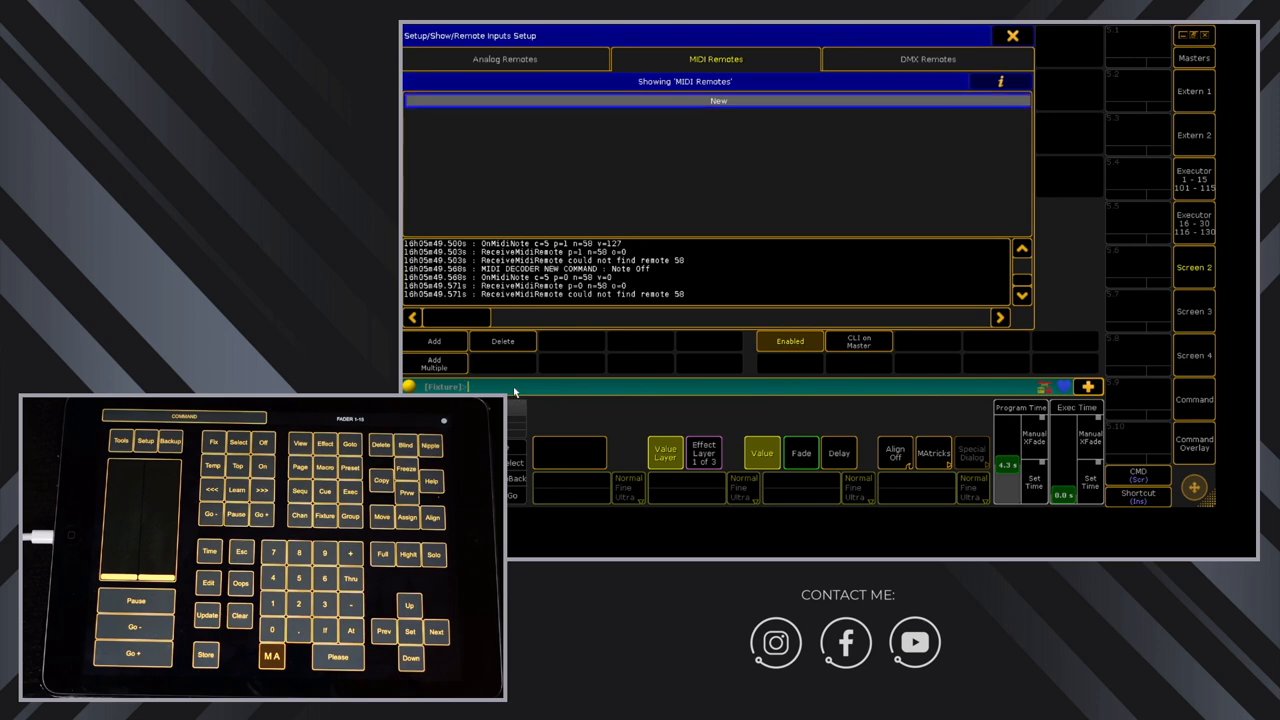
{"action": "type", "text": "import \""}
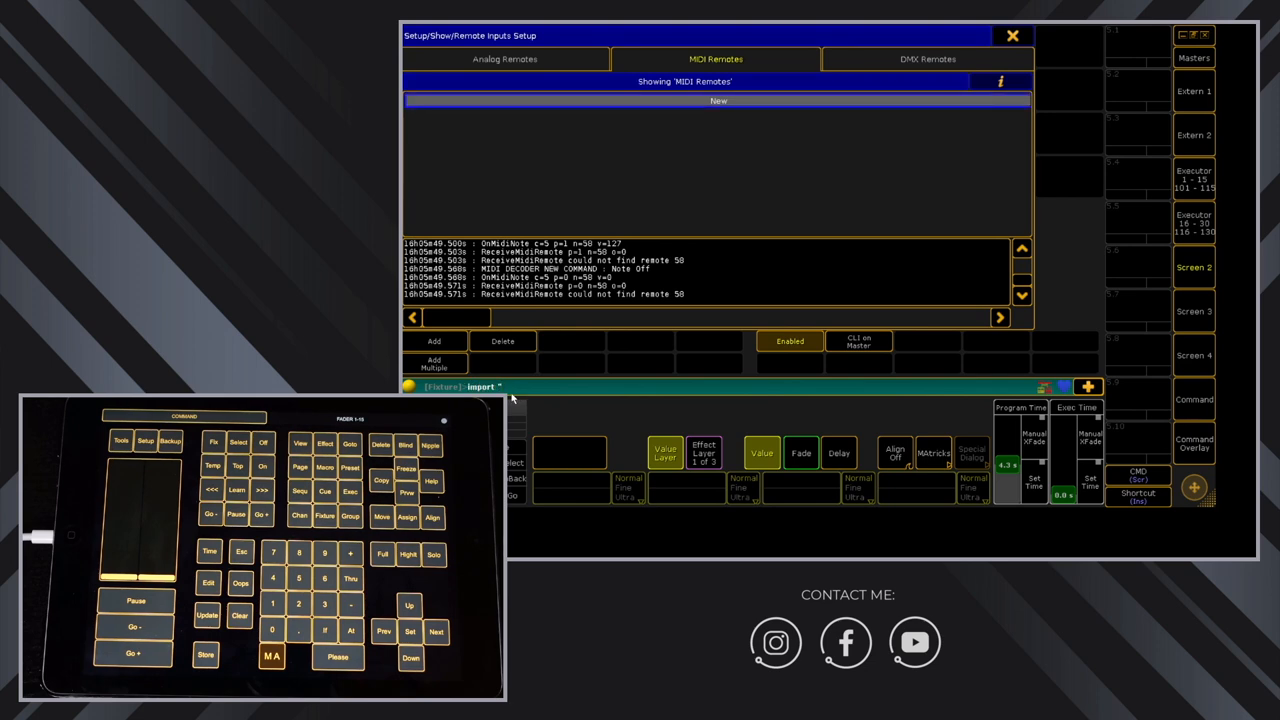
{"action": "type", "text": "MKLighting_MIDI_CMD_V1\" at"}
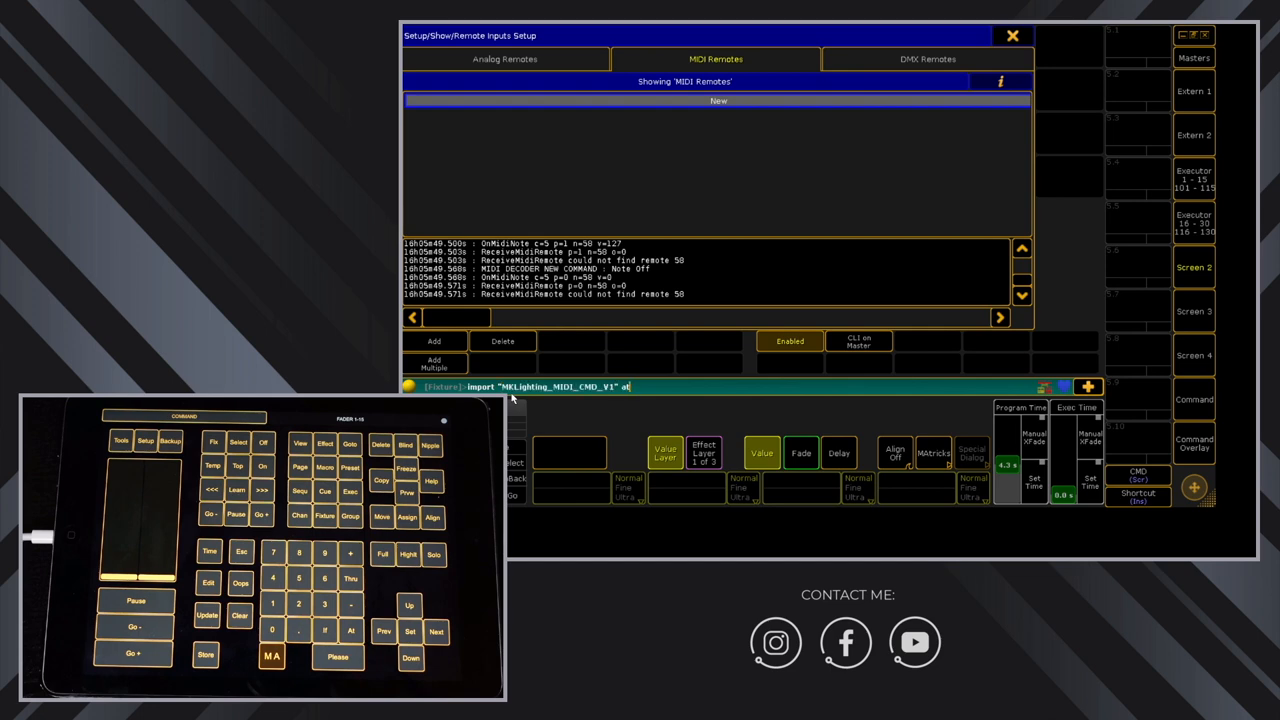
{"action": "type", "text": "remote"}
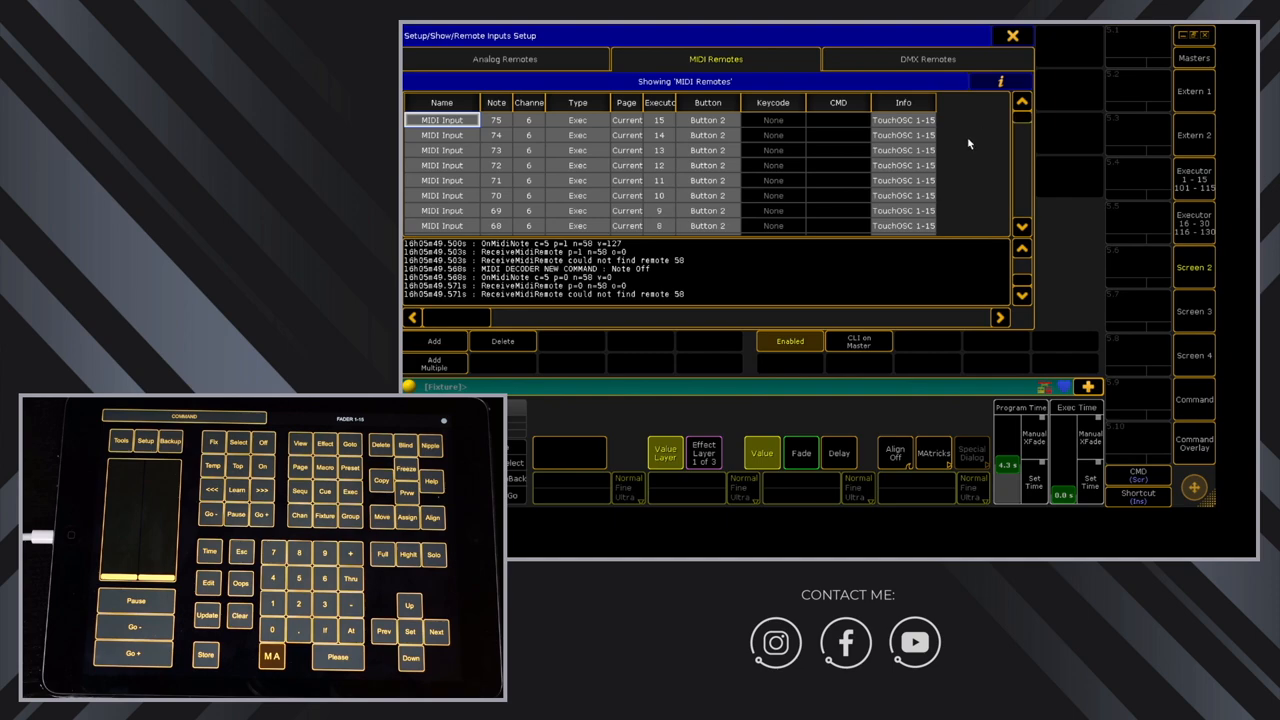
{"action": "mouse_move", "coordinate": [944, 172]}
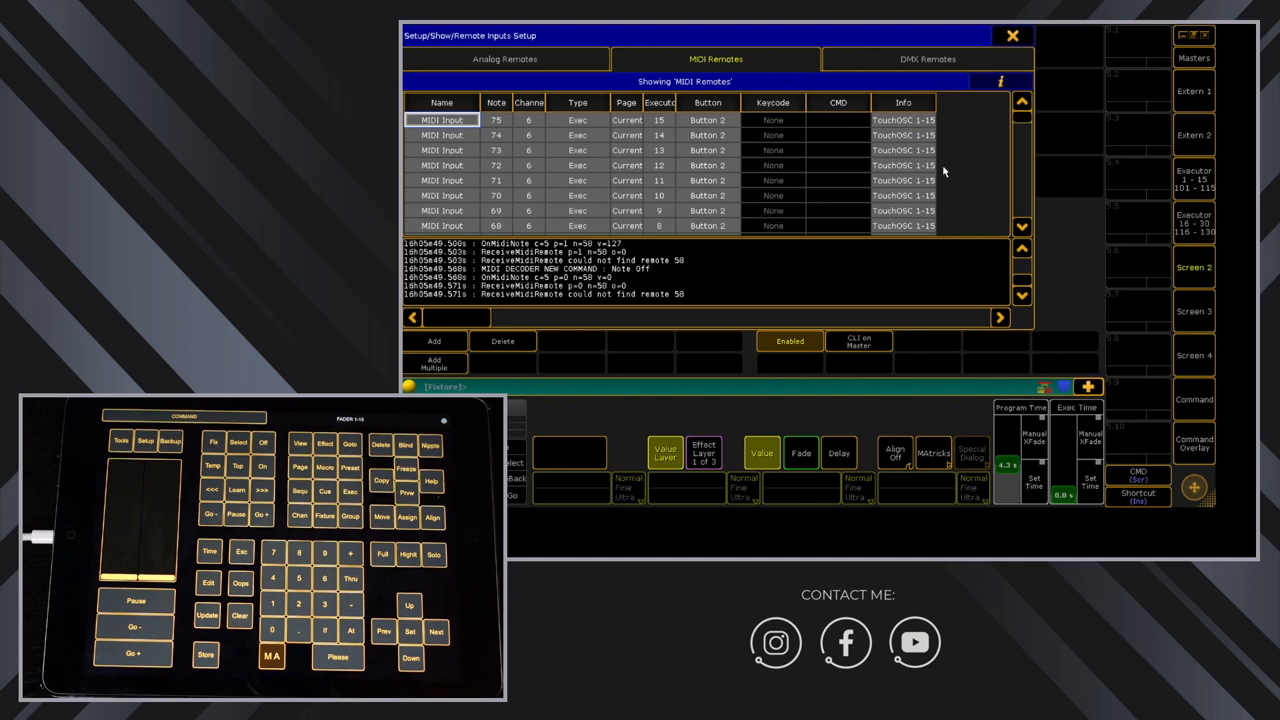
{"action": "mouse_move", "coordinate": [964, 172]}
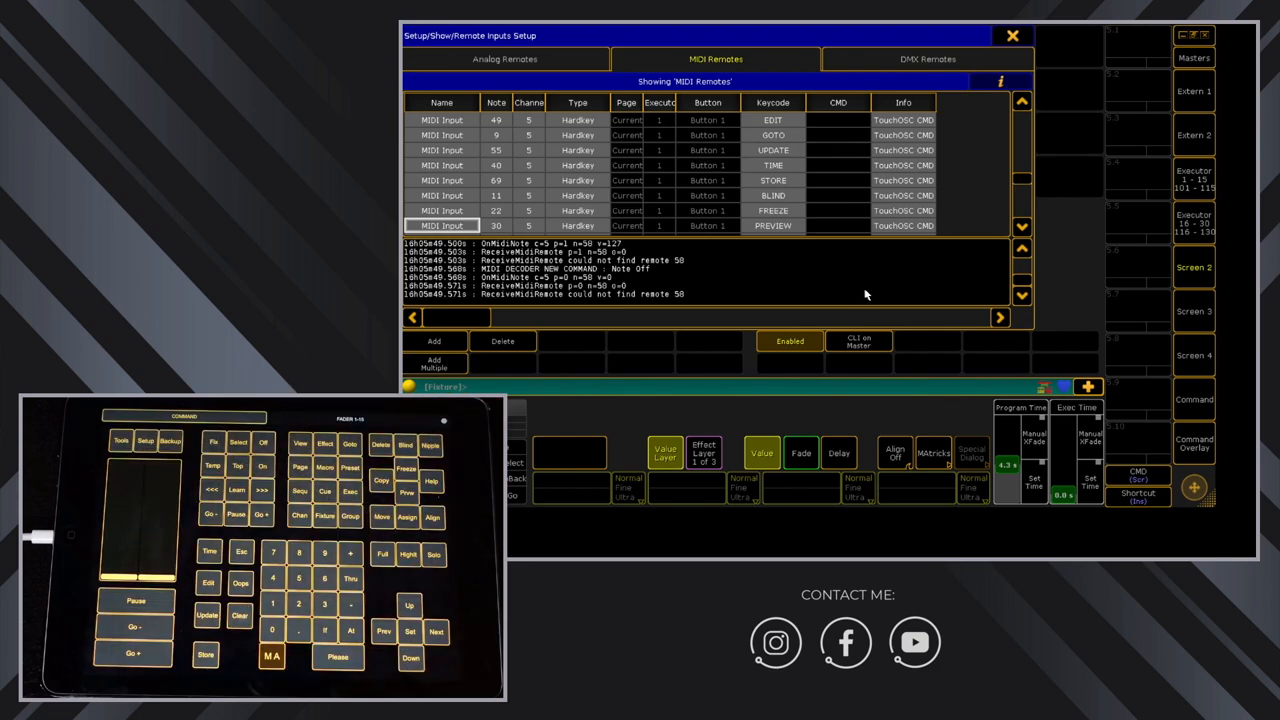
{"action": "mouse_move", "coordinate": [862, 348]}
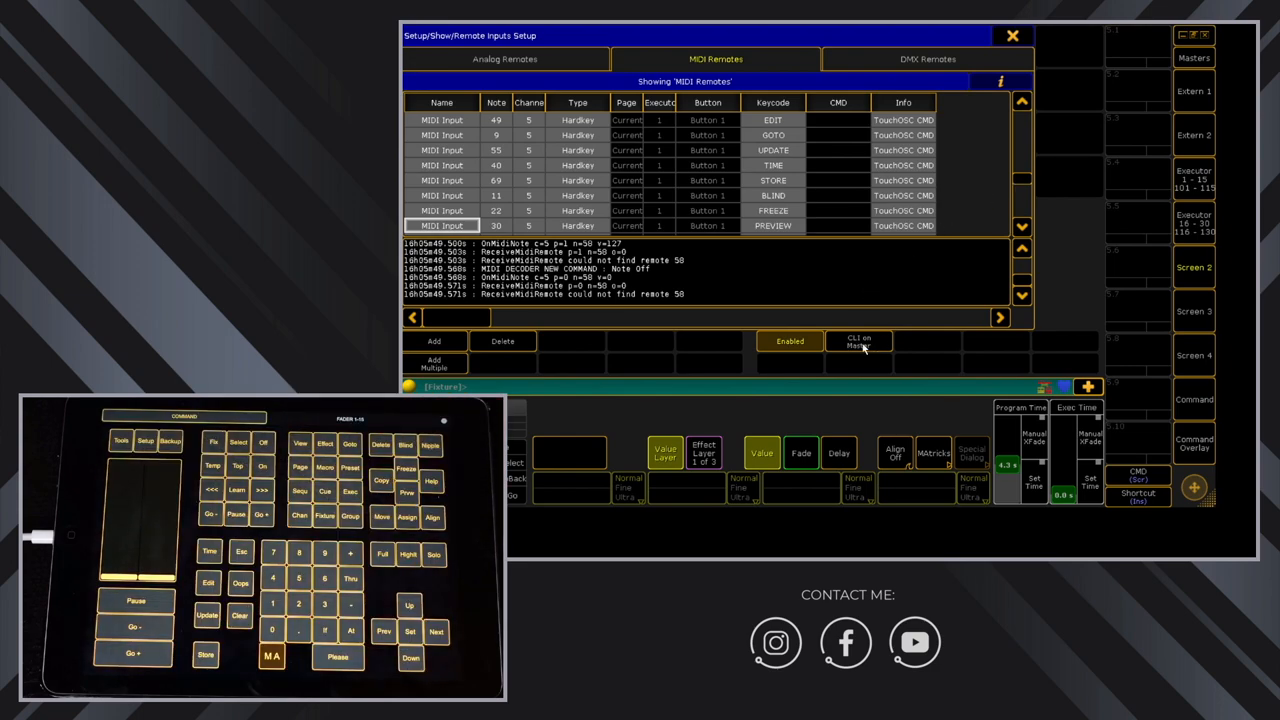
Step: Leave Remote Inputs Setup, exit Setup to the main screen, and bring Setup back up
{"action": "left_click", "coordinate": [858, 340]}
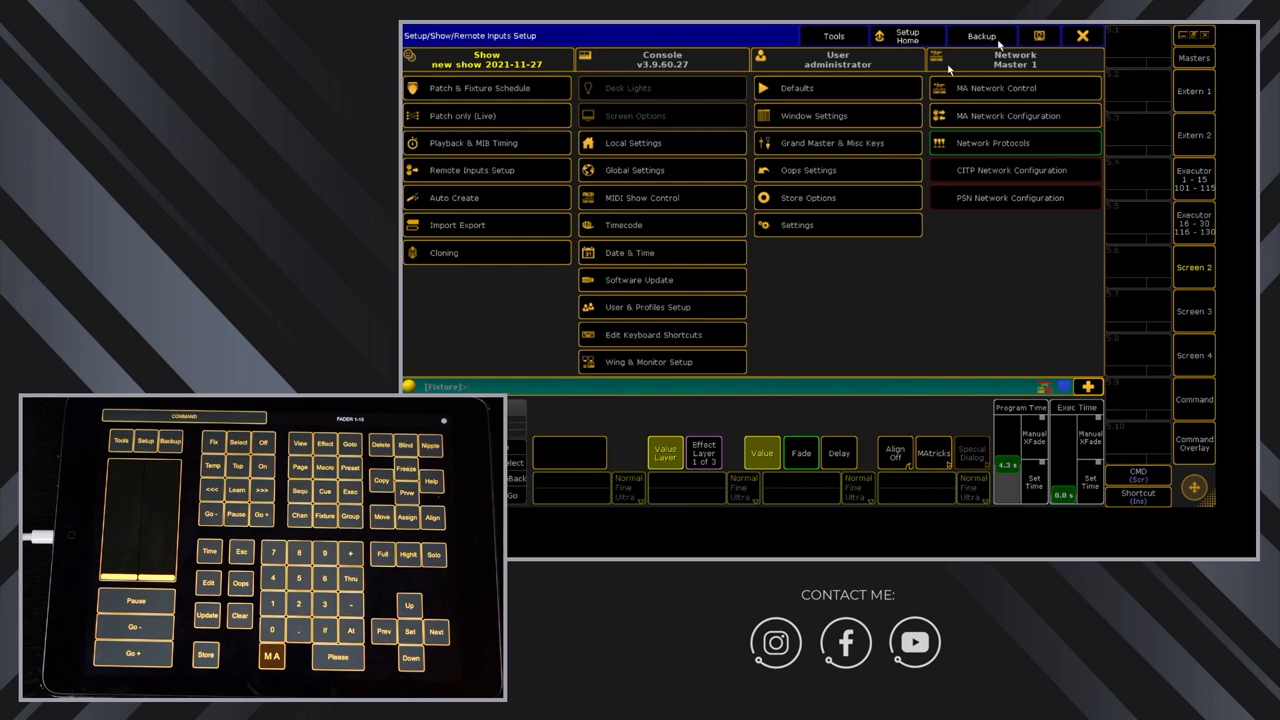
{"action": "left_click", "coordinate": [1082, 36]}
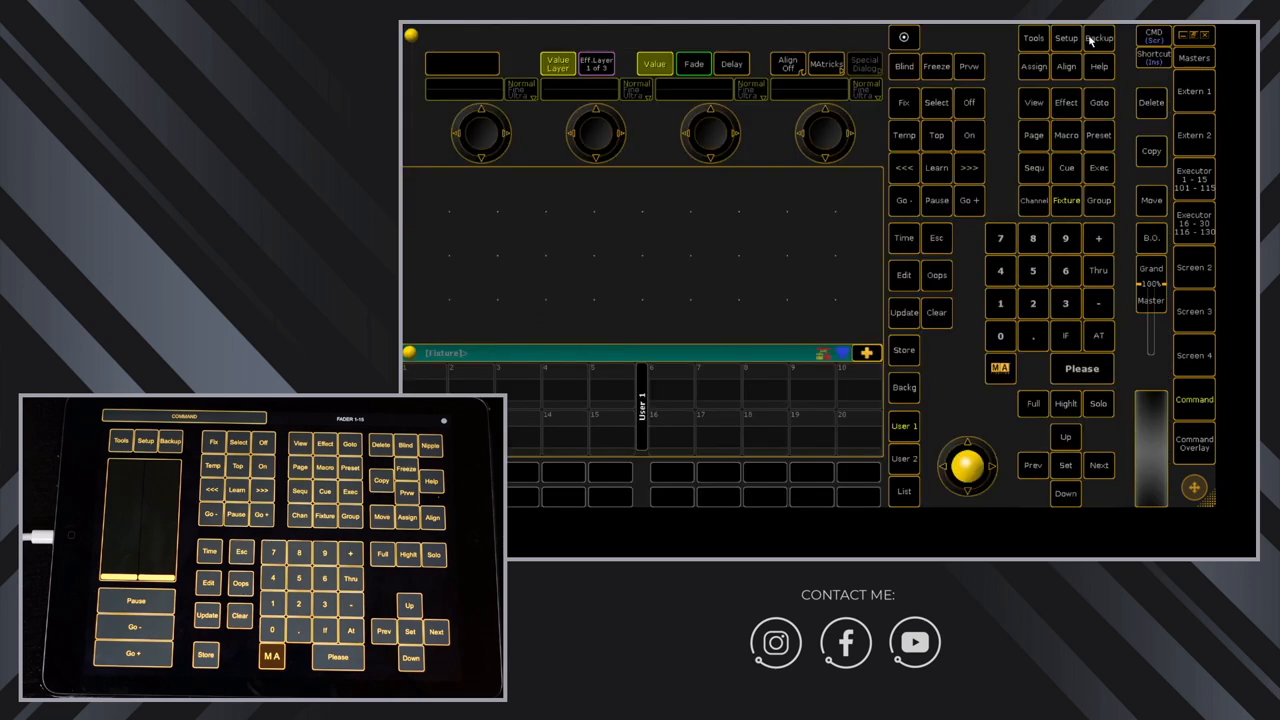
{"action": "mouse_move", "coordinate": [944, 164]}
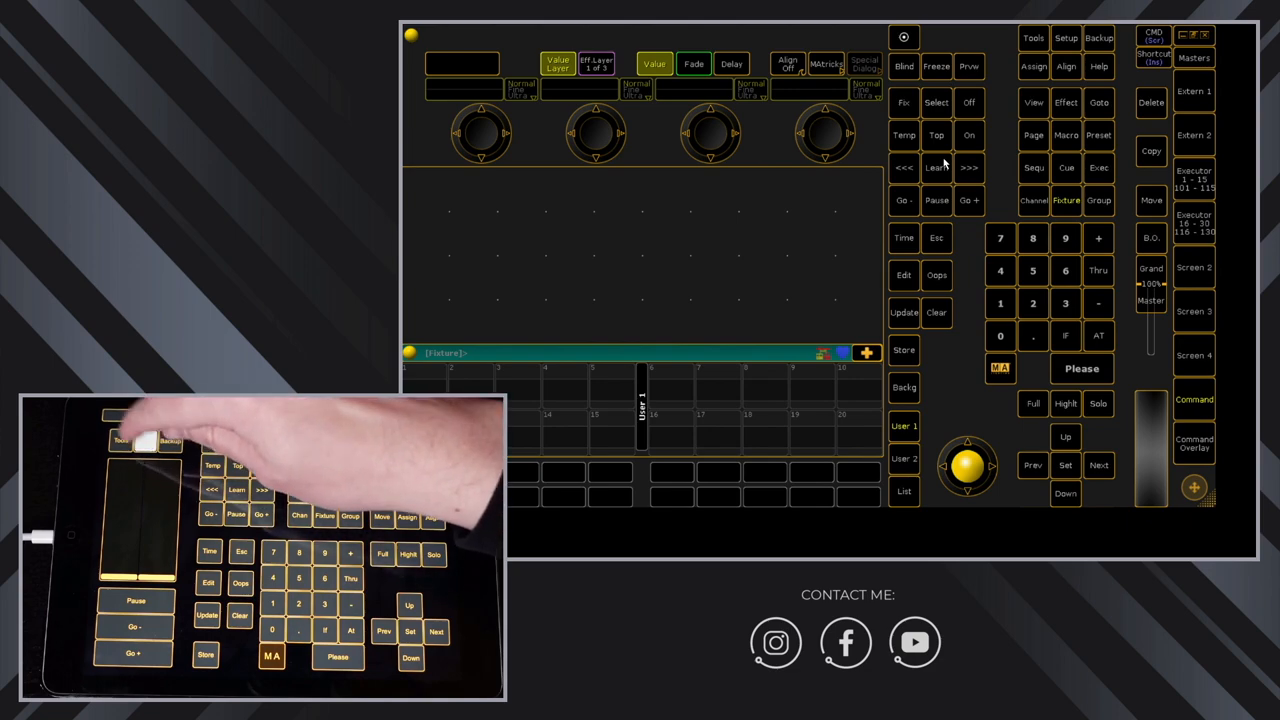
{"action": "left_click", "coordinate": [1064, 38]}
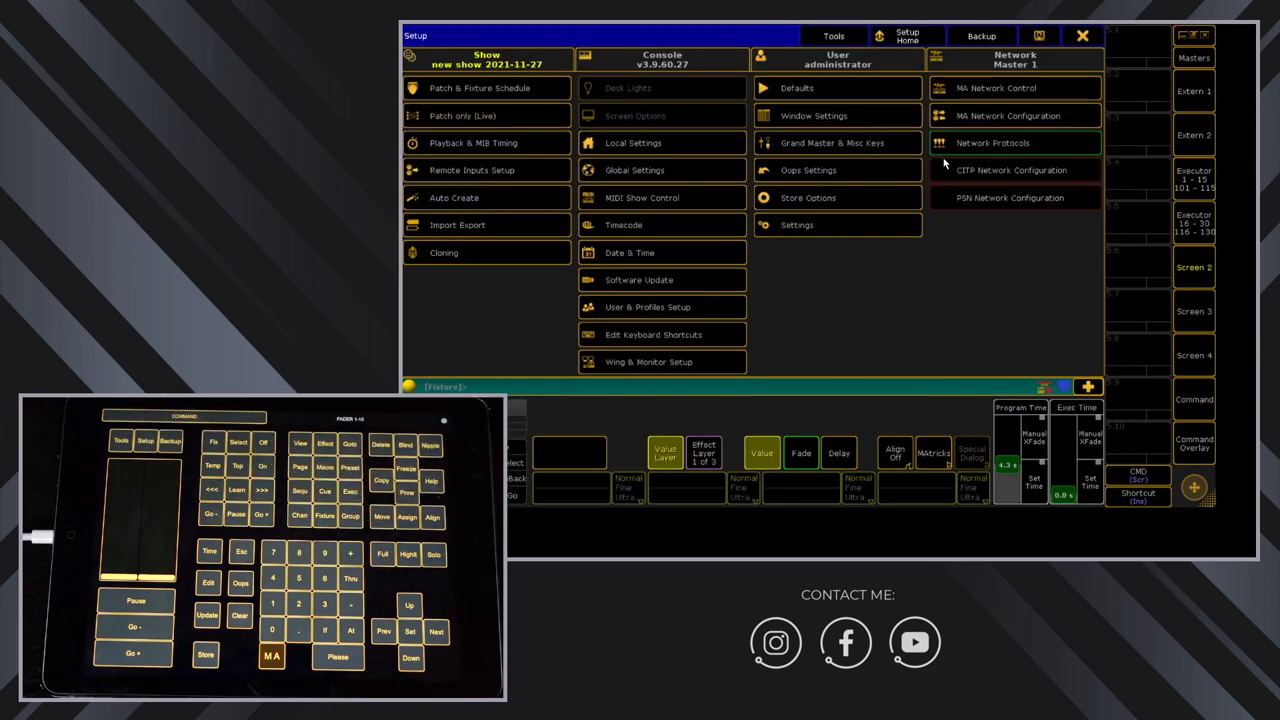